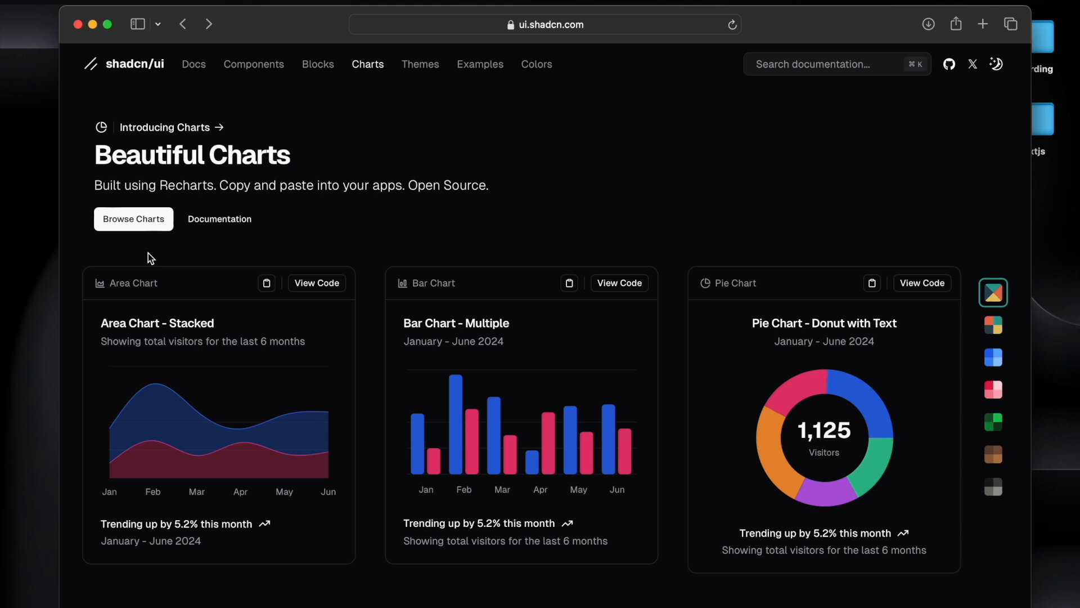
Browse the Beautiful Charts gallery examples on the shadcn/ui site.
{"action": "scroll", "scroll_direction": "down", "scroll_amount": 3}
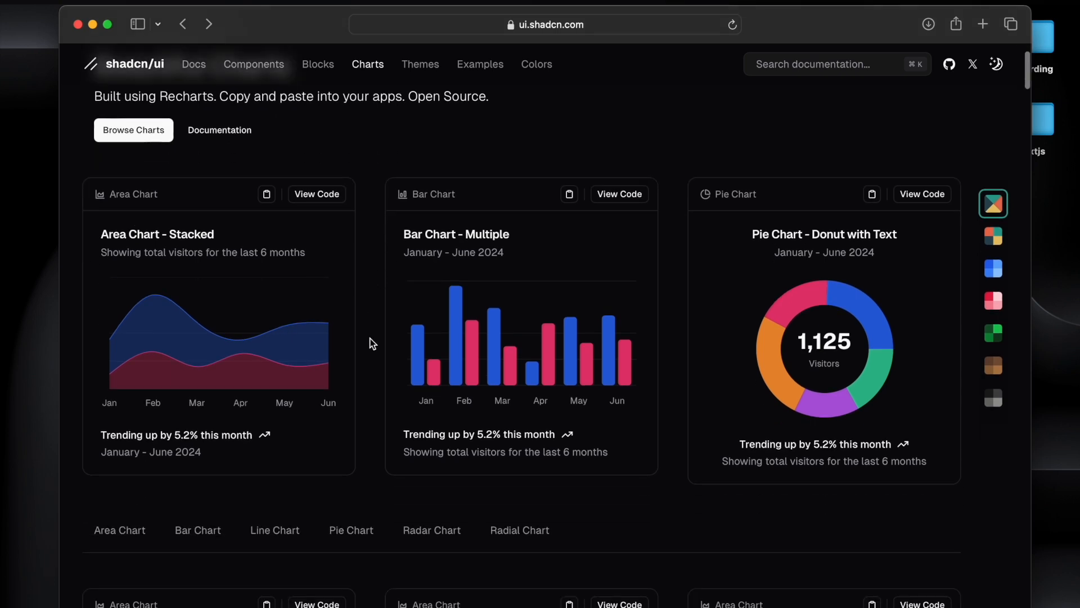
{"action": "scroll", "scroll_direction": "down", "scroll_amount": 3}
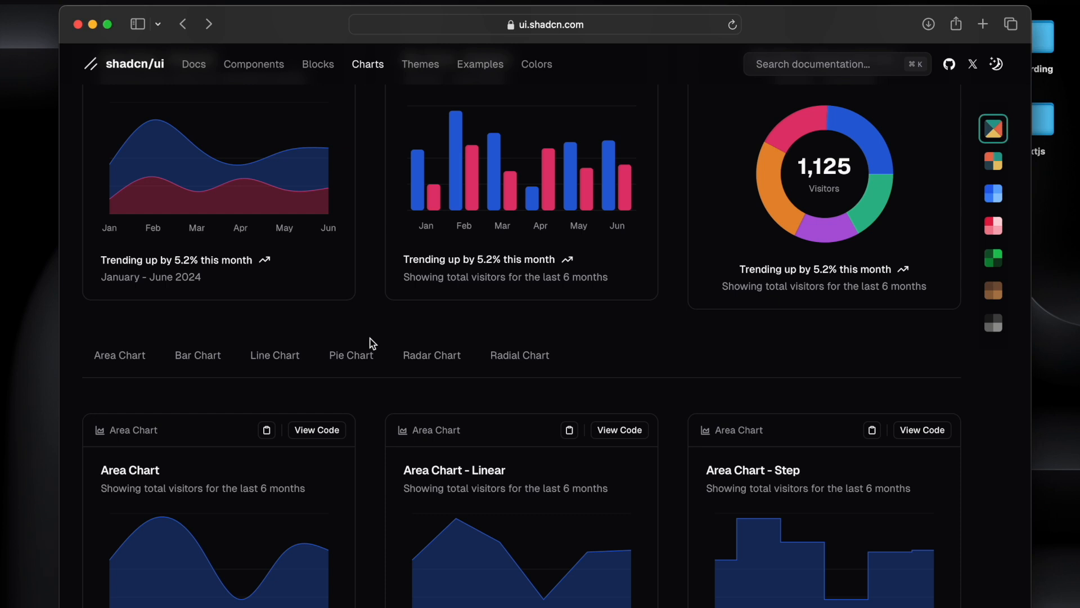
{"action": "scroll", "scroll_direction": "up", "scroll_amount": 3}
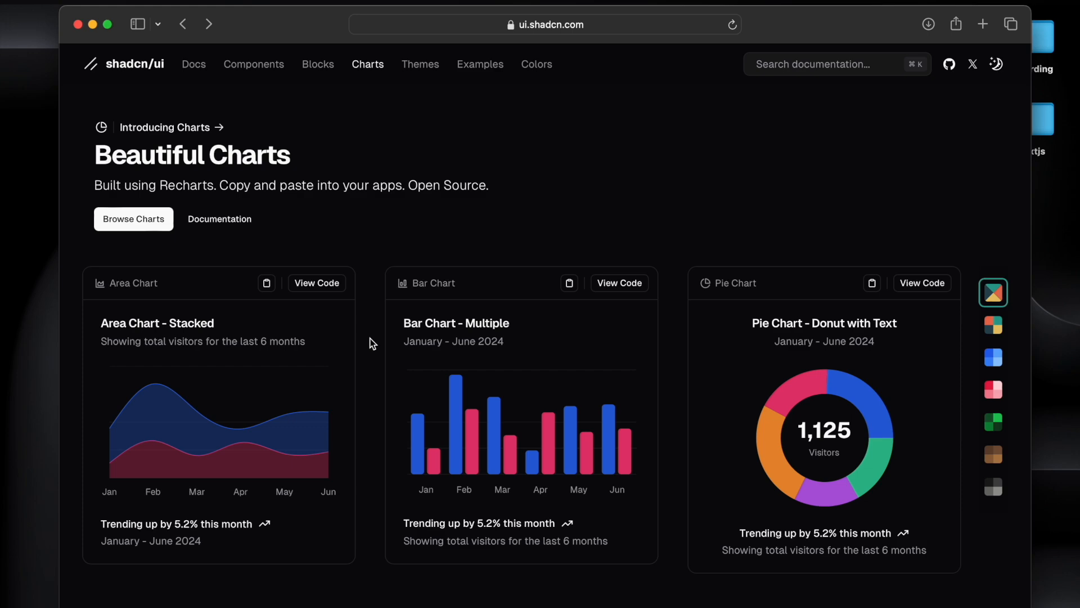
{"action": "scroll", "scroll_direction": "down", "scroll_amount": 3}
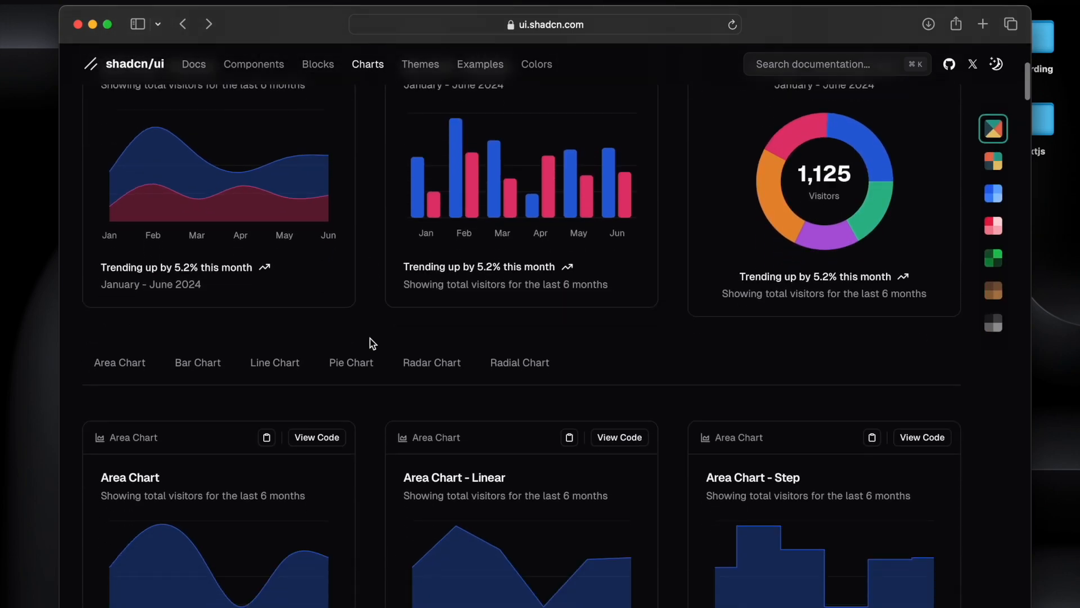
{"action": "scroll", "scroll_direction": "down", "scroll_amount": 3}
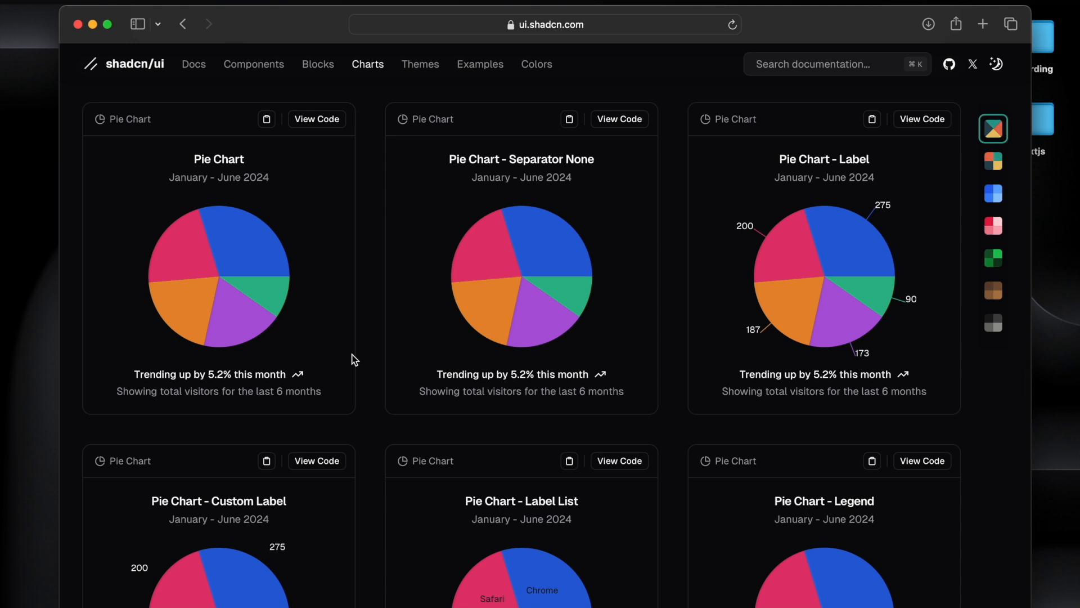
{"action": "scroll", "scroll_direction": "down", "scroll_amount": 3}
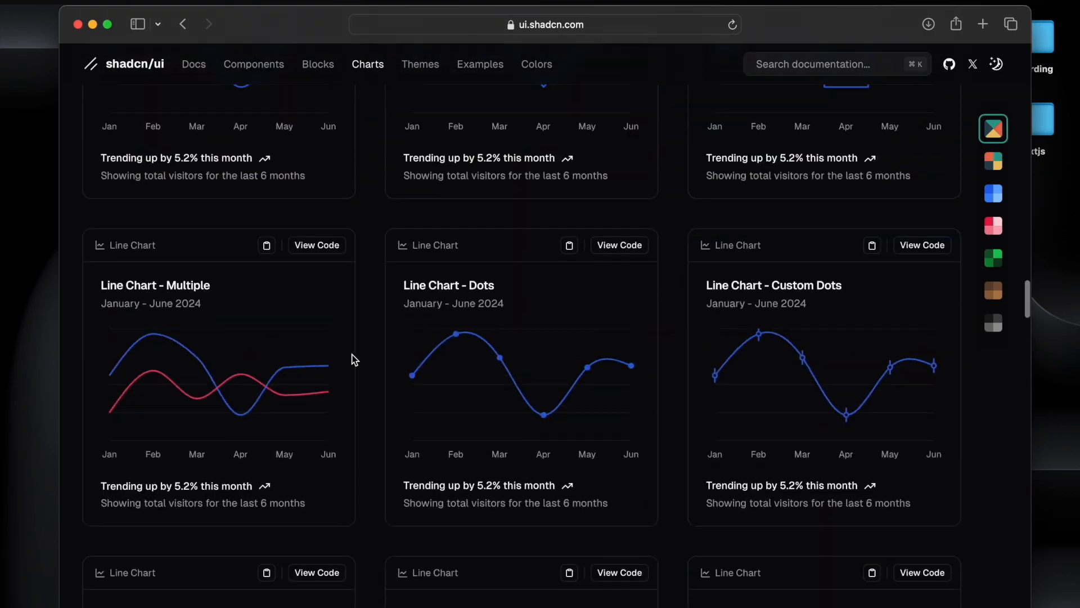
{"action": "scroll", "scroll_direction": "down", "scroll_amount": 3}
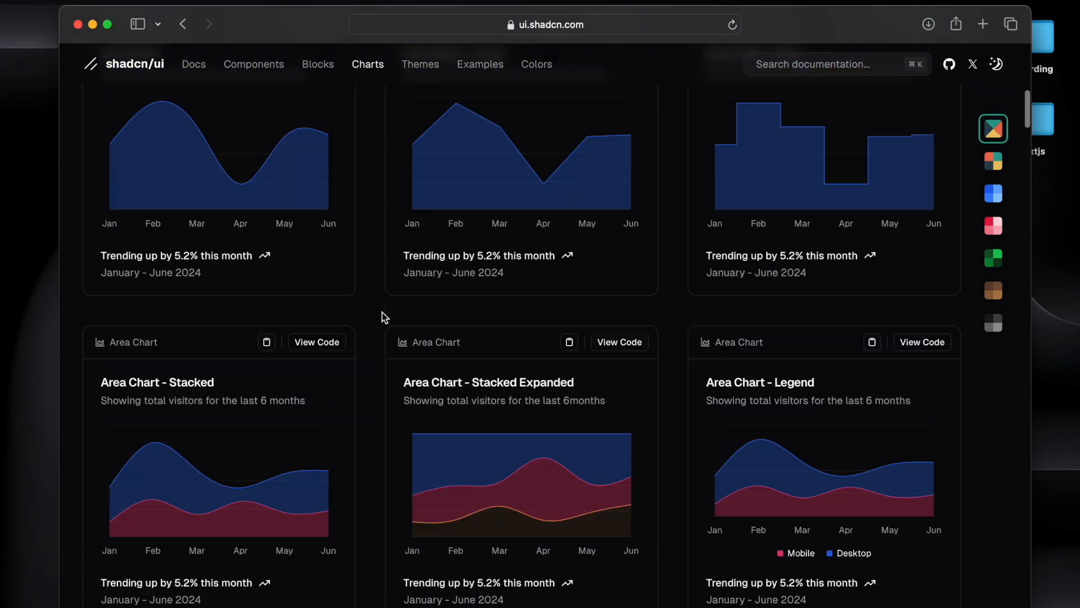
{"action": "scroll", "scroll_direction": "up", "scroll_amount": 3}
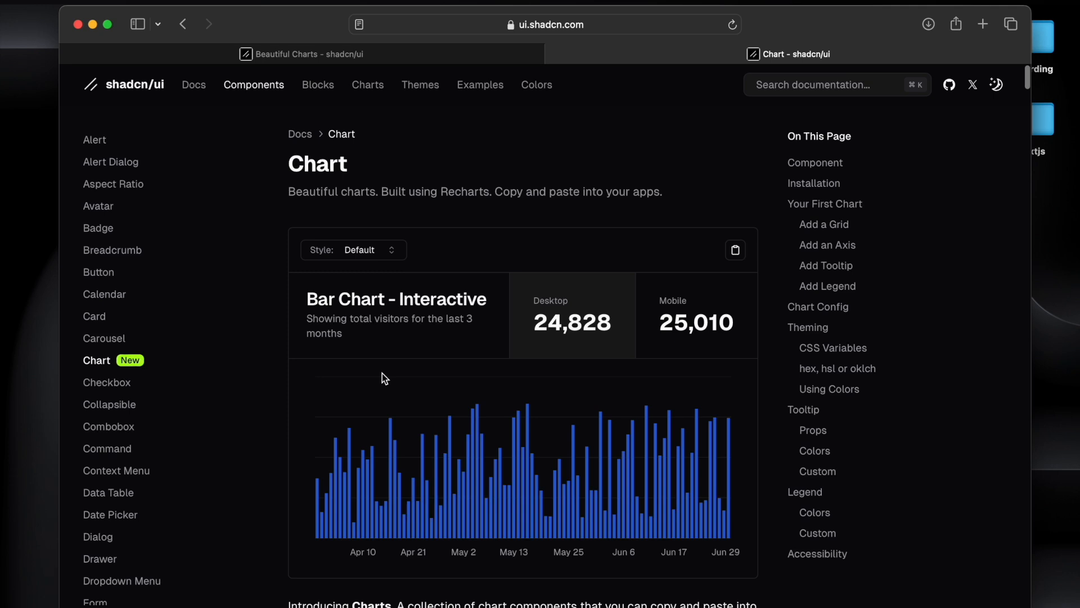
{"action": "mouse_move", "coordinate": [169, 106]}
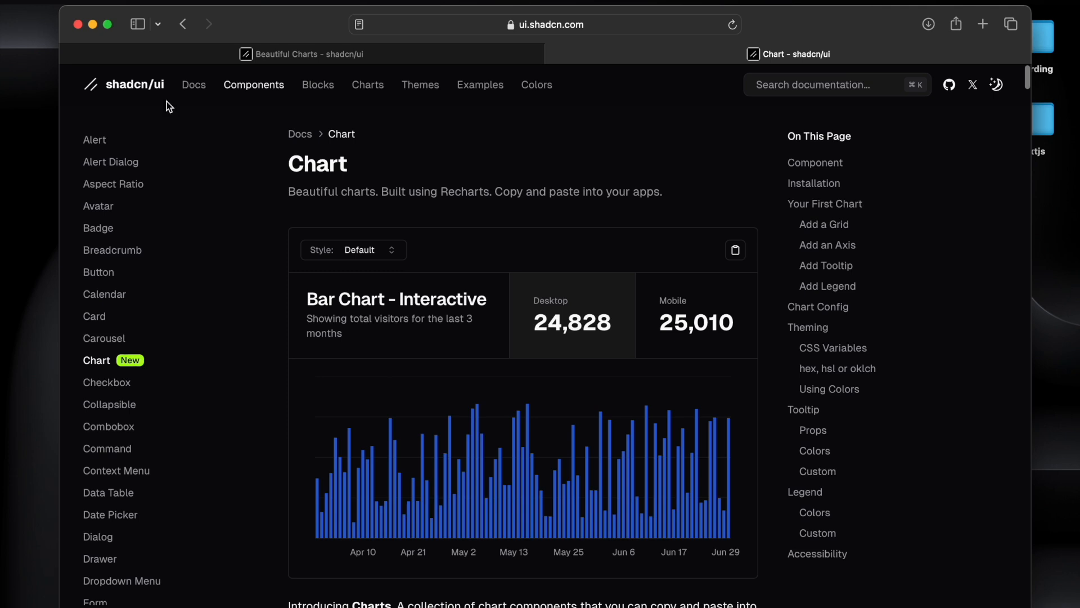
{"action": "scroll", "scroll_direction": "down", "scroll_amount": 3}
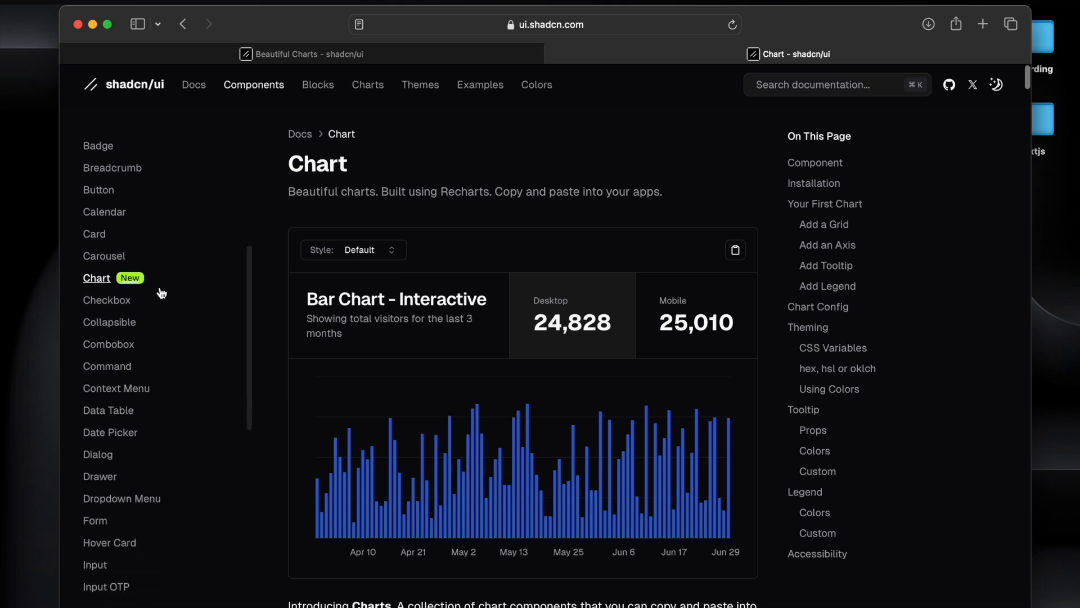
{"action": "mouse_move", "coordinate": [280, 376]}
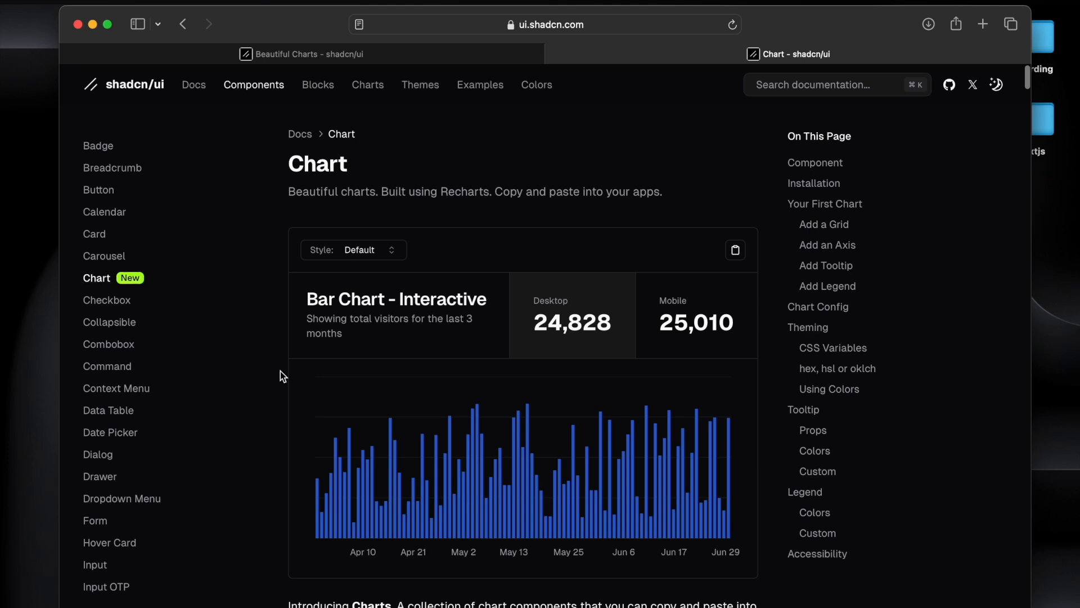
Scroll the Chart component docs down to the Installation section with the CLI command.
{"action": "scroll", "scroll_direction": "down", "scroll_amount": 3}
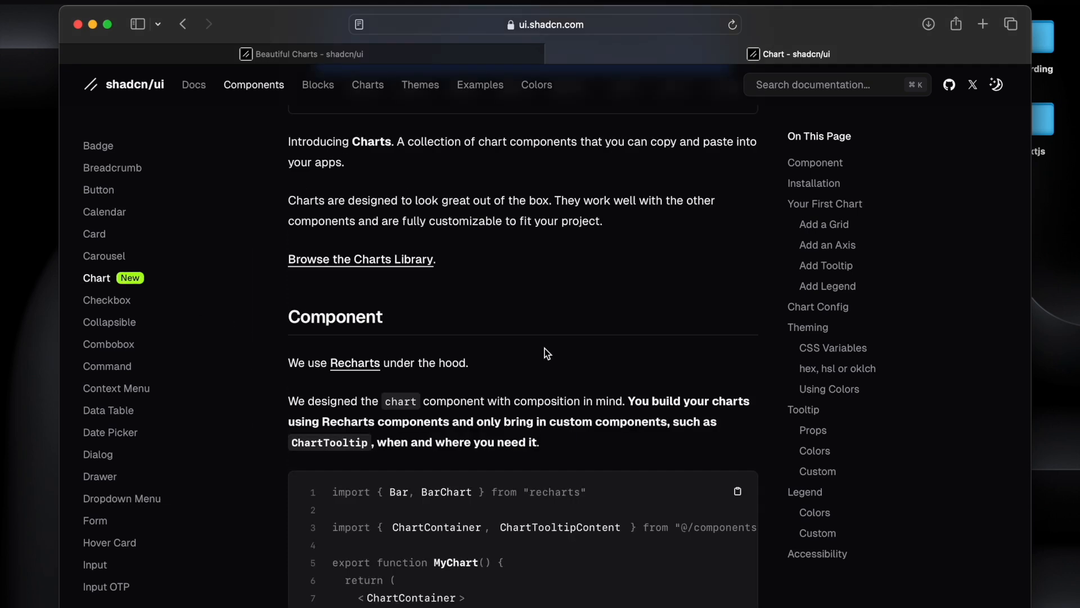
{"action": "scroll", "scroll_direction": "down", "scroll_amount": 3}
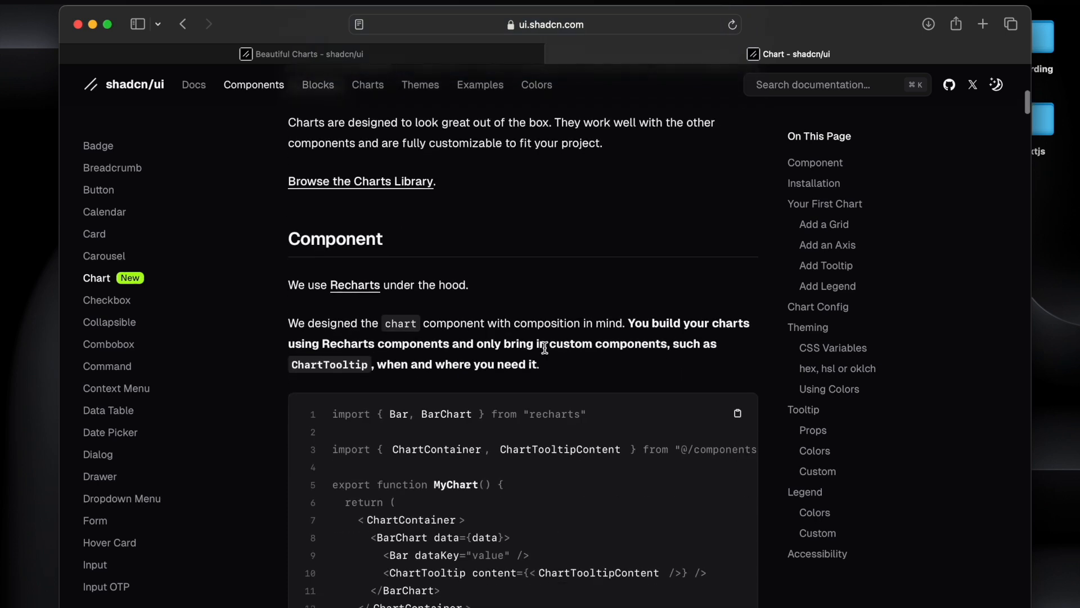
{"action": "mouse_move", "coordinate": [497, 314]}
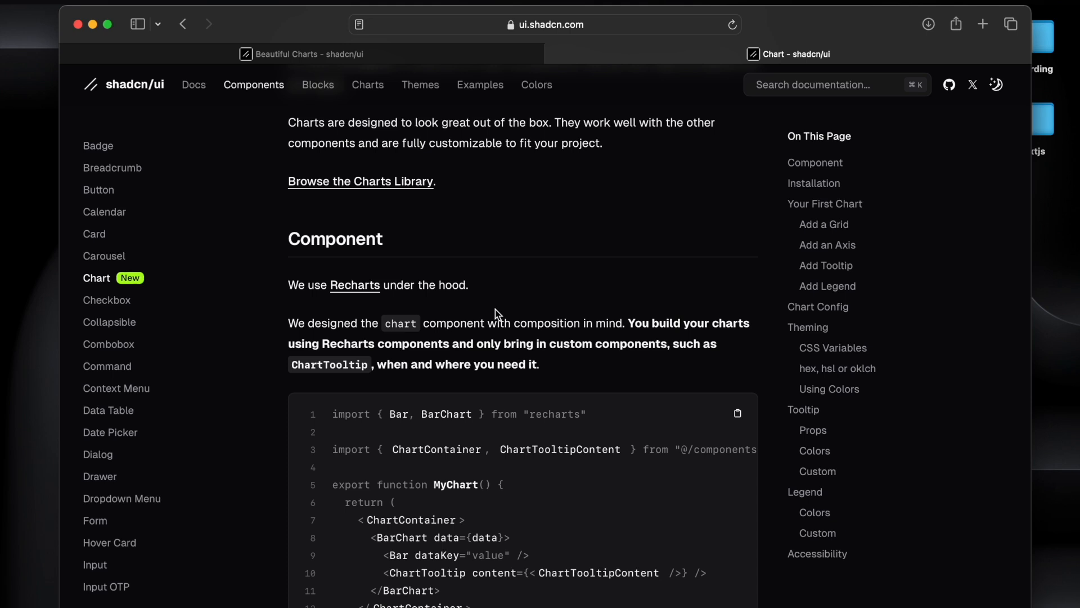
{"action": "mouse_move", "coordinate": [371, 309]}
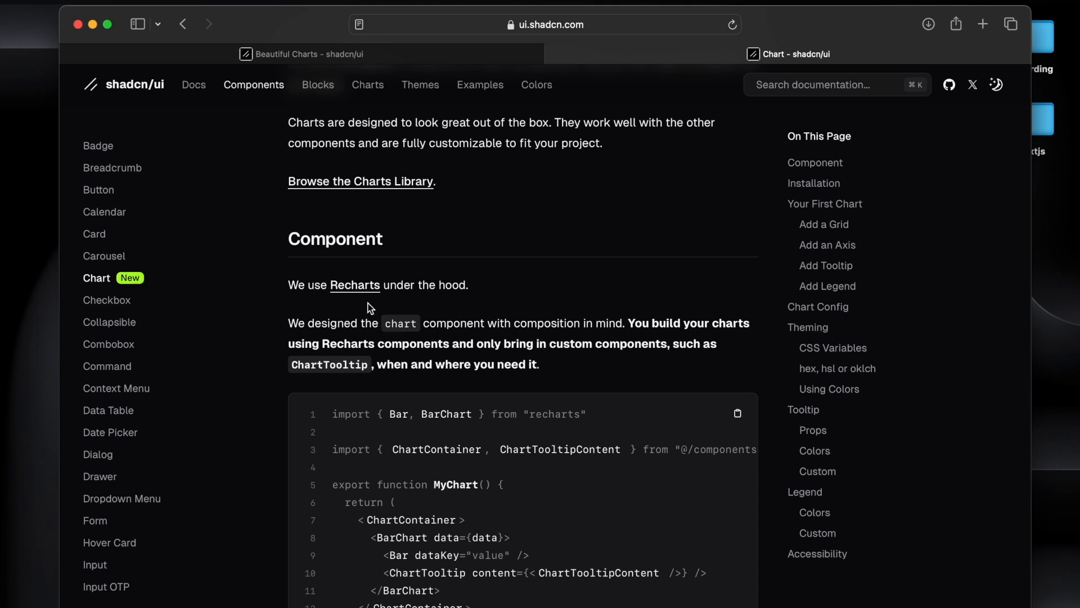
{"action": "mouse_move", "coordinate": [364, 292]}
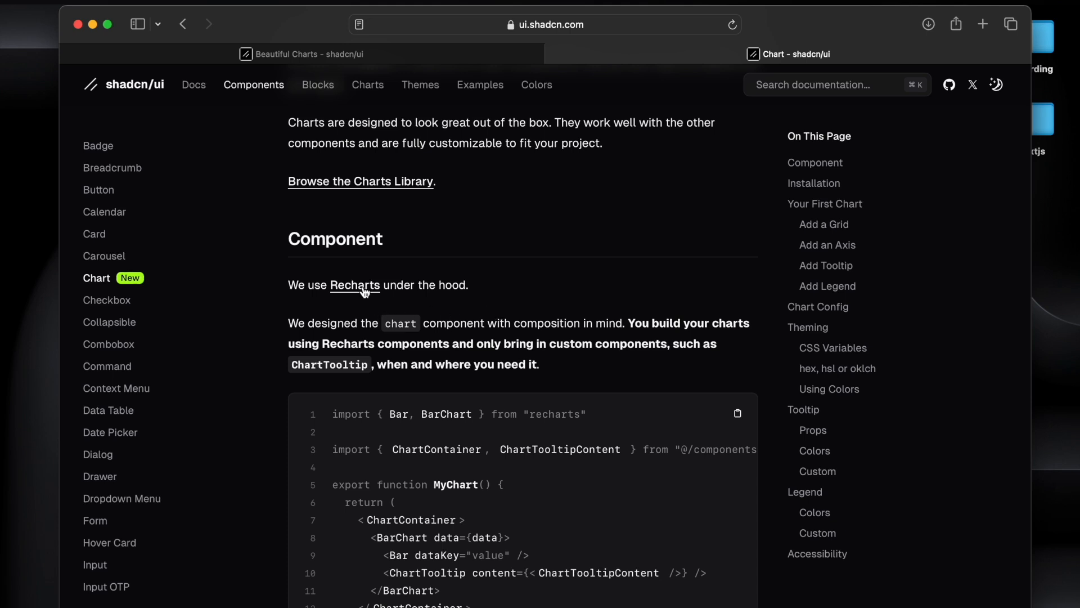
{"action": "scroll", "scroll_direction": "down", "scroll_amount": 3}
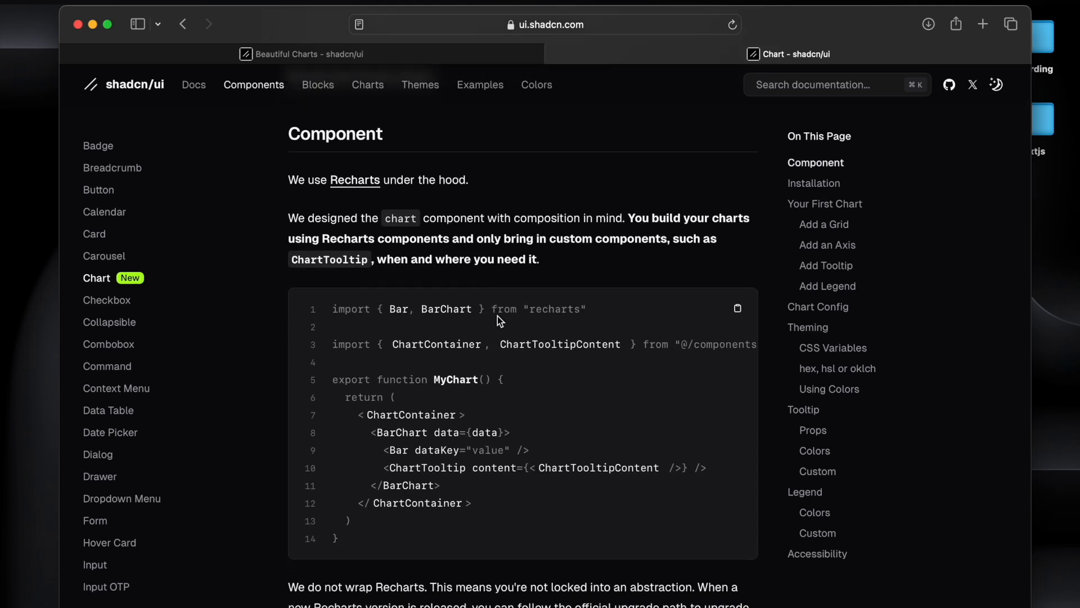
{"action": "mouse_move", "coordinate": [441, 313]}
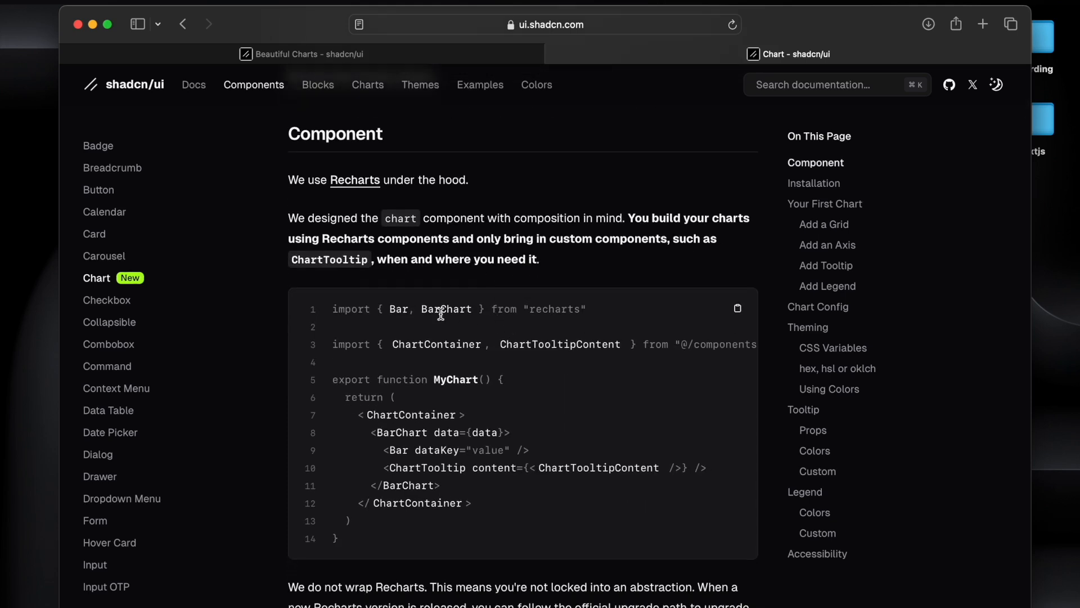
{"action": "scroll", "scroll_direction": "down", "scroll_amount": 3}
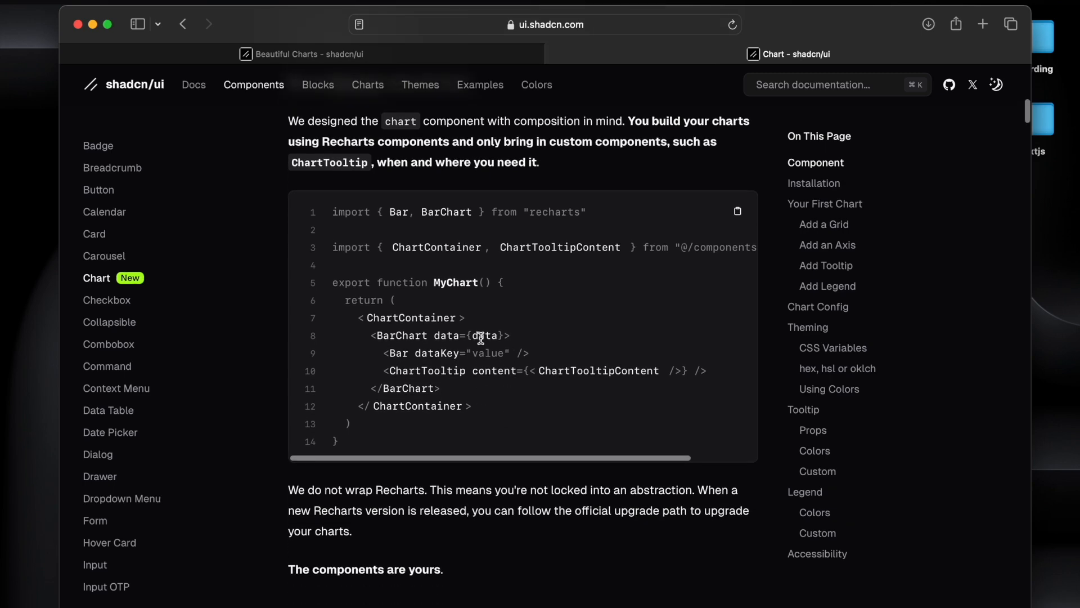
{"action": "mouse_move", "coordinate": [473, 322]}
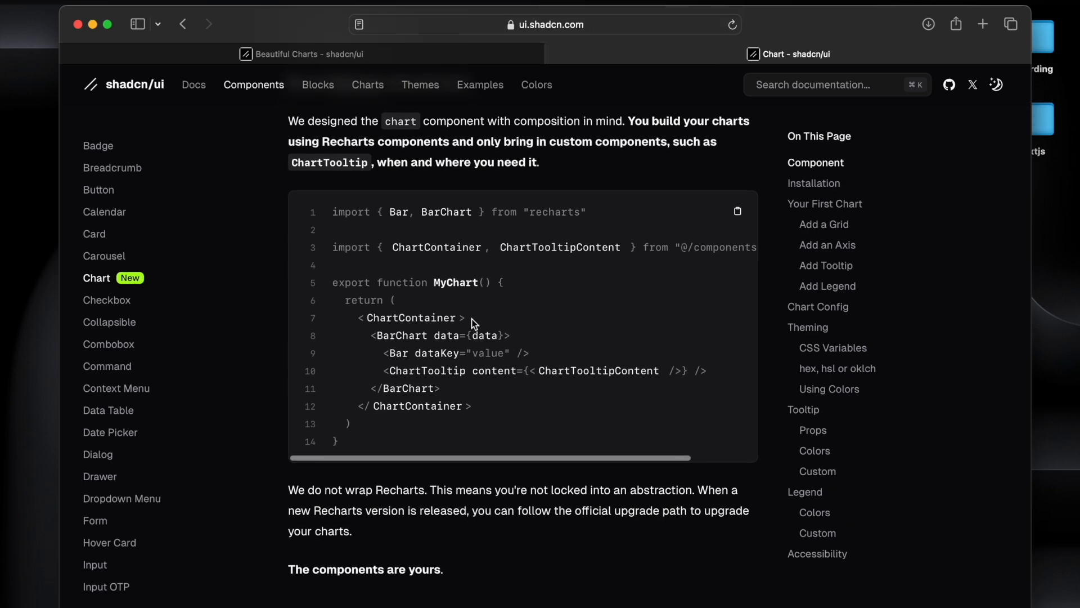
{"action": "scroll", "scroll_direction": "down", "scroll_amount": 3}
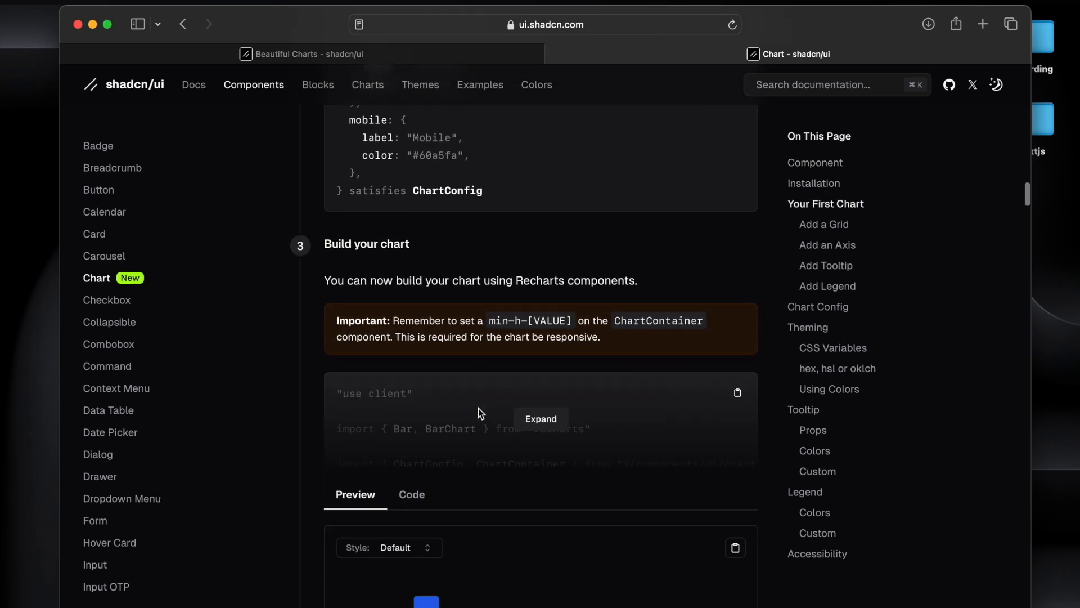
{"action": "scroll", "scroll_direction": "down", "scroll_amount": 3}
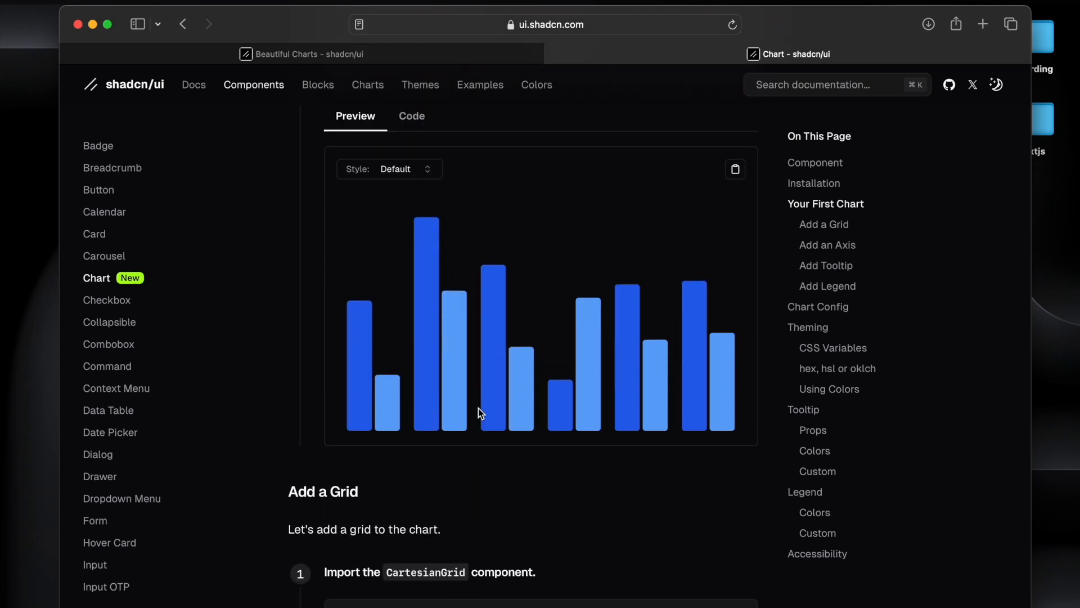
{"action": "scroll", "scroll_direction": "up", "scroll_amount": 3}
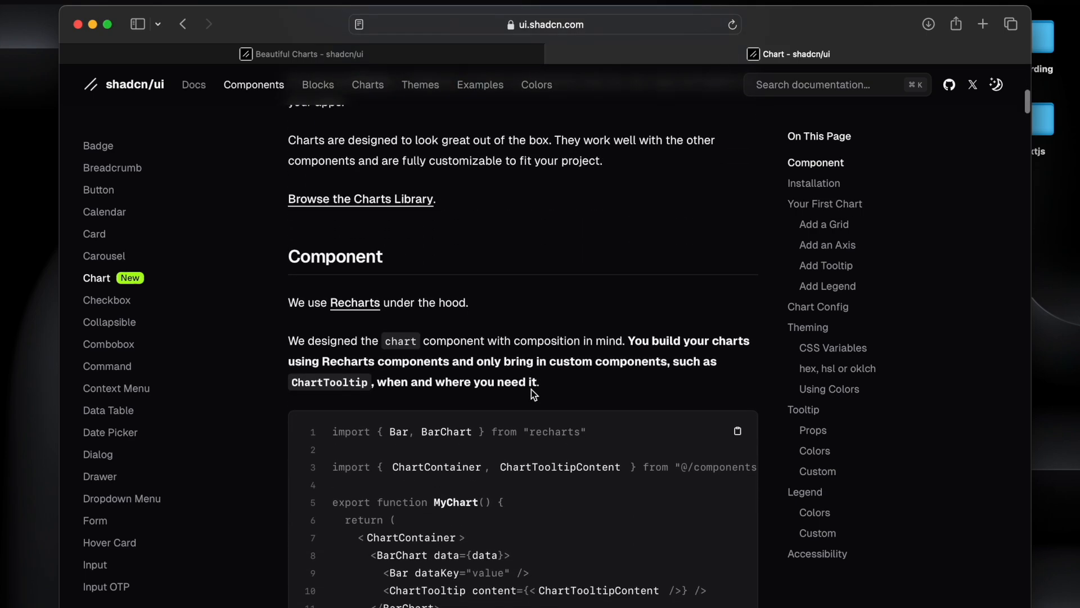
{"action": "scroll", "scroll_direction": "down", "scroll_amount": 3}
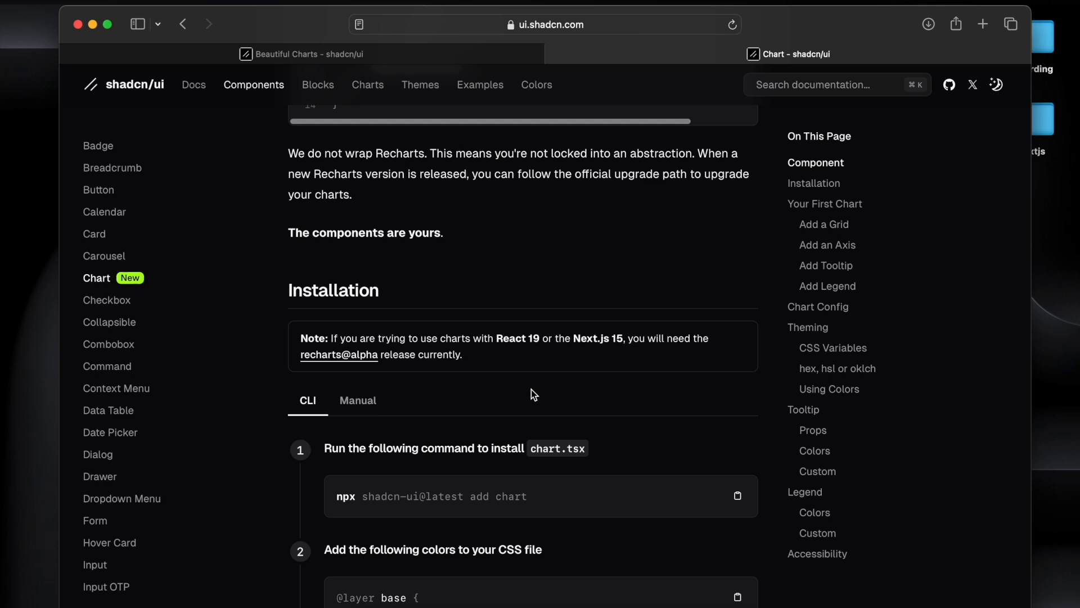
{"action": "scroll", "scroll_direction": "down", "scroll_amount": 3}
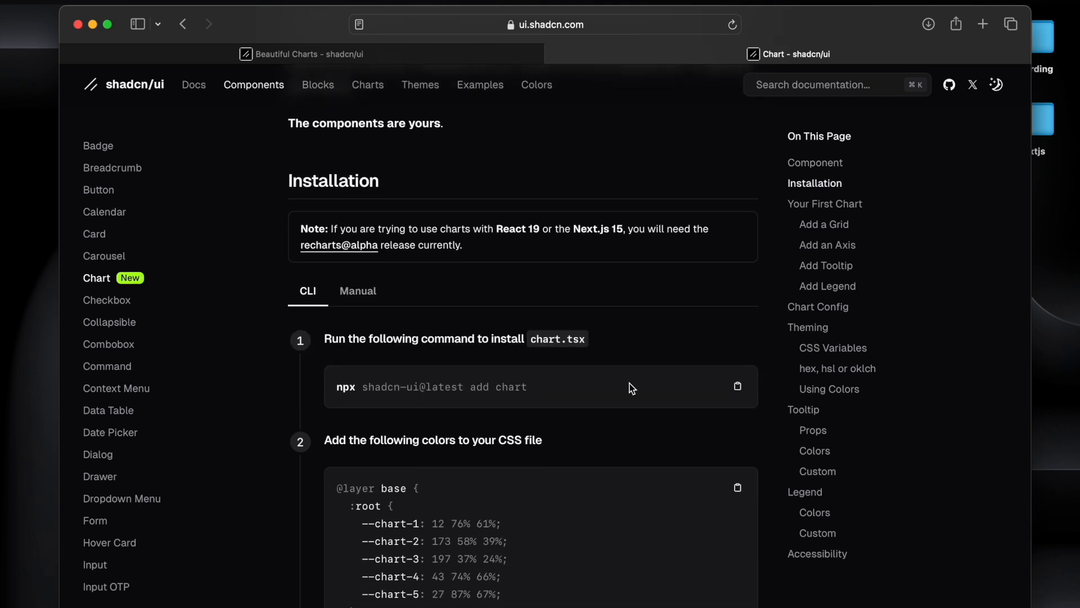
{"action": "scroll", "scroll_direction": "down", "scroll_amount": 3}
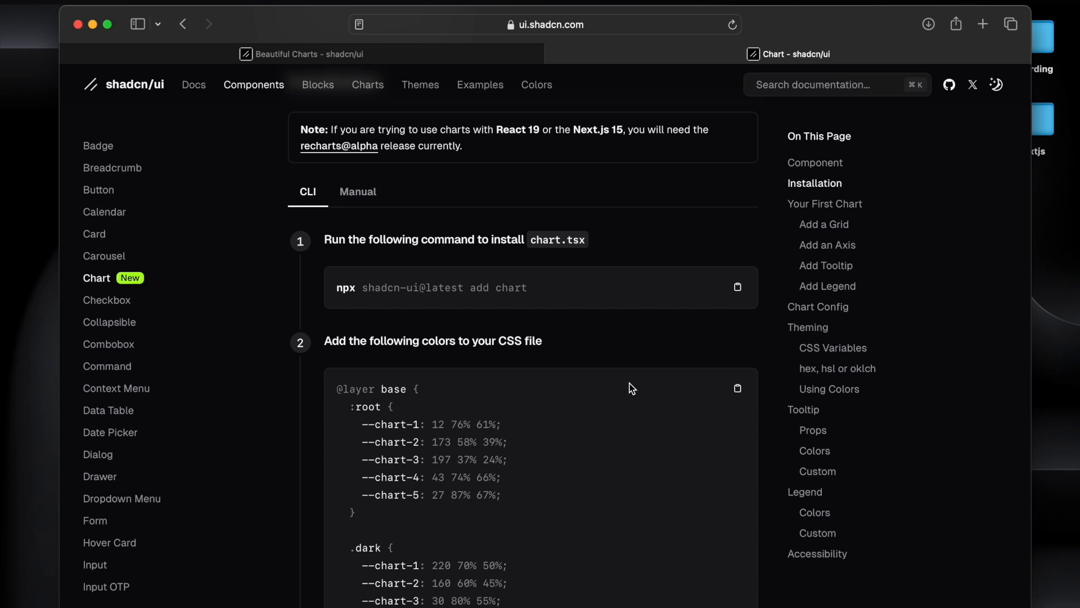
{"action": "mouse_move", "coordinate": [436, 540]}
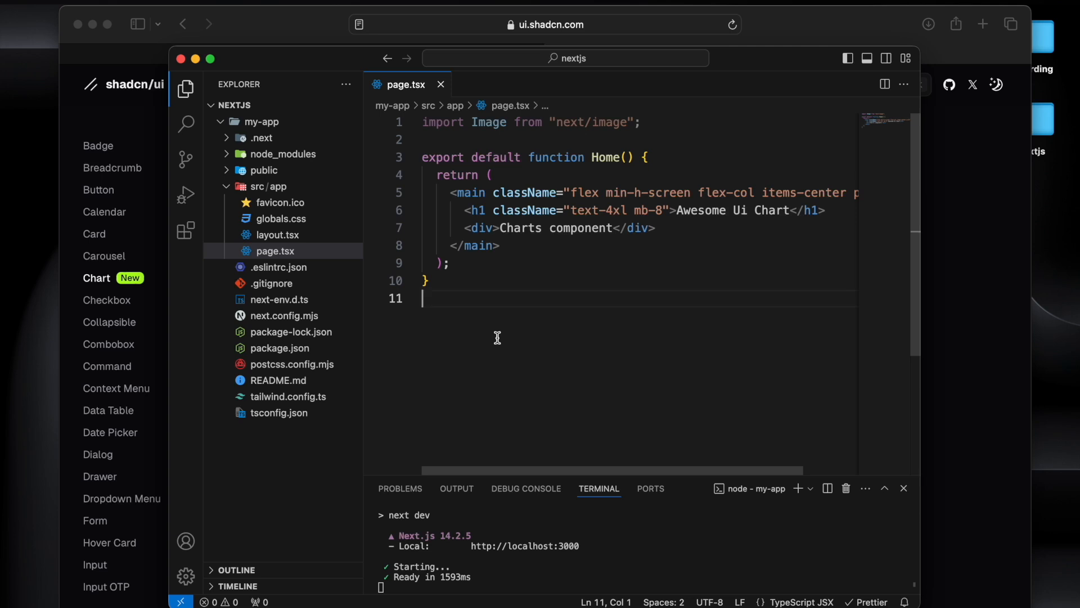
{"action": "mouse_move", "coordinate": [455, 98]}
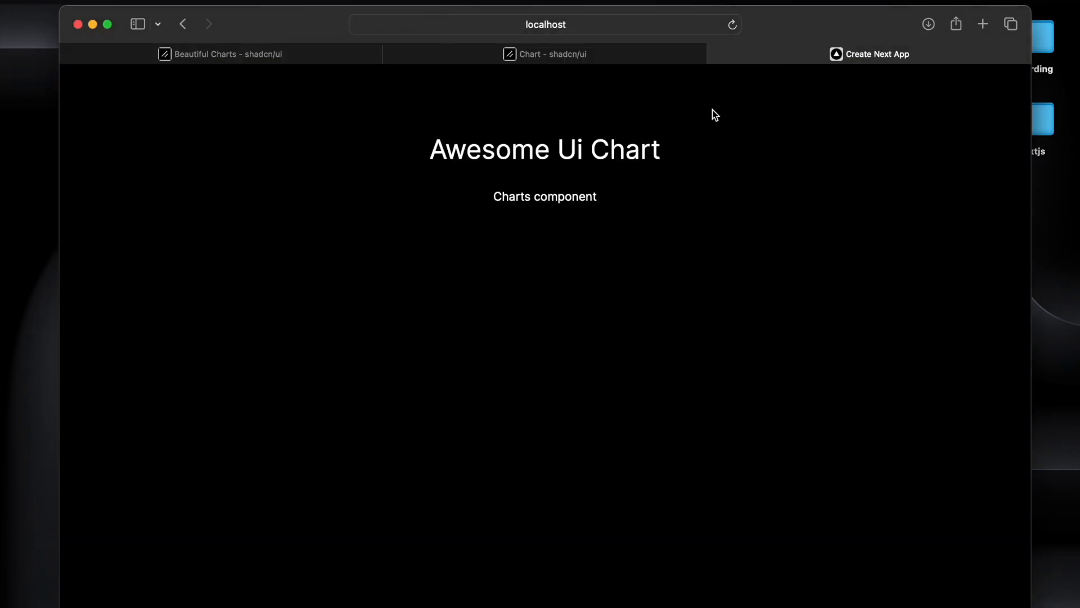
{"action": "mouse_move", "coordinate": [552, 54]}
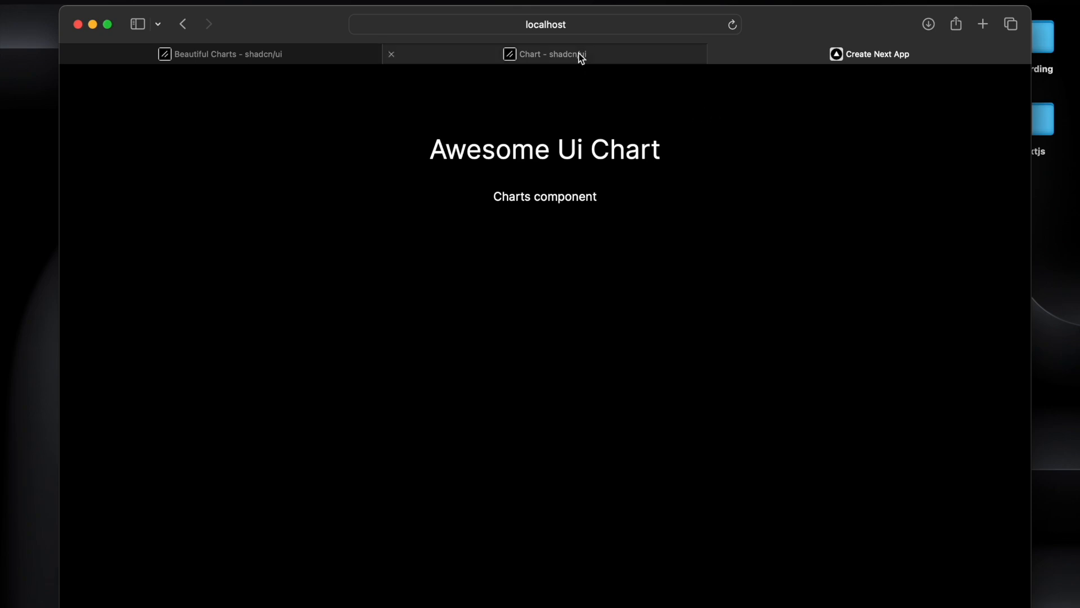
Copy the 'npx shadcn-ui@latest add chart' command from the Chart docs.
{"action": "left_click", "coordinate": [552, 54]}
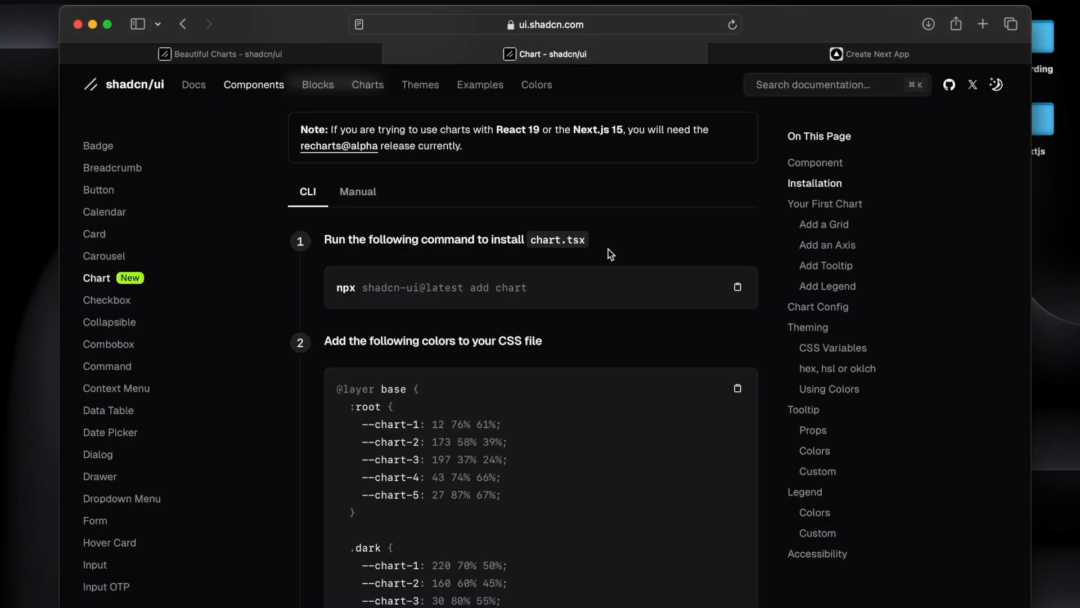
{"action": "mouse_move", "coordinate": [660, 249]}
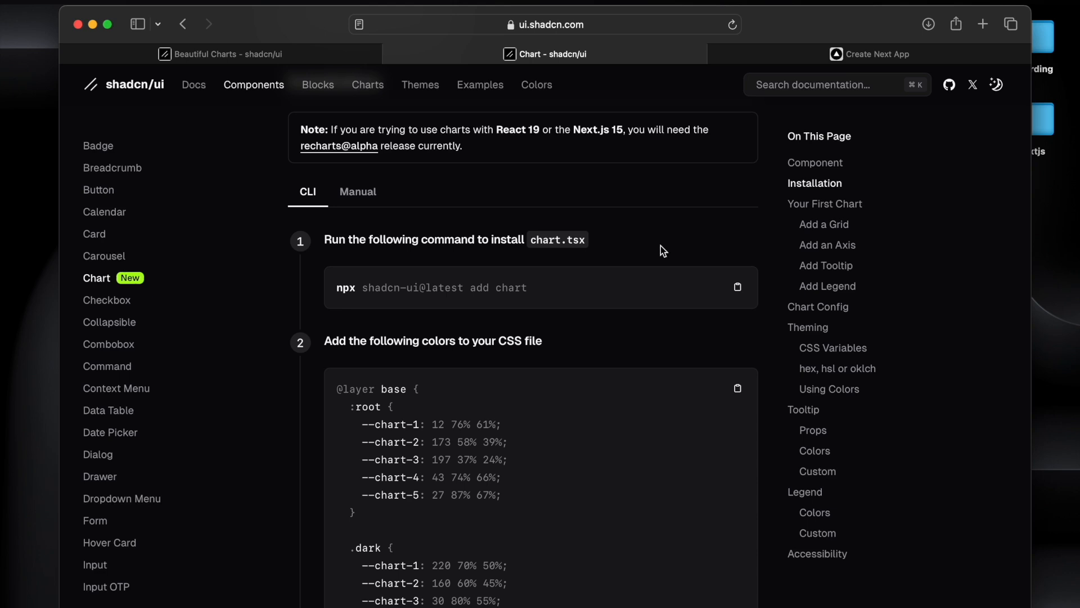
{"action": "mouse_move", "coordinate": [482, 286]}
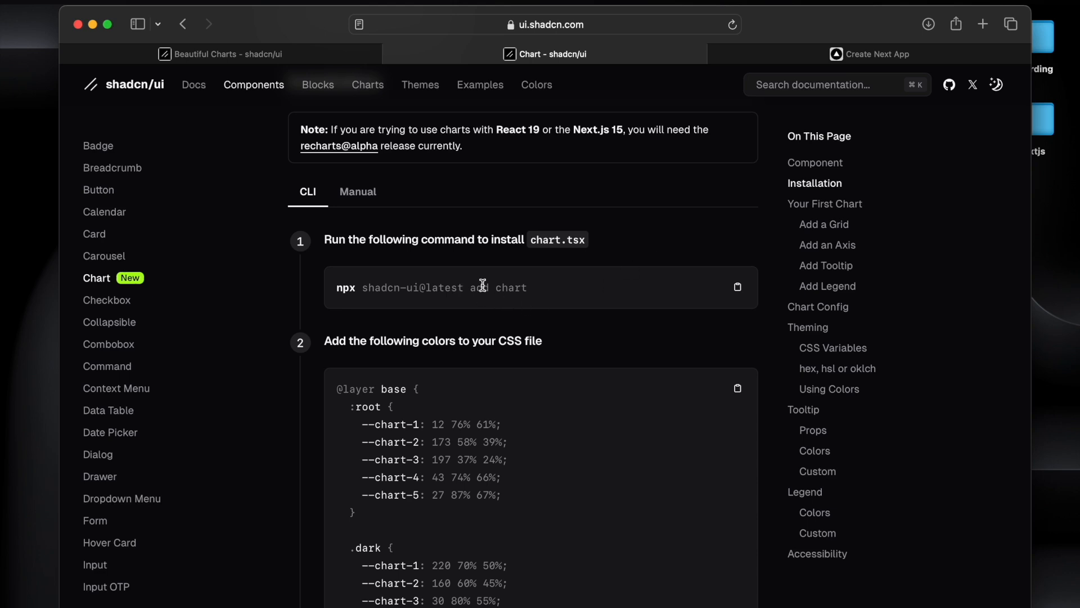
{"action": "left_click", "coordinate": [736, 286]}
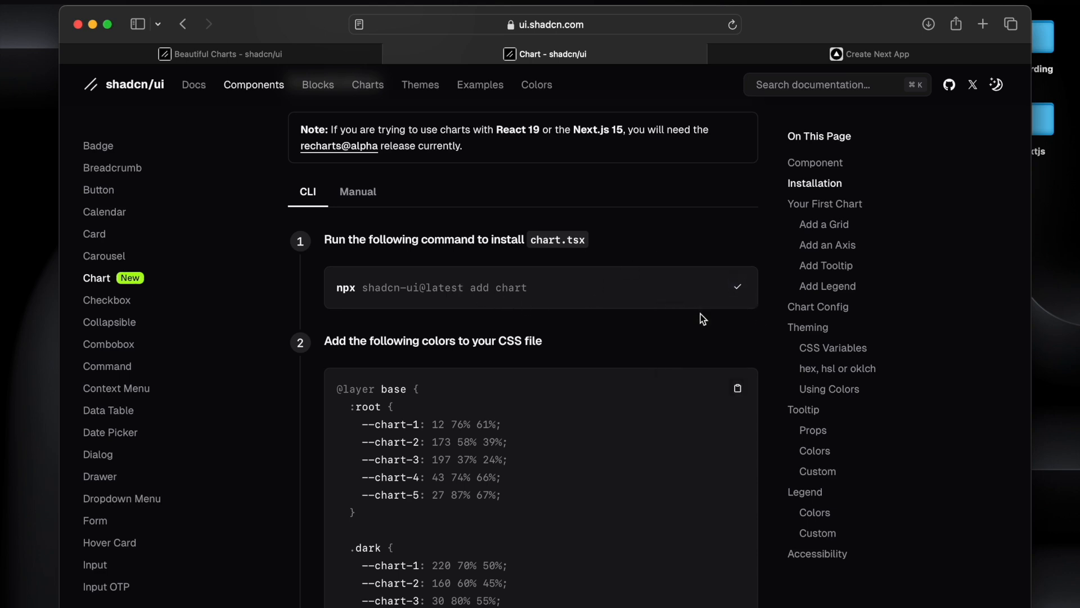
{"action": "mouse_move", "coordinate": [555, 406]}
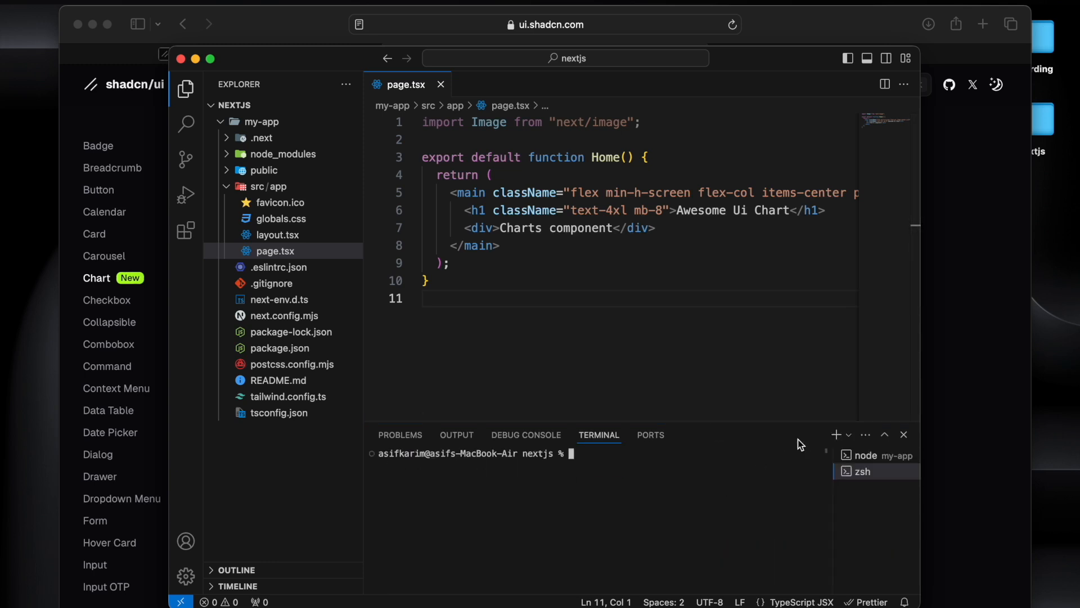
Move the terminal into the my-app project folder.
{"action": "type", "text": "cd my"}
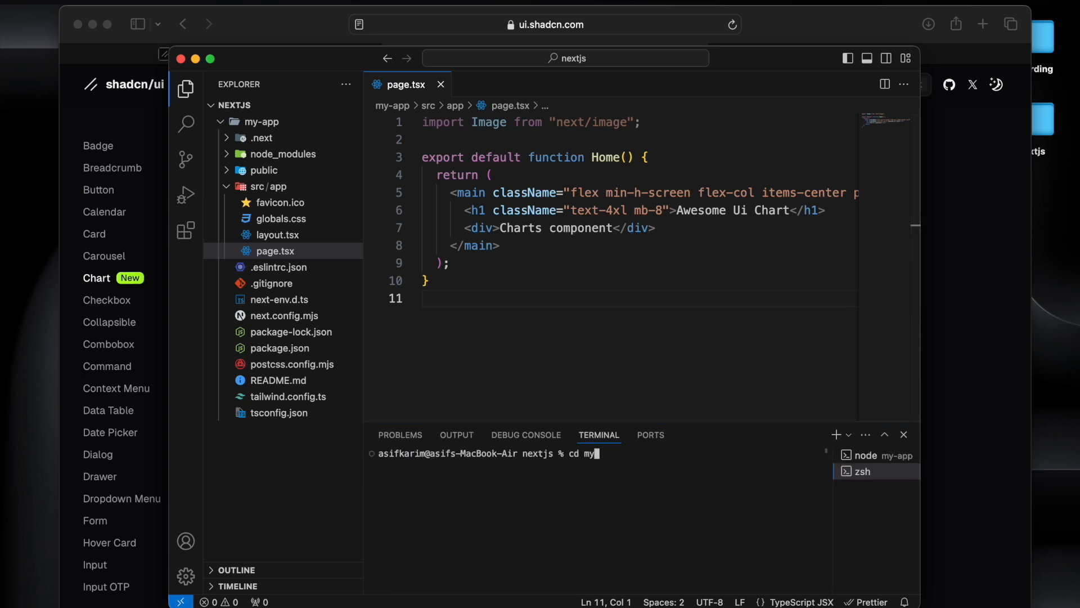
{"action": "type", "text": "-app'"}
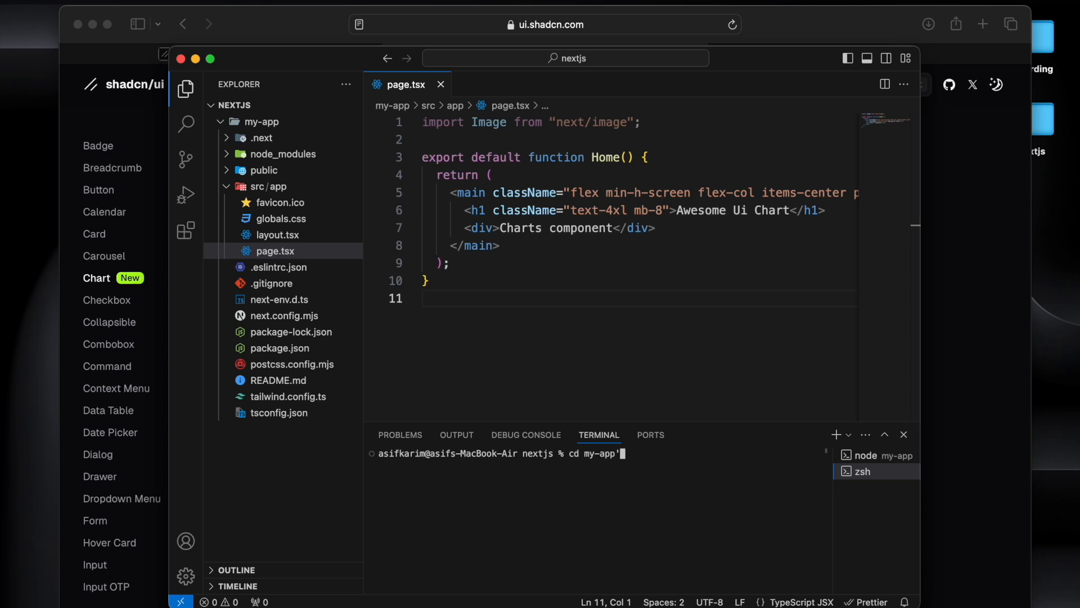
{"action": "key", "text": "Return"}
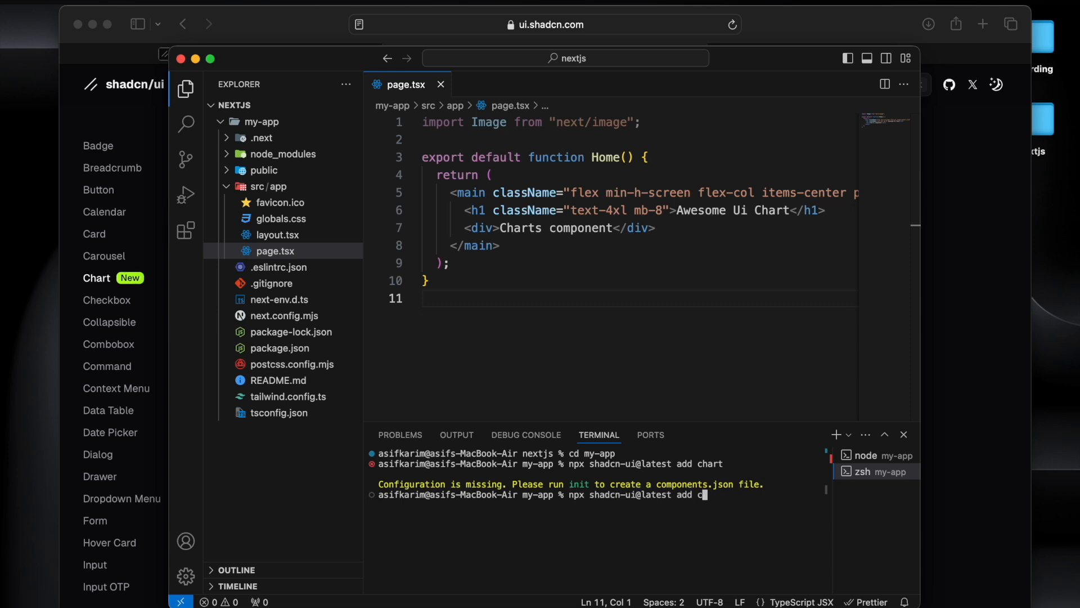
Run shadcn-ui init in my-app, accepting Default style, Slate colour and CSS variables.
{"action": "type", "text": "init"}
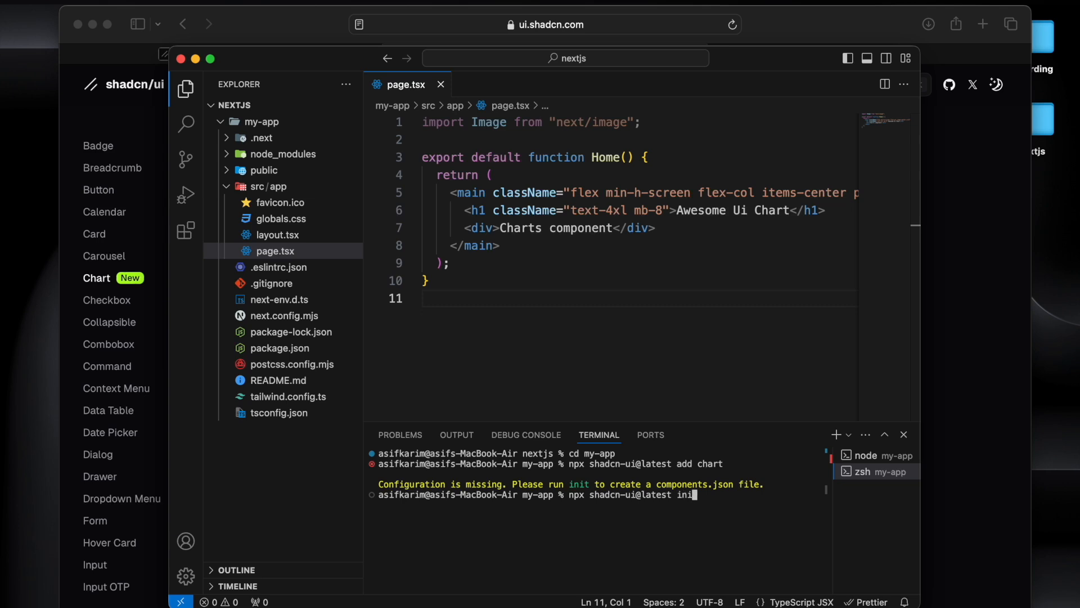
{"action": "key", "text": "Return"}
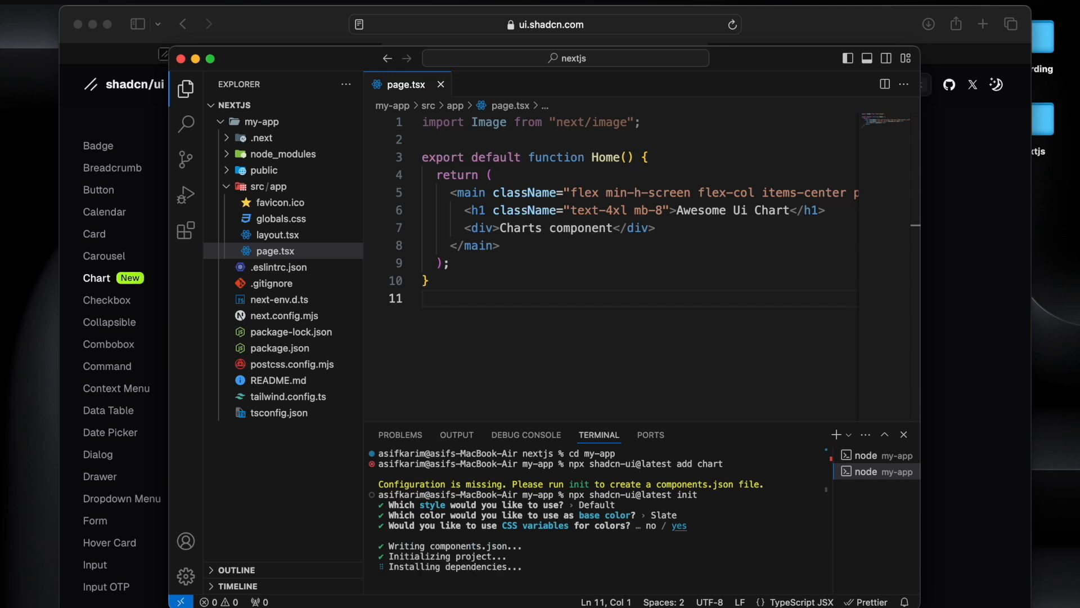
{"action": "left_click", "coordinate": [257, 186]}
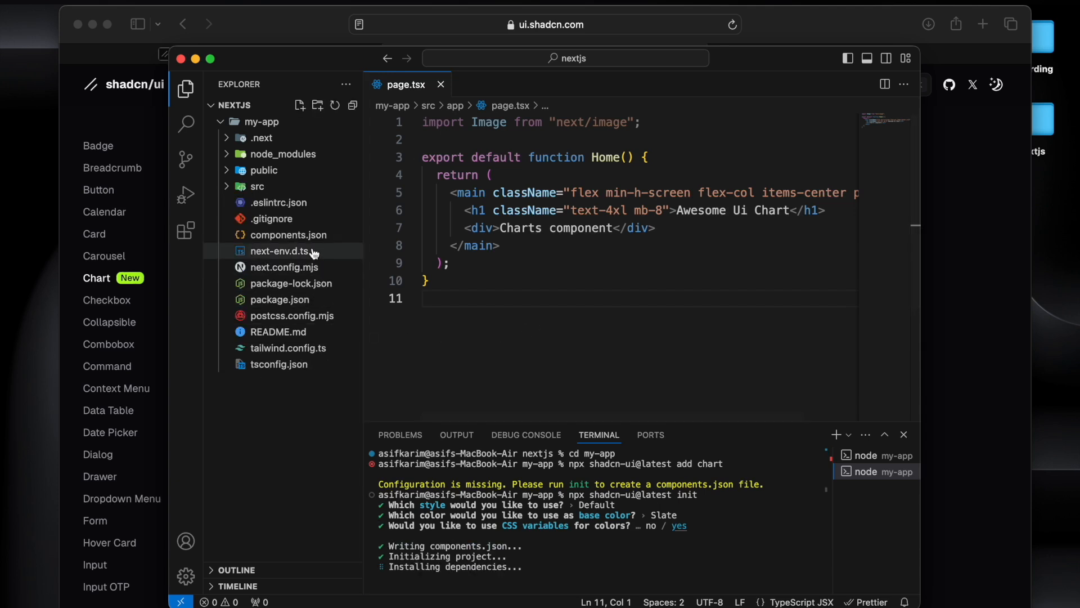
Check the generated components.json, then run 'npx shadcn-ui@latest add chart'.
{"action": "left_click", "coordinate": [288, 234]}
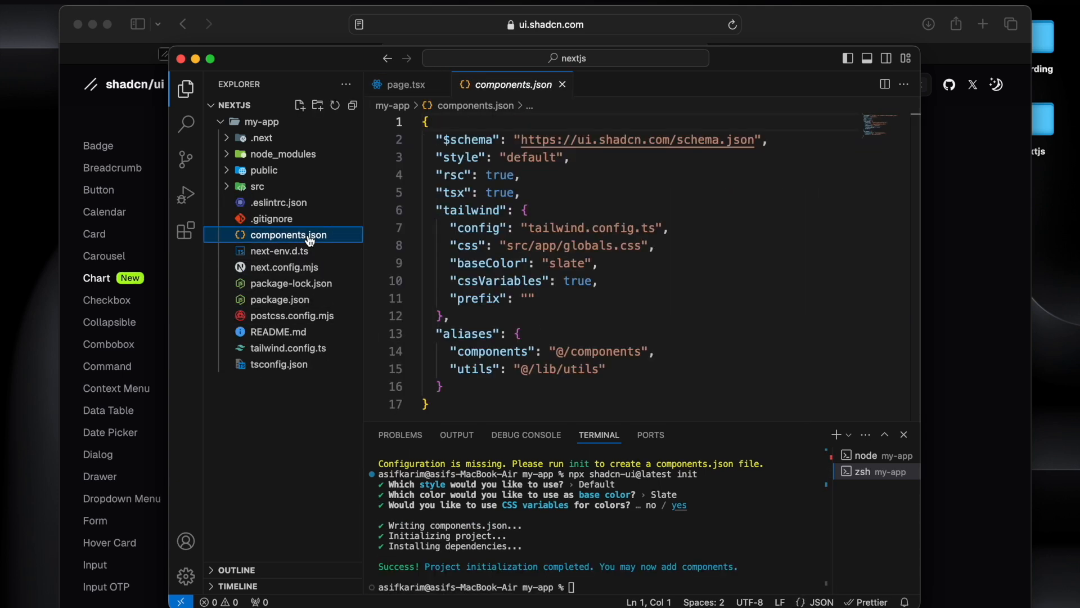
{"action": "mouse_move", "coordinate": [711, 224]}
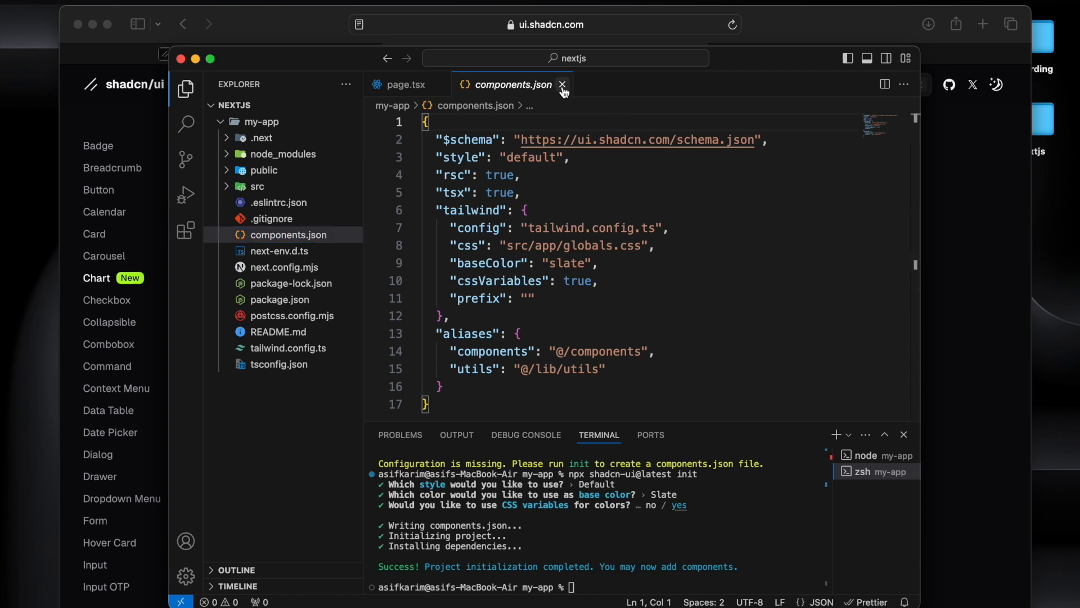
{"action": "left_click", "coordinate": [563, 84]}
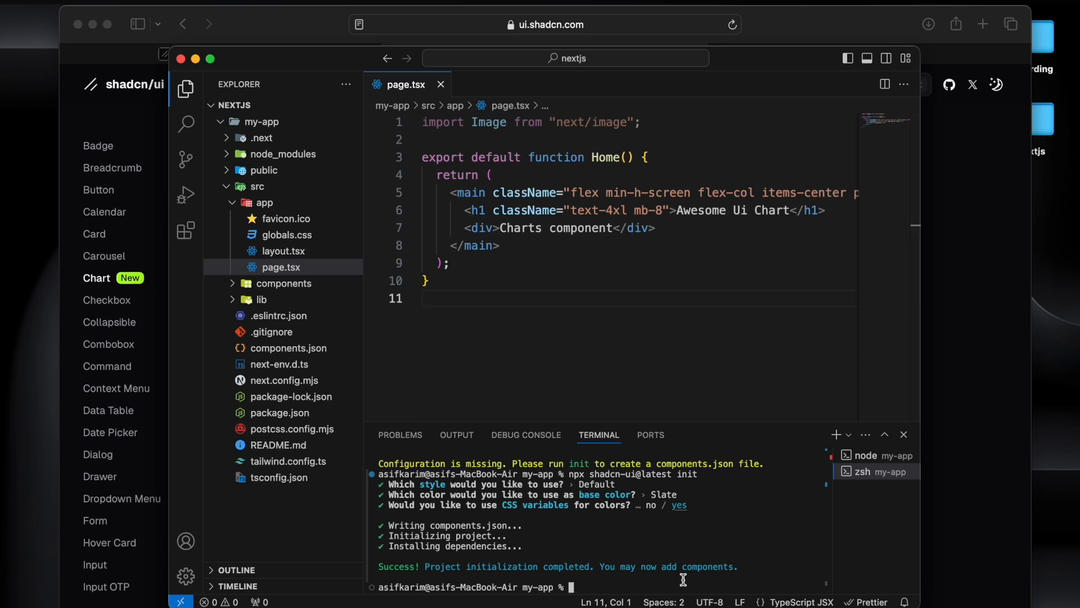
{"action": "type", "text": "npx shadcn-ui@latest add chart"}
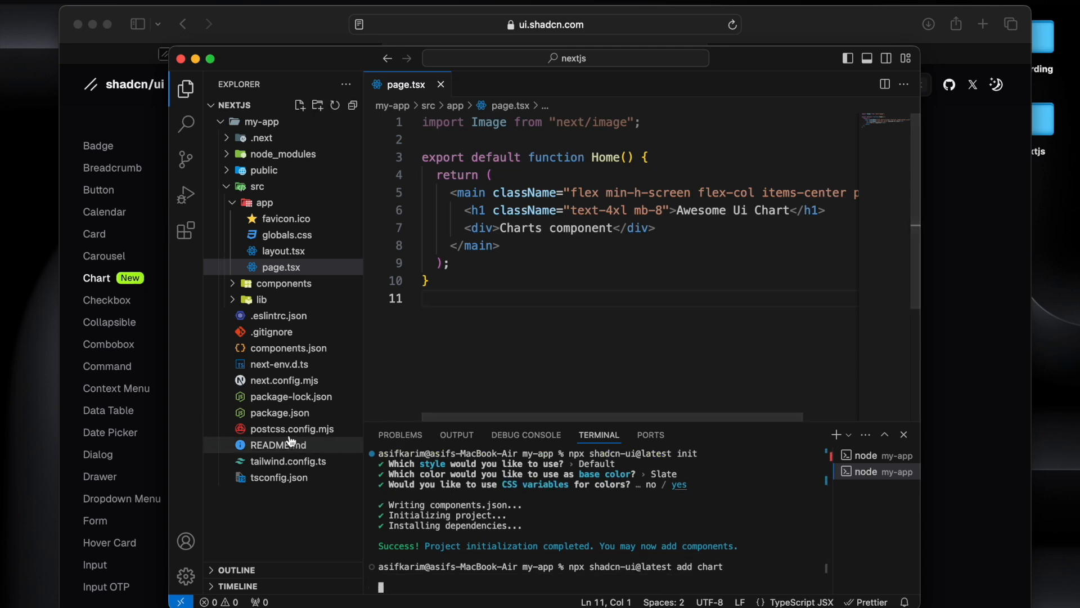
Confirm the recharts dependency now appears in package.json.
{"action": "left_click", "coordinate": [282, 411]}
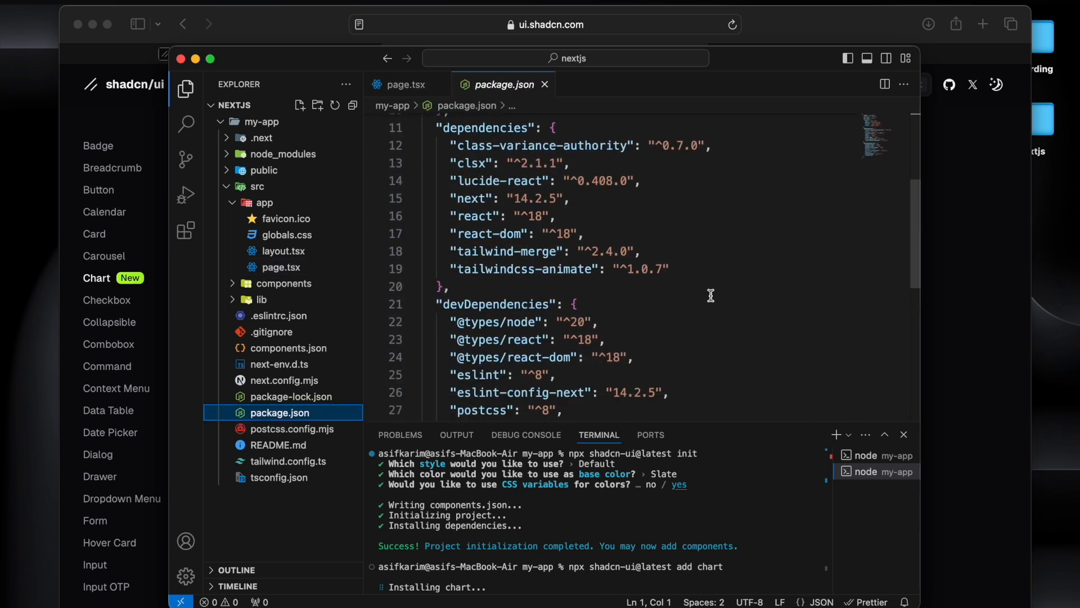
{"action": "scroll", "scroll_direction": "up", "scroll_amount": 3}
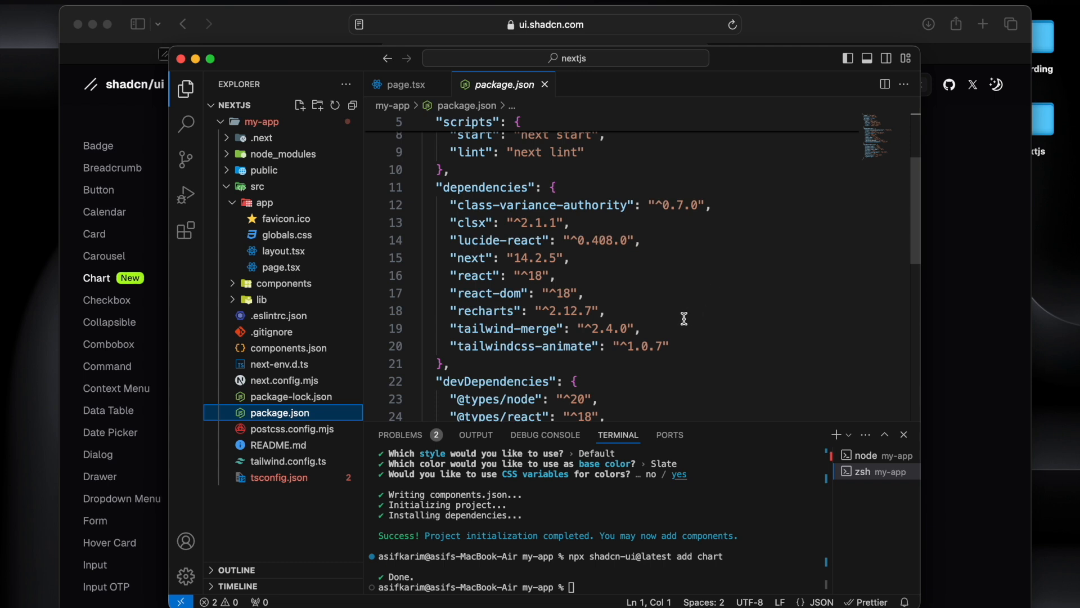
{"action": "left_click", "coordinate": [606, 310]}
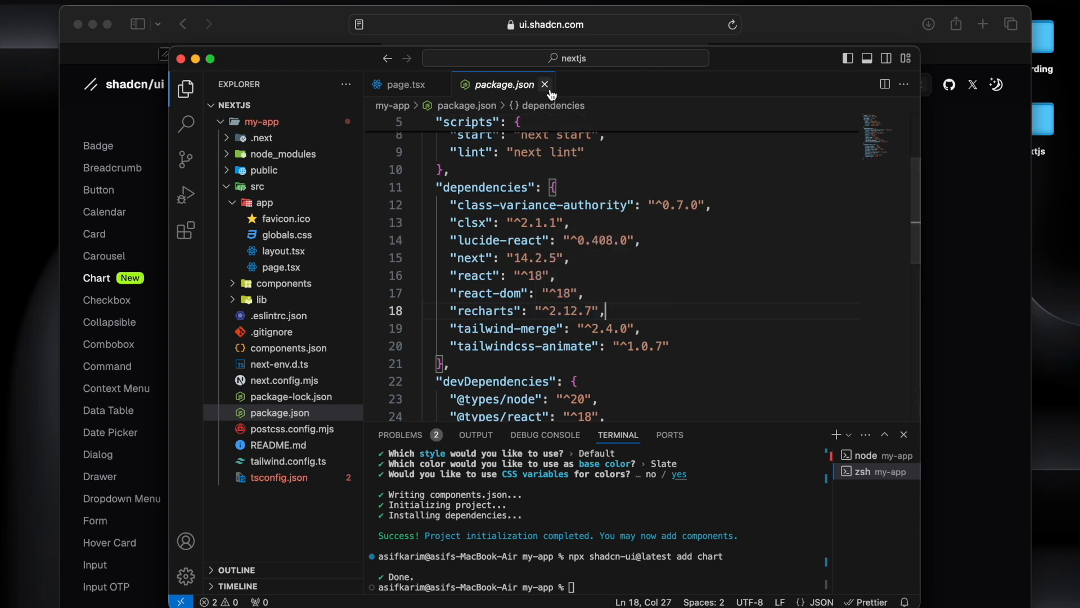
{"action": "left_click", "coordinate": [545, 84]}
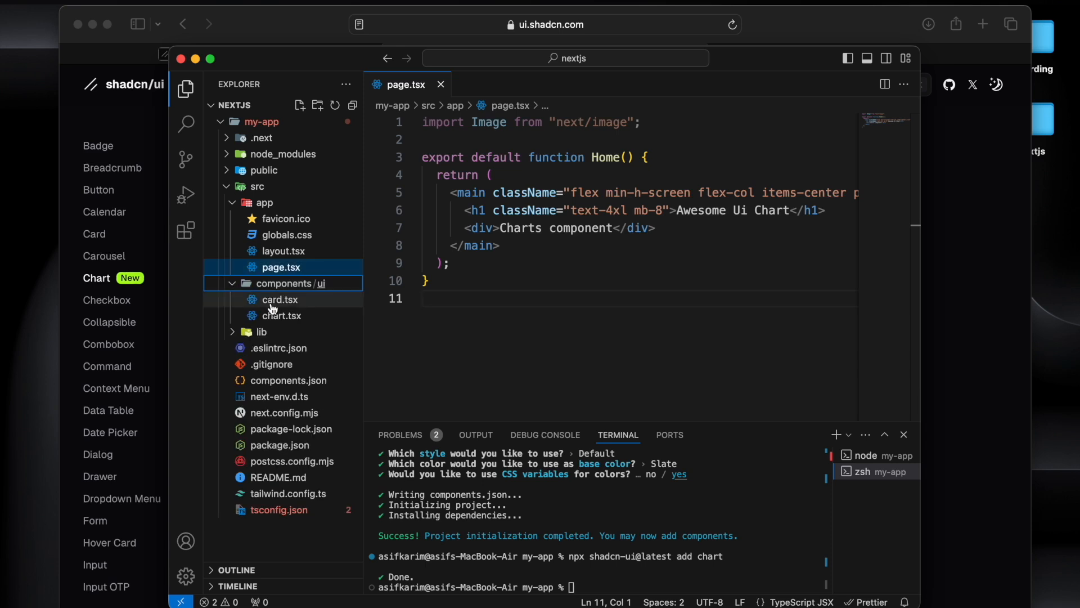
{"action": "mouse_move", "coordinate": [281, 316]}
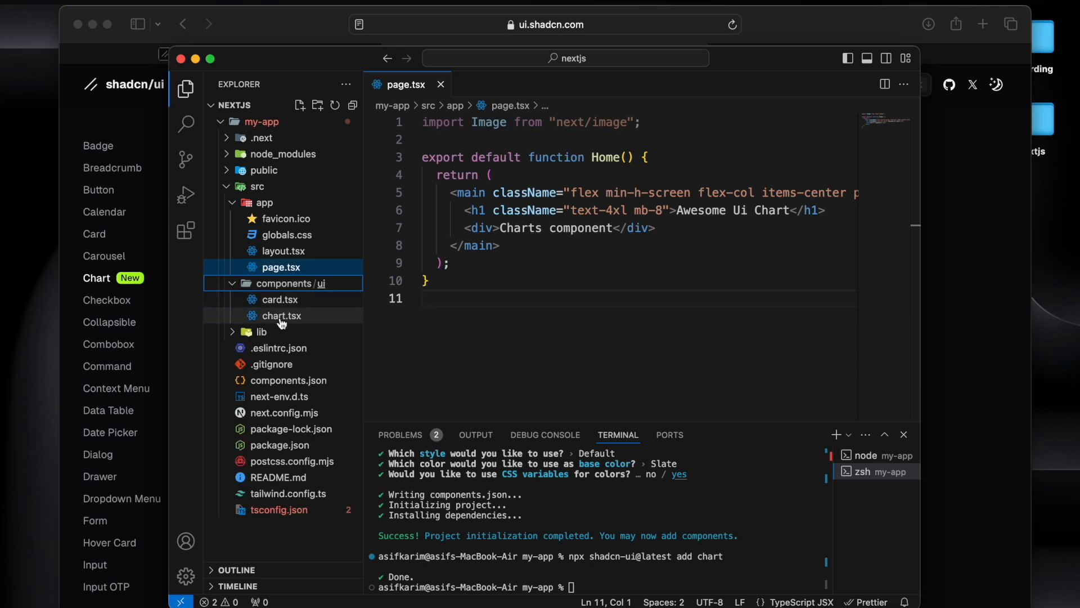
Review the generated card.tsx and chart.tsx components under components/ui.
{"action": "left_click", "coordinate": [280, 298]}
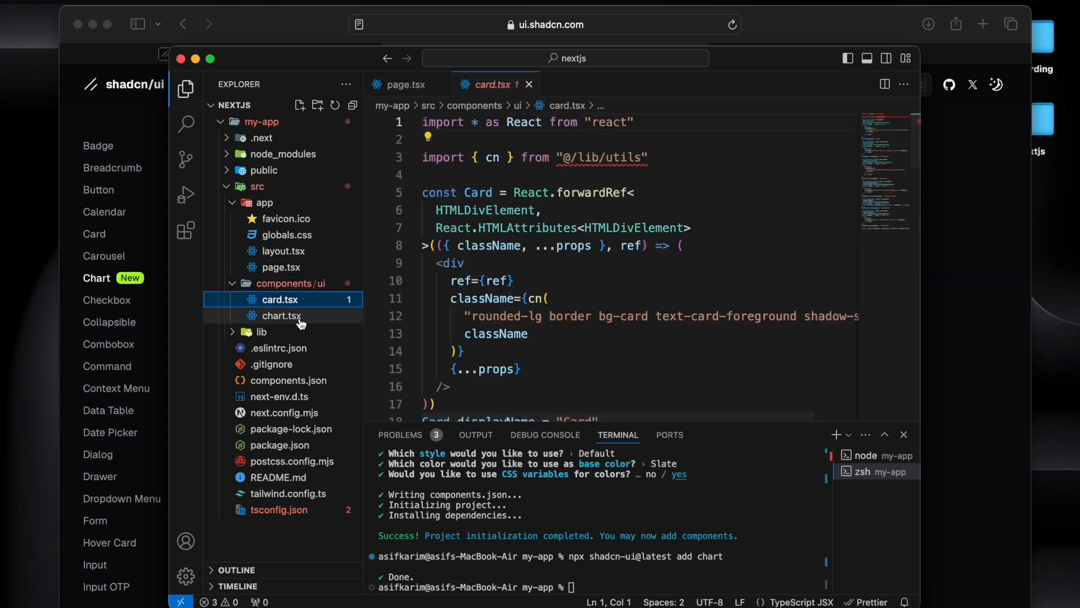
{"action": "left_click", "coordinate": [280, 315]}
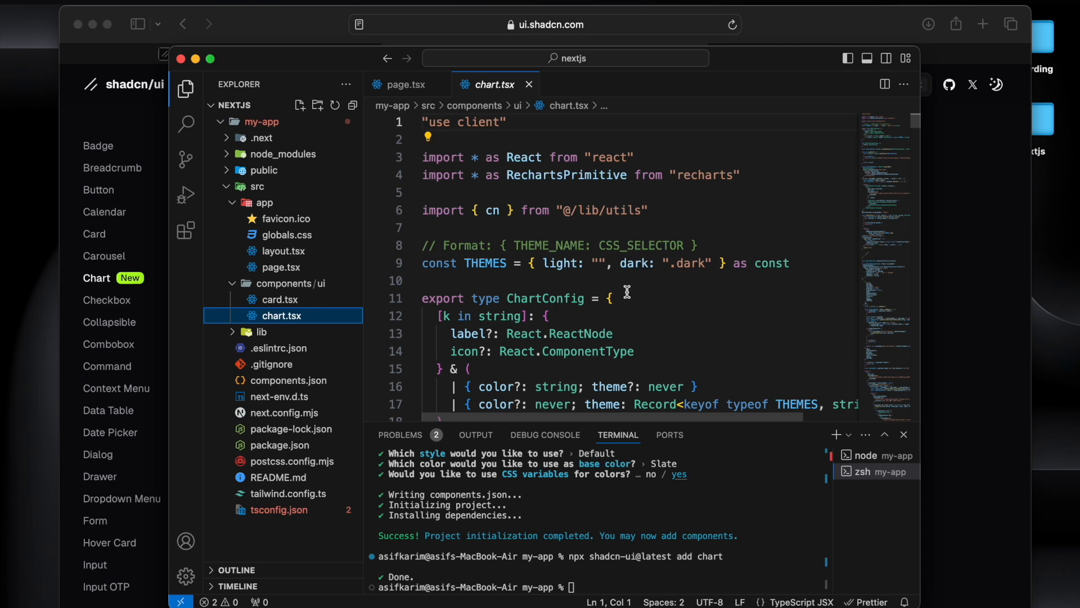
{"action": "scroll", "scroll_direction": "down", "scroll_amount": 3}
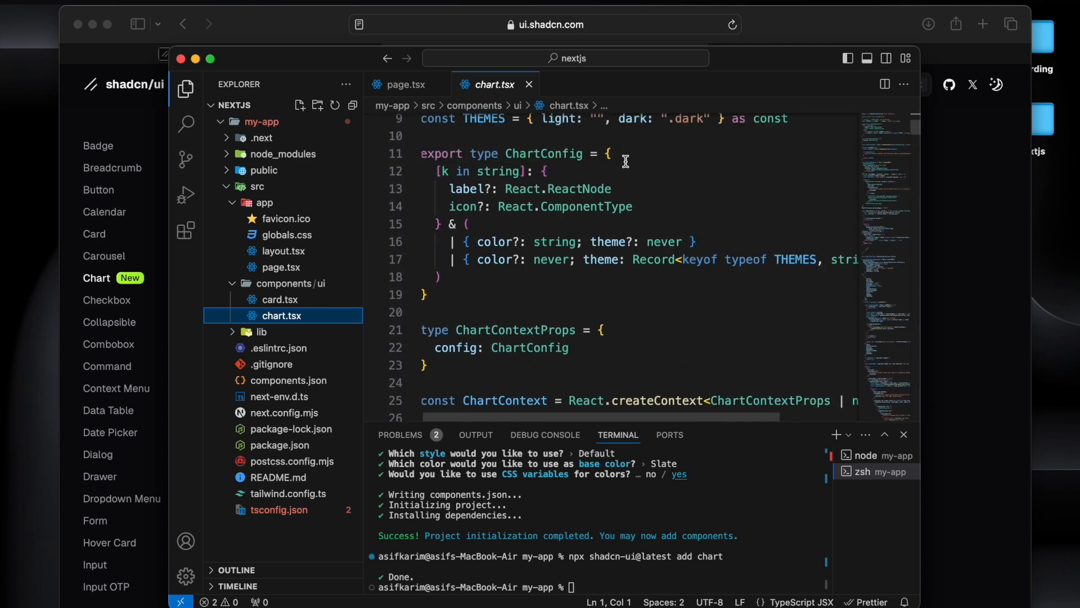
{"action": "scroll", "scroll_direction": "down", "scroll_amount": 3}
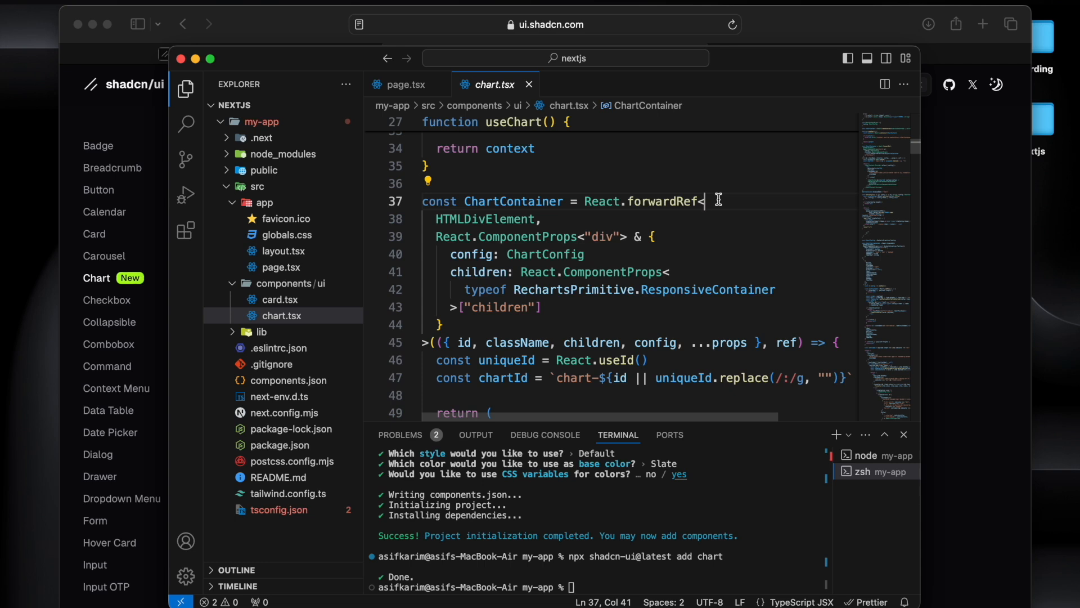
{"action": "mouse_move", "coordinate": [537, 88]}
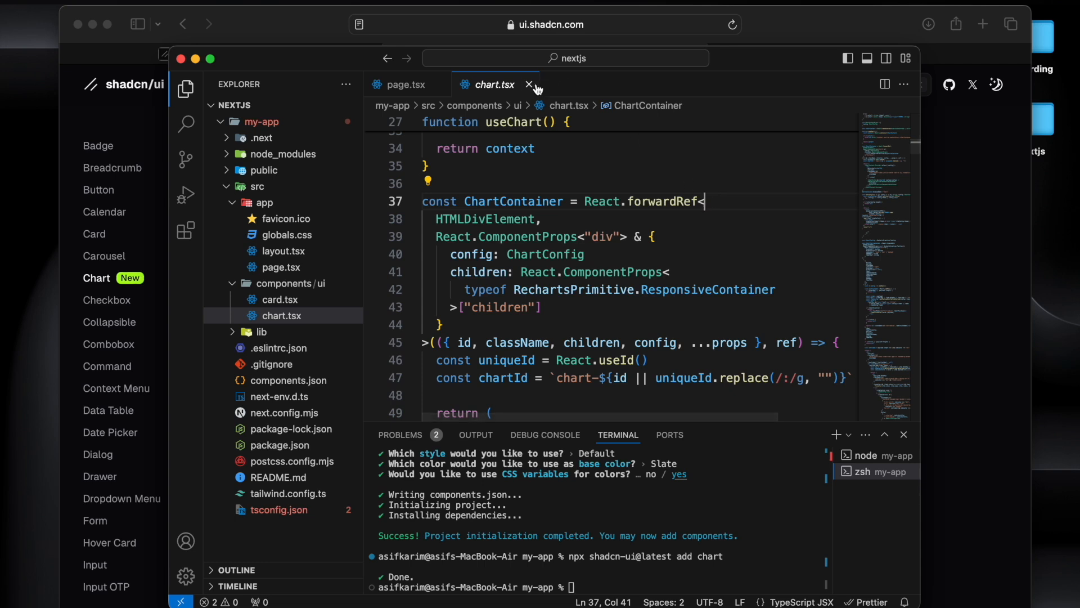
{"action": "left_click", "coordinate": [536, 84]}
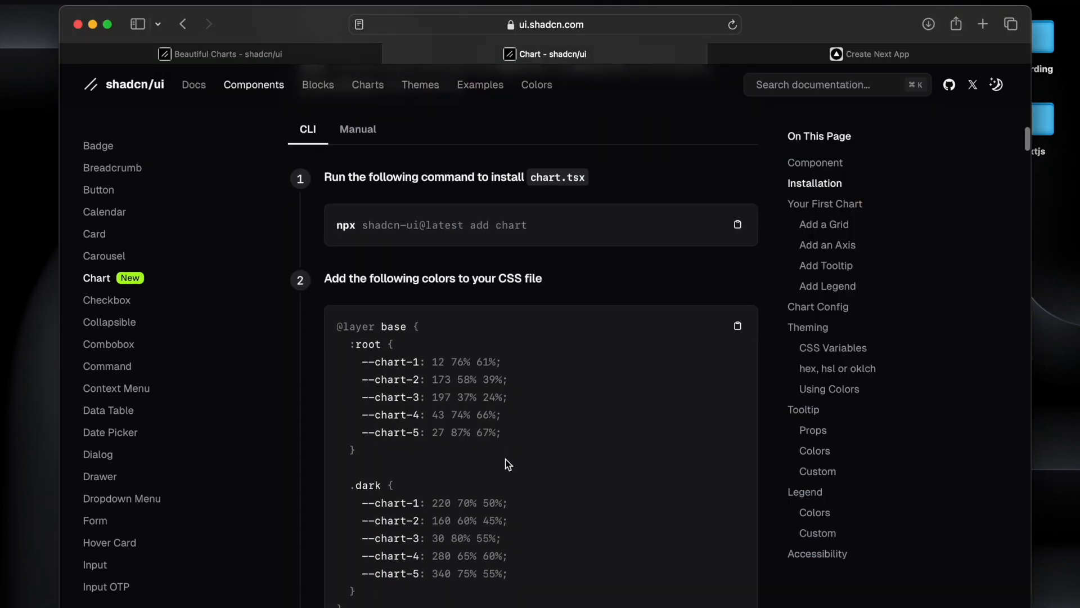
{"action": "mouse_move", "coordinate": [743, 322]}
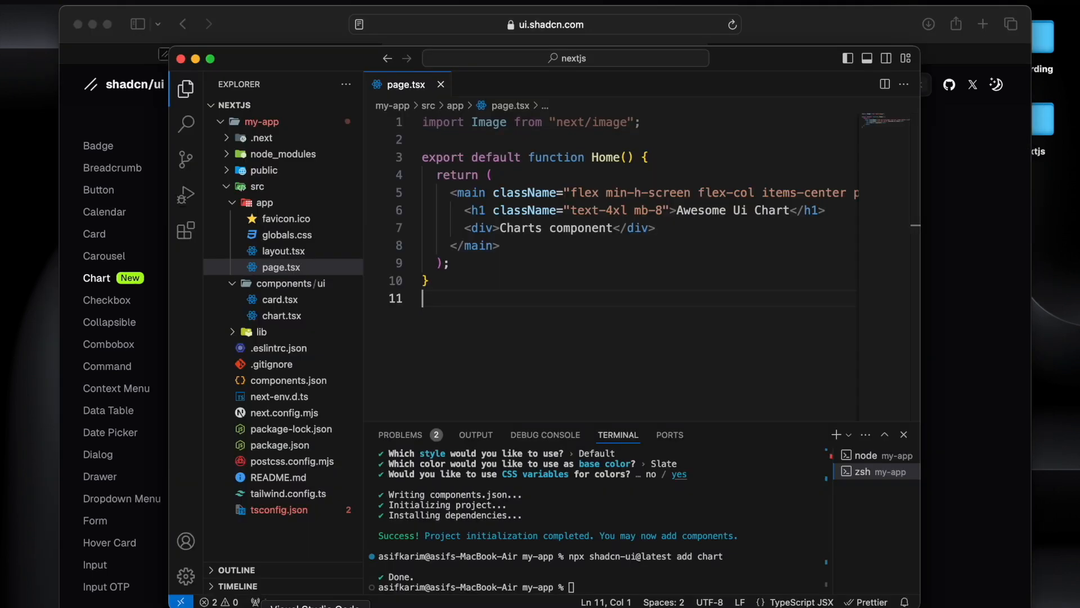
Verify globals.css defines the chart-1 through chart-5 colour variables in :root.
{"action": "left_click", "coordinate": [285, 235]}
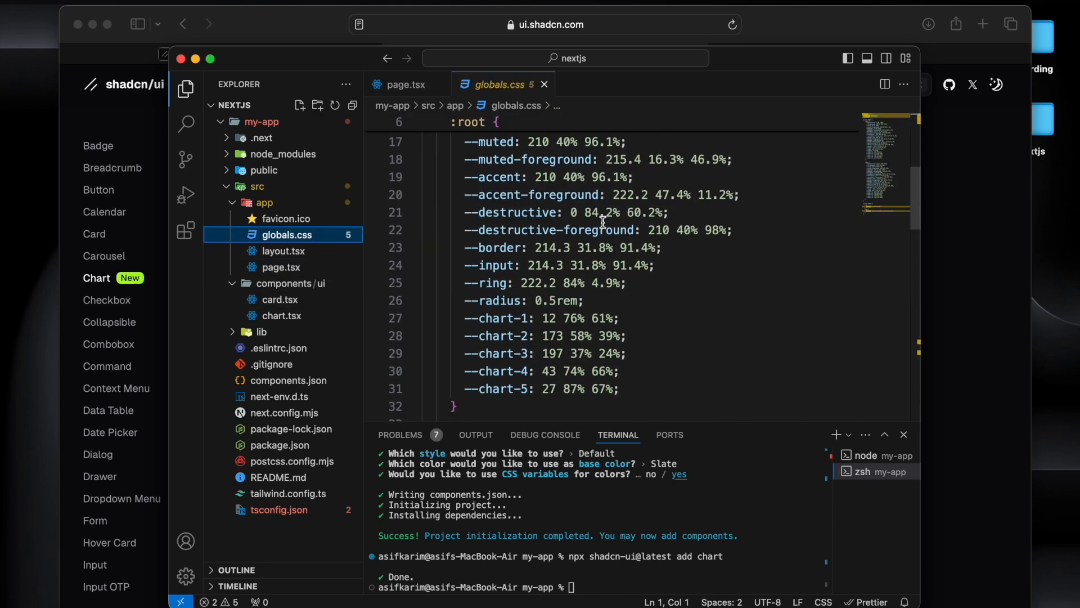
{"action": "mouse_move", "coordinate": [655, 317]}
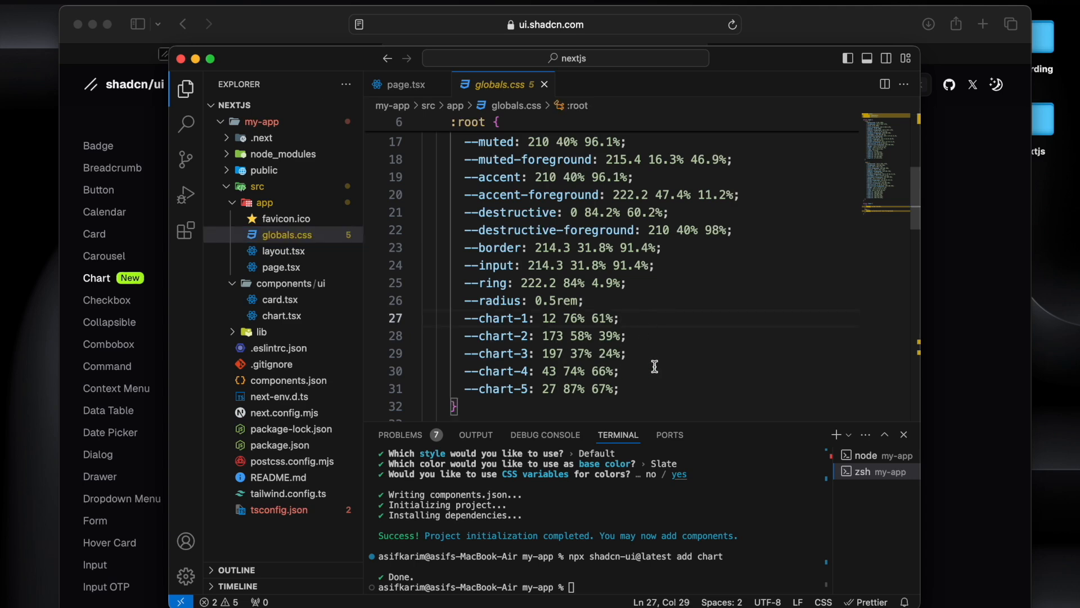
{"action": "scroll", "scroll_direction": "down", "scroll_amount": 3}
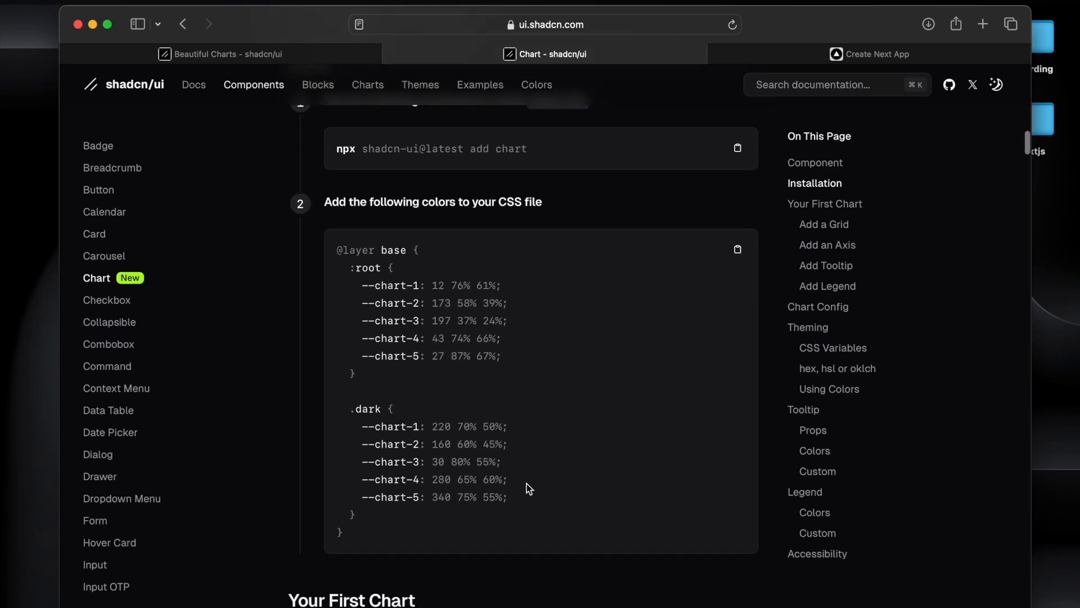
Bring the 'Build your chart' example into view and select its two import lines.
{"action": "scroll", "scroll_direction": "down", "scroll_amount": 3}
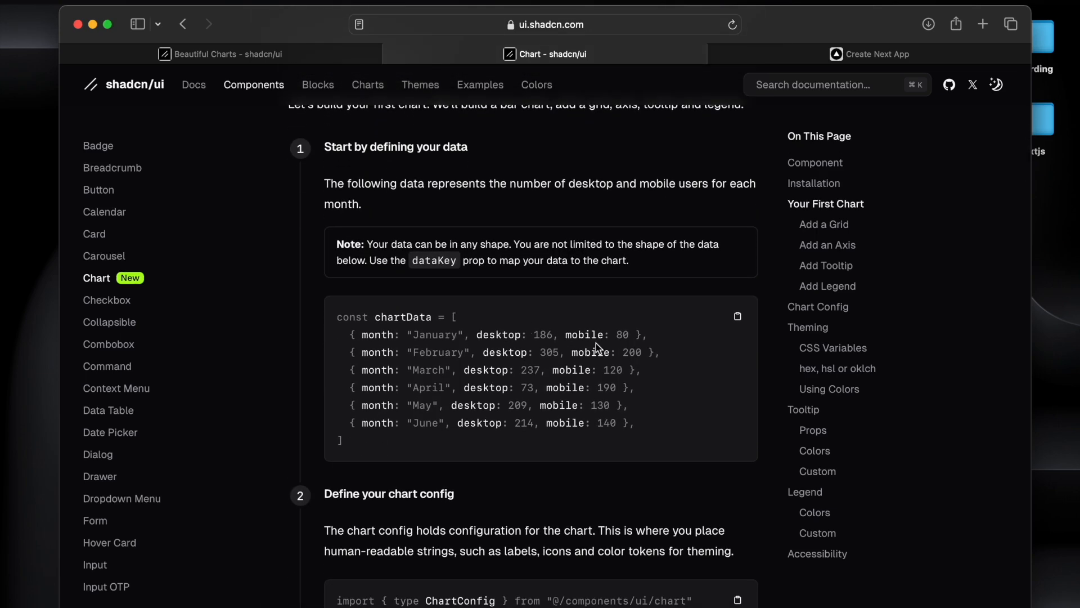
{"action": "scroll", "scroll_direction": "down", "scroll_amount": 3}
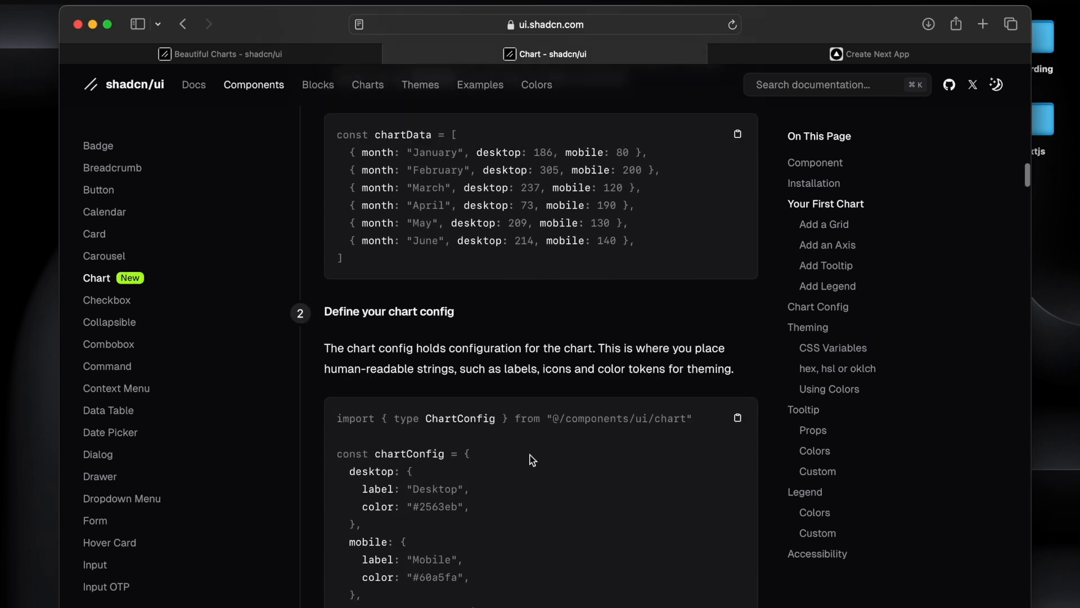
{"action": "scroll", "scroll_direction": "down", "scroll_amount": 3}
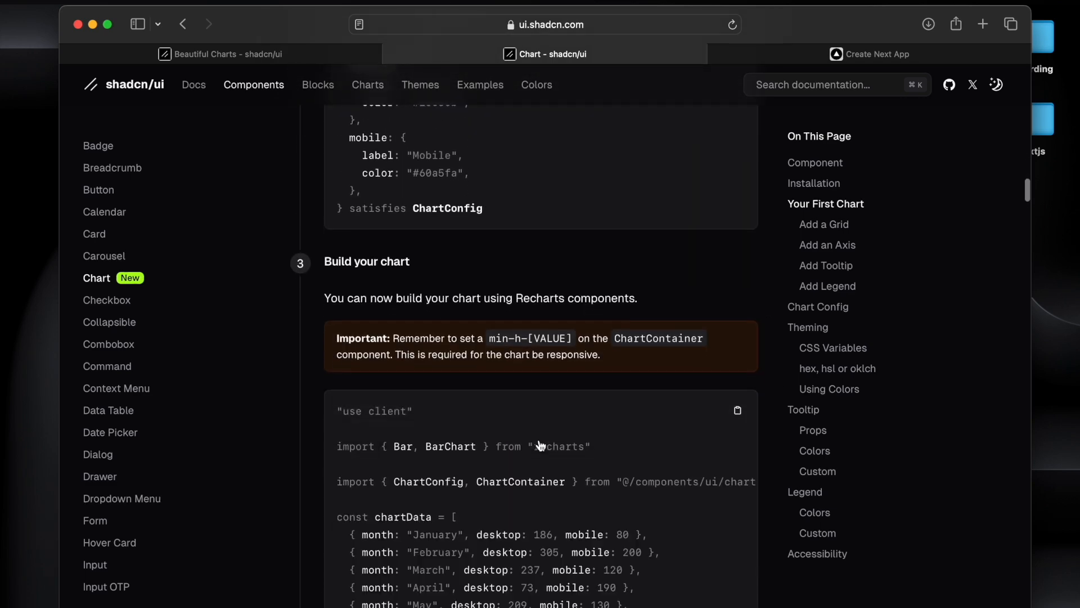
{"action": "scroll", "scroll_direction": "down", "scroll_amount": 3}
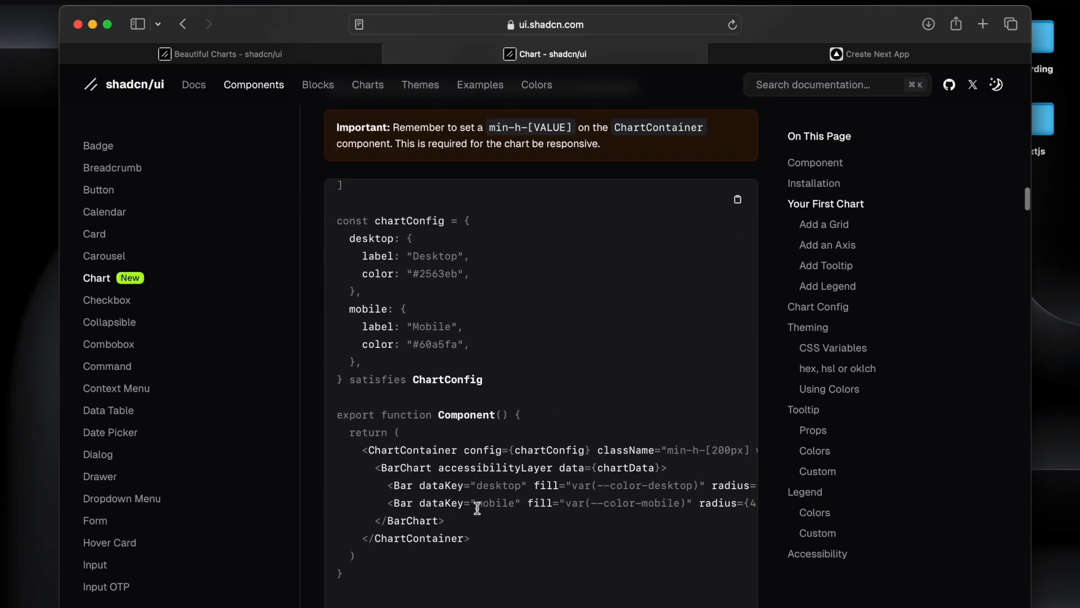
{"action": "scroll", "scroll_direction": "up", "scroll_amount": 3}
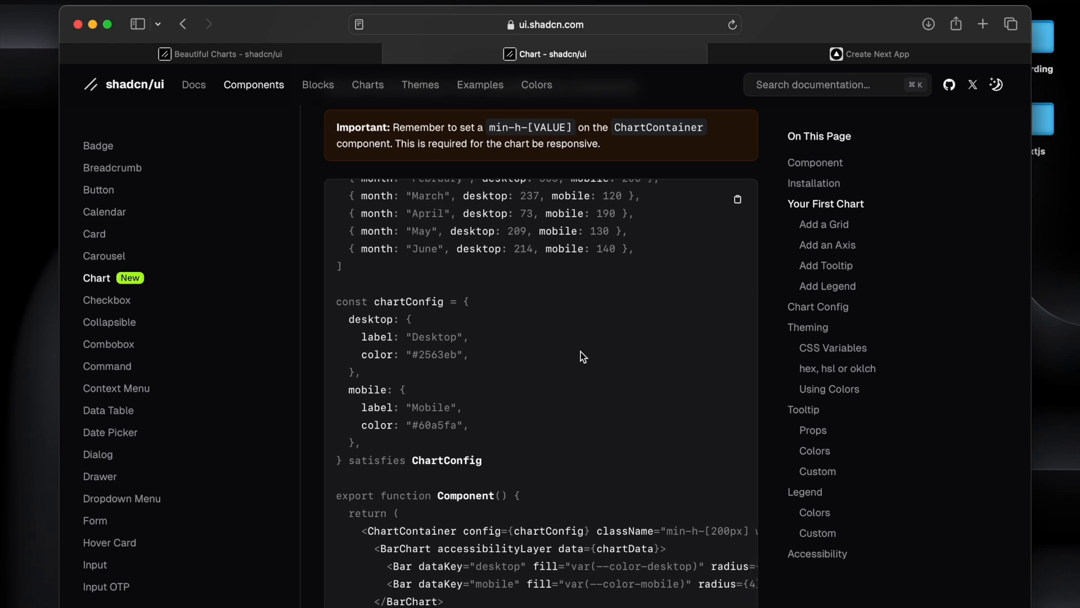
{"action": "scroll", "scroll_direction": "up", "scroll_amount": 3}
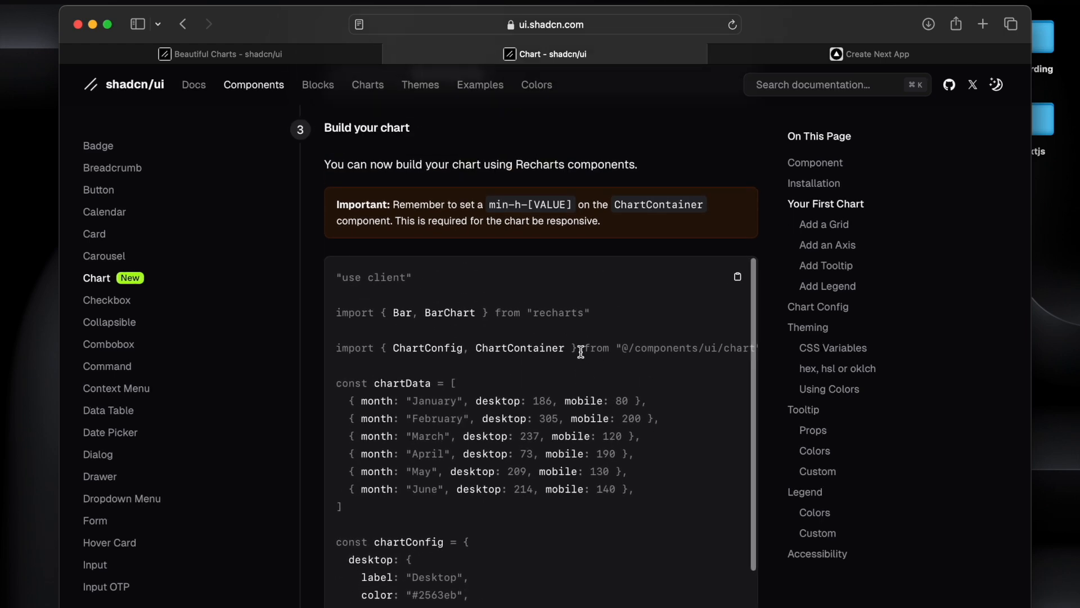
{"action": "scroll", "scroll_direction": "right", "scroll_amount": 3}
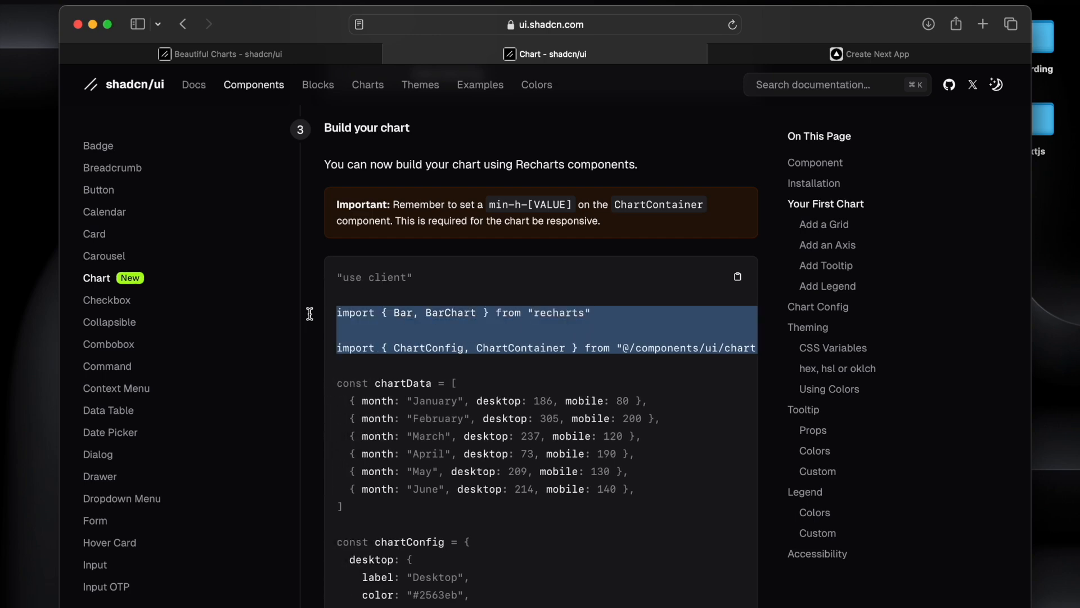
{"action": "mouse_move", "coordinate": [398, 597]}
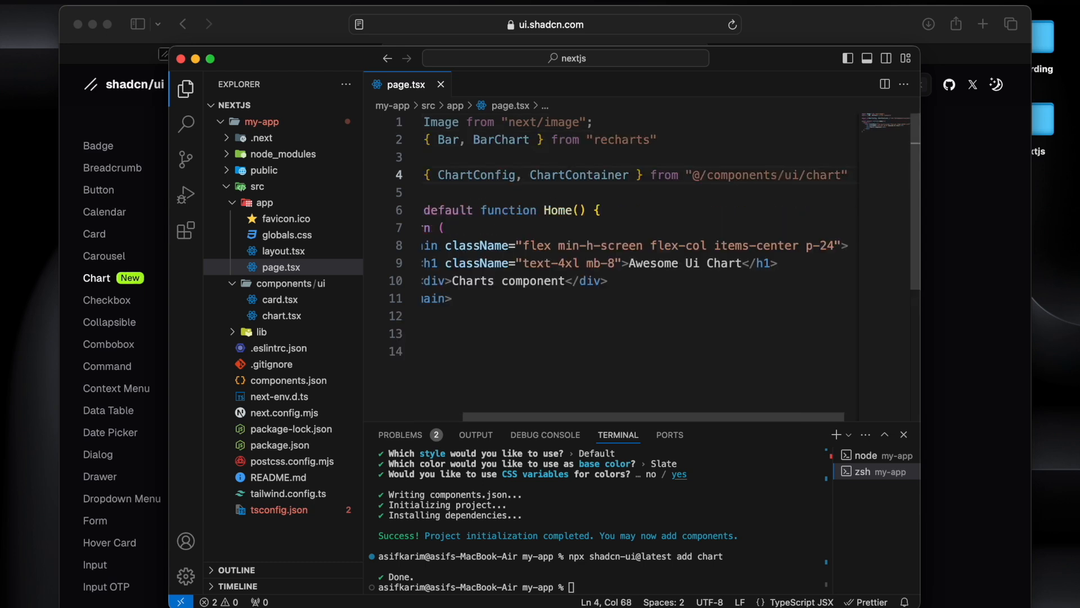
{"action": "mouse_move", "coordinate": [723, 200]}
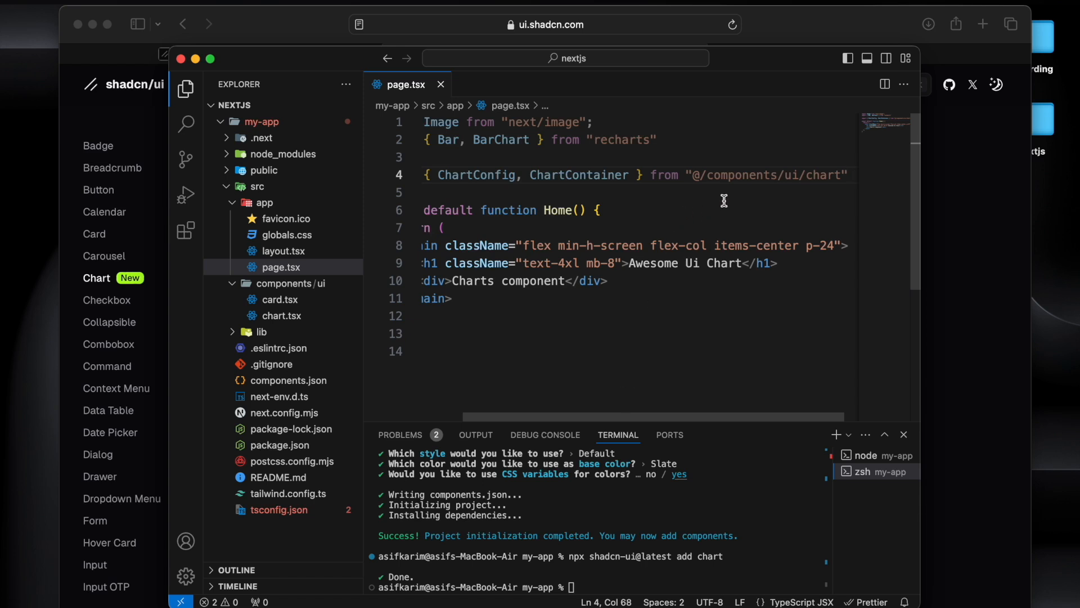
{"action": "mouse_move", "coordinate": [590, 174]}
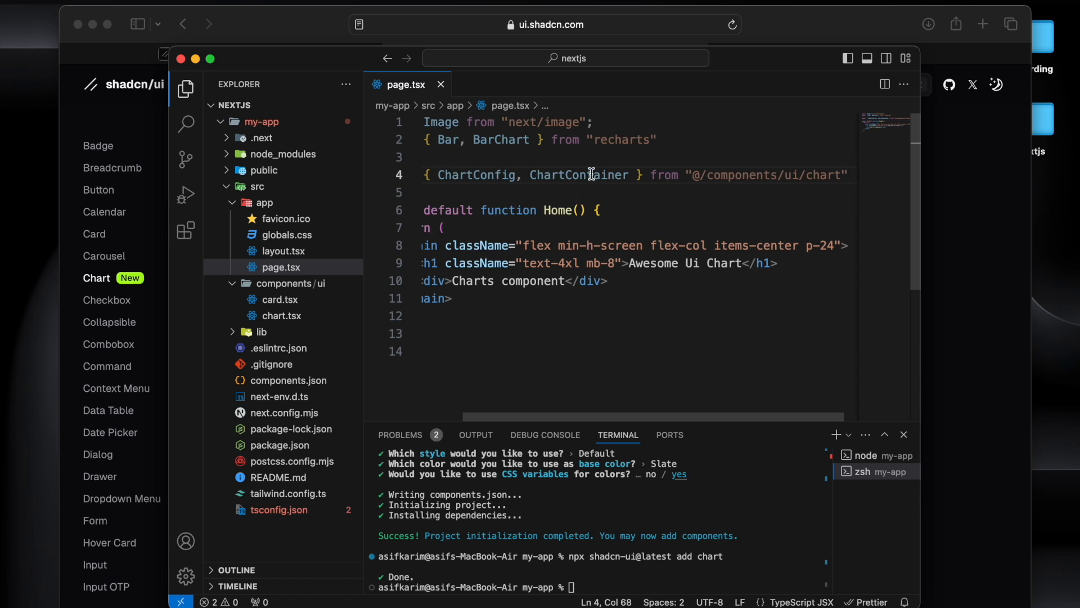
{"action": "mouse_move", "coordinate": [625, 212]}
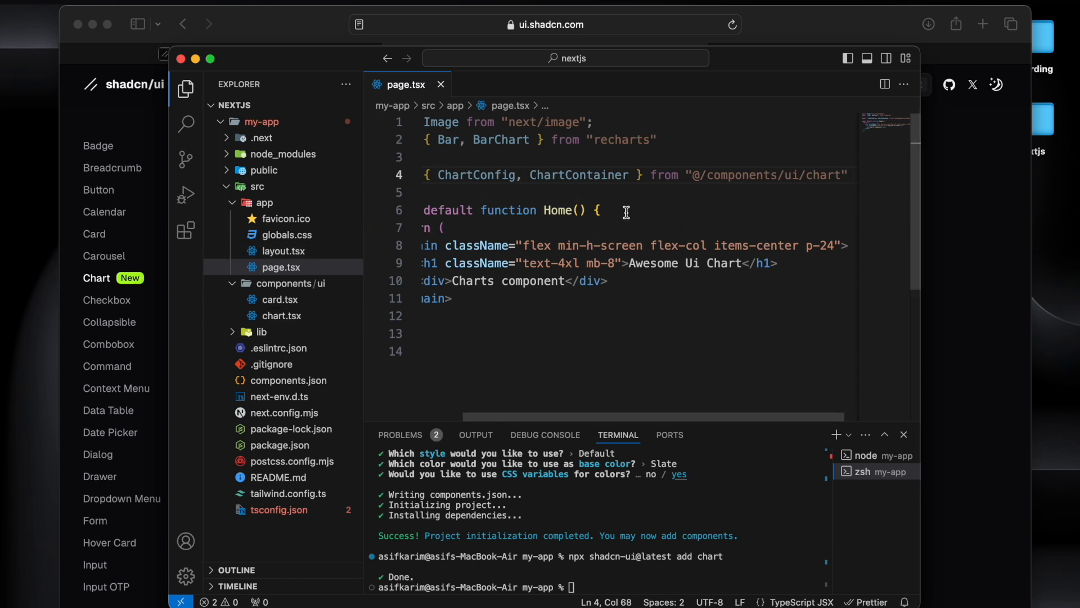
Paste the chart imports into page.tsx, then copy chartData, chartConfig and the ChartContainer JSX from the docs.
{"action": "left_click", "coordinate": [283, 316]}
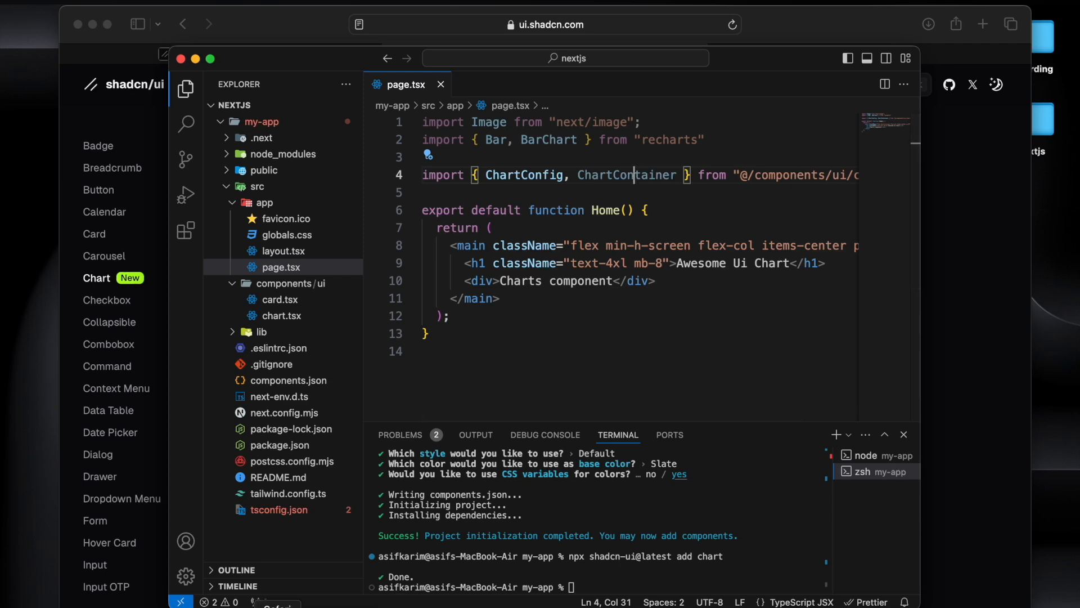
{"action": "left_click", "coordinate": [546, 54]}
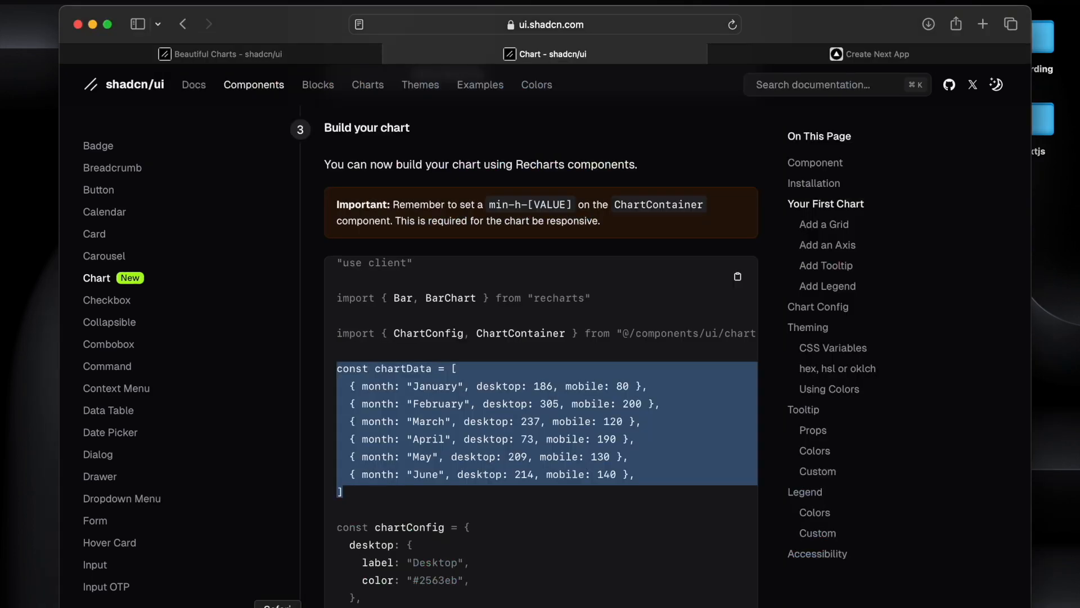
{"action": "scroll", "scroll_direction": "down", "scroll_amount": 3}
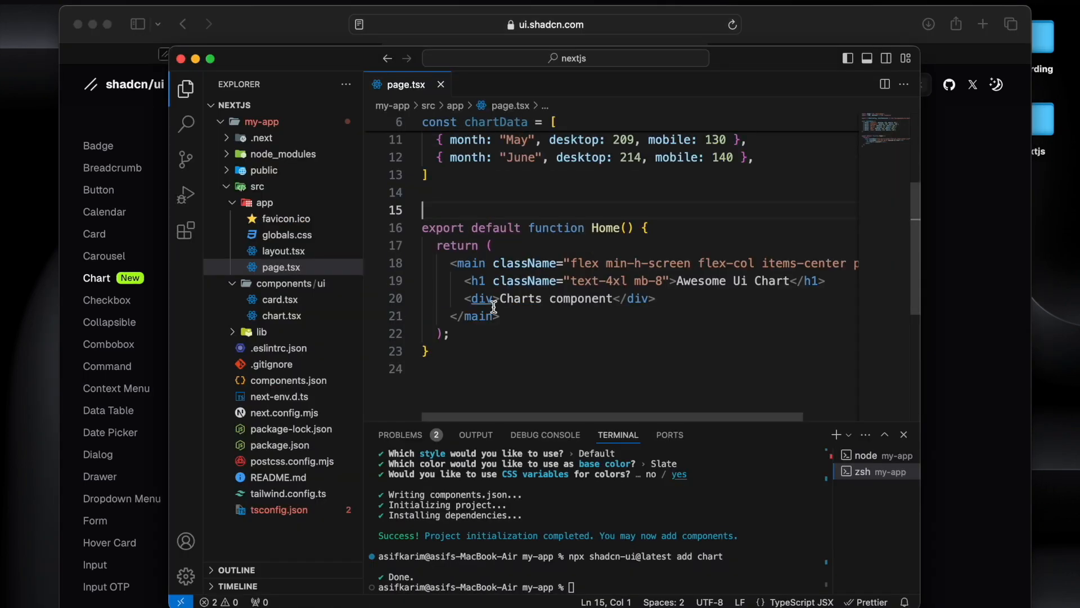
{"action": "left_click", "coordinate": [545, 54]}
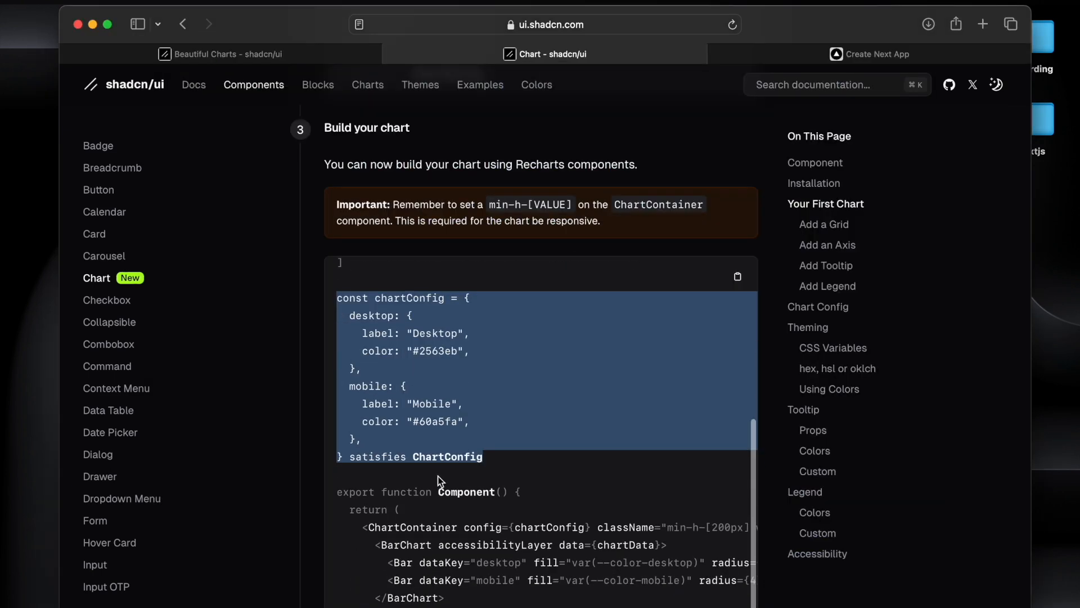
{"action": "scroll", "scroll_direction": "down", "scroll_amount": 3}
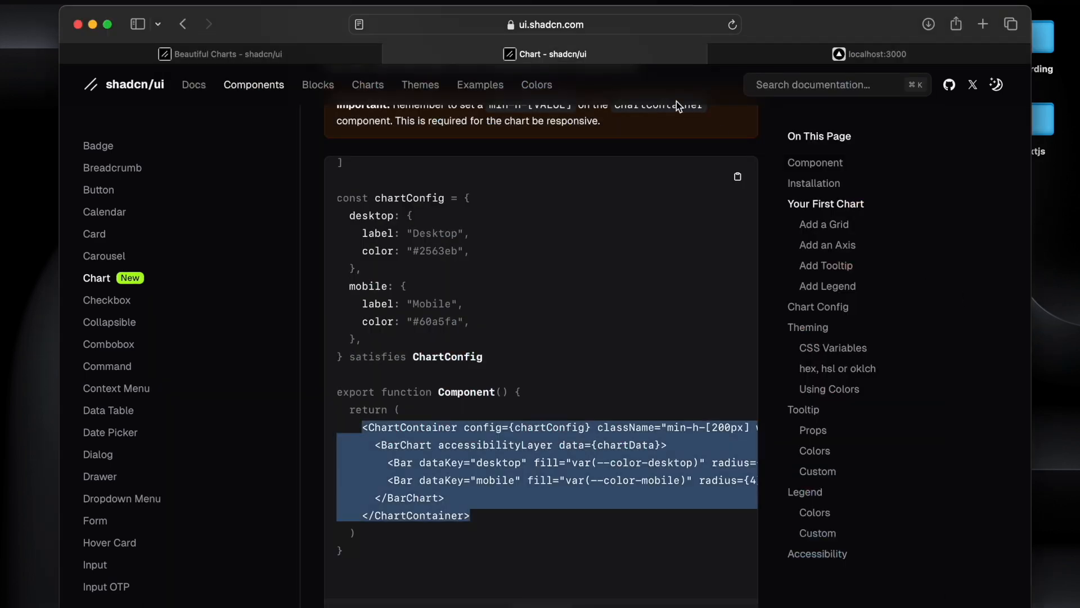
Paste the chart JSX into page.tsx and add a "use client" directive at the top.
{"action": "left_click", "coordinate": [875, 54]}
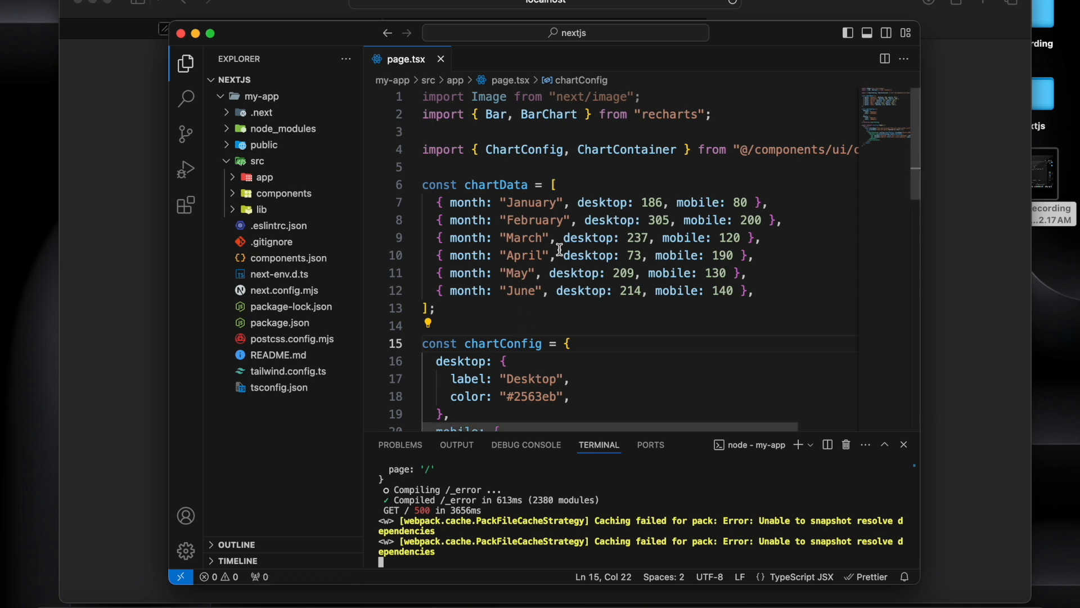
{"action": "left_click", "coordinate": [427, 96]}
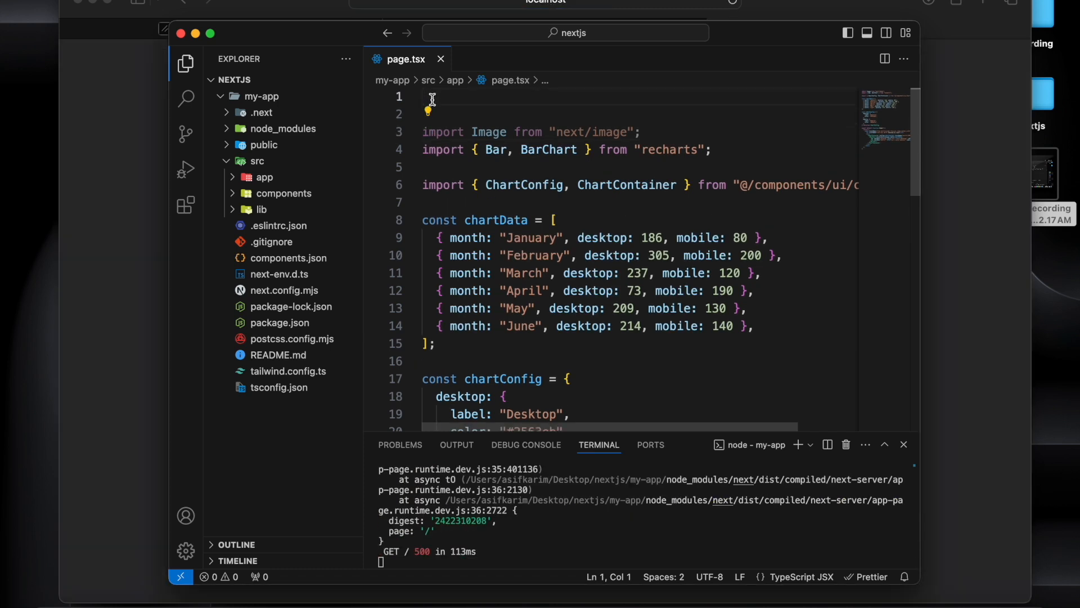
{"action": "type", "text": "\"us"}
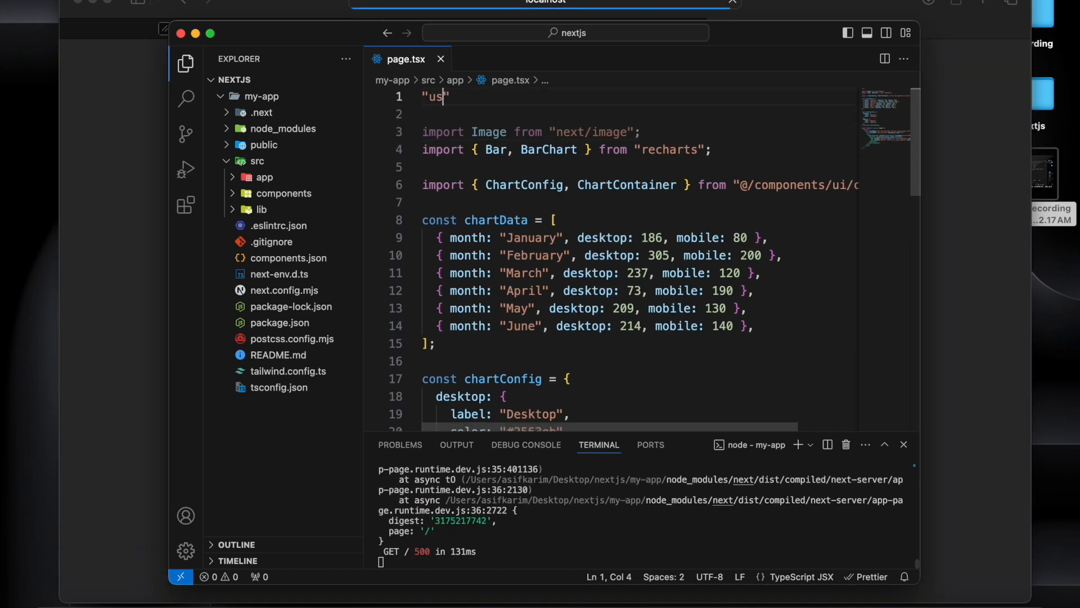
{"action": "type", "text": "e client"}
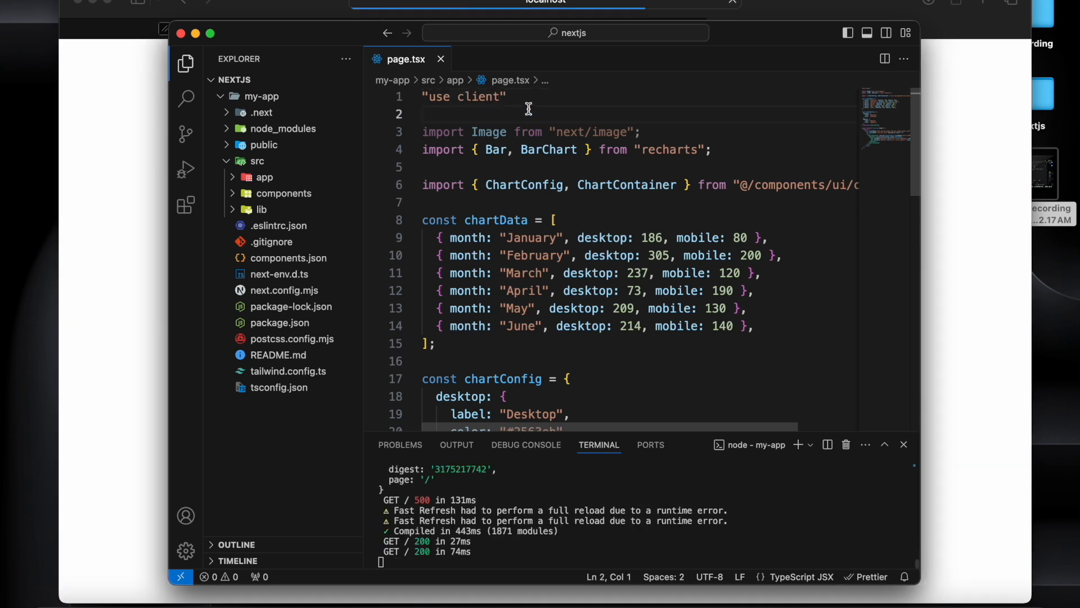
{"action": "mouse_move", "coordinate": [666, 135]}
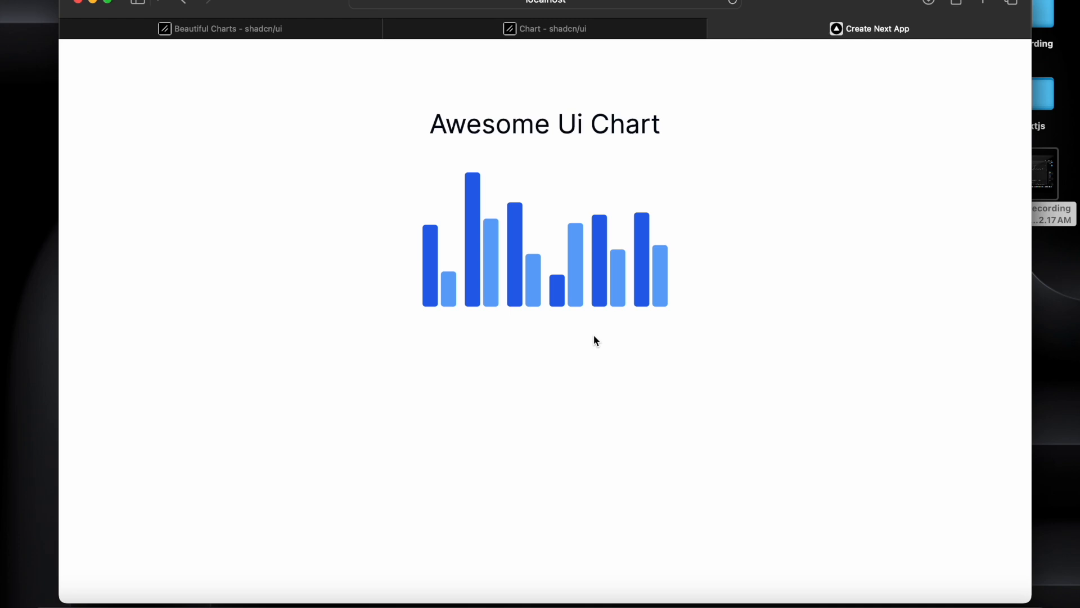
{"action": "mouse_move", "coordinate": [634, 330]}
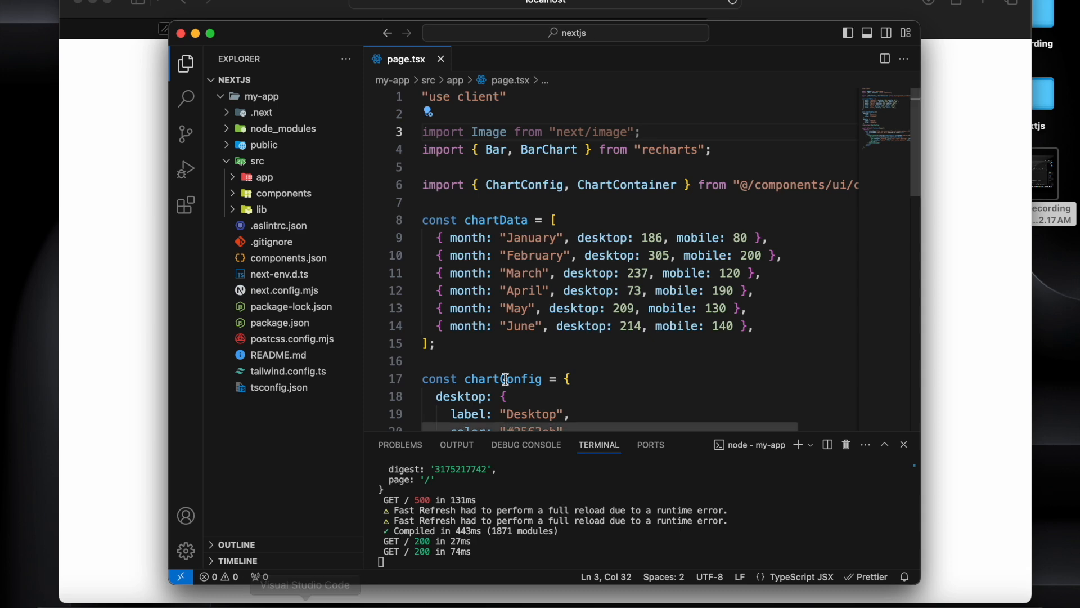
View the rendered Awesome Ui Chart desktop/mobile bar chart in Safari's local app tab.
{"action": "left_click", "coordinate": [674, 360]}
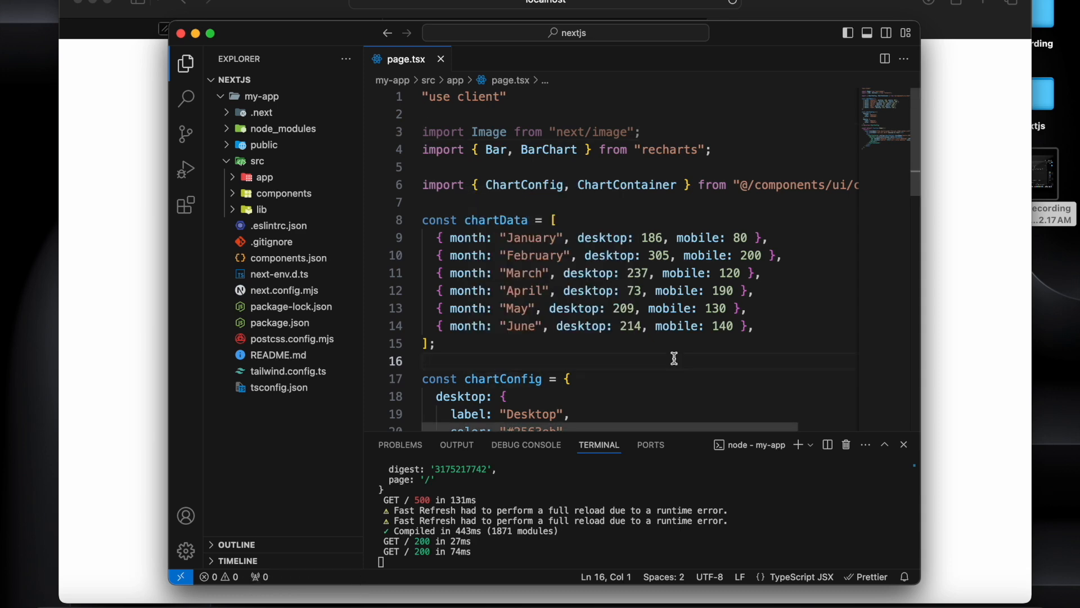
{"action": "scroll", "scroll_direction": "down", "scroll_amount": 3}
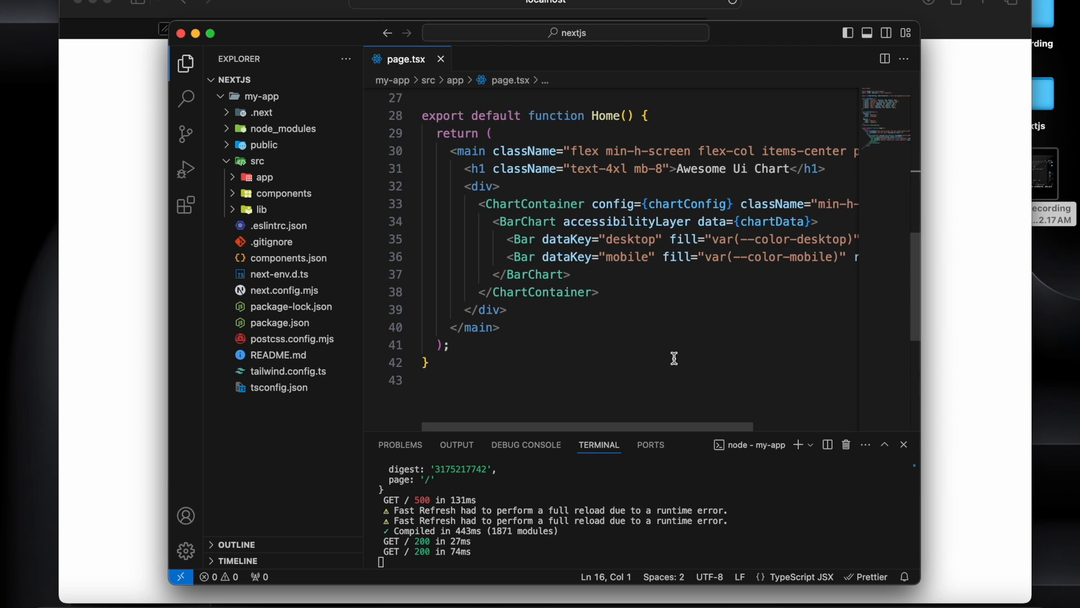
{"action": "scroll", "scroll_direction": "up", "scroll_amount": 3}
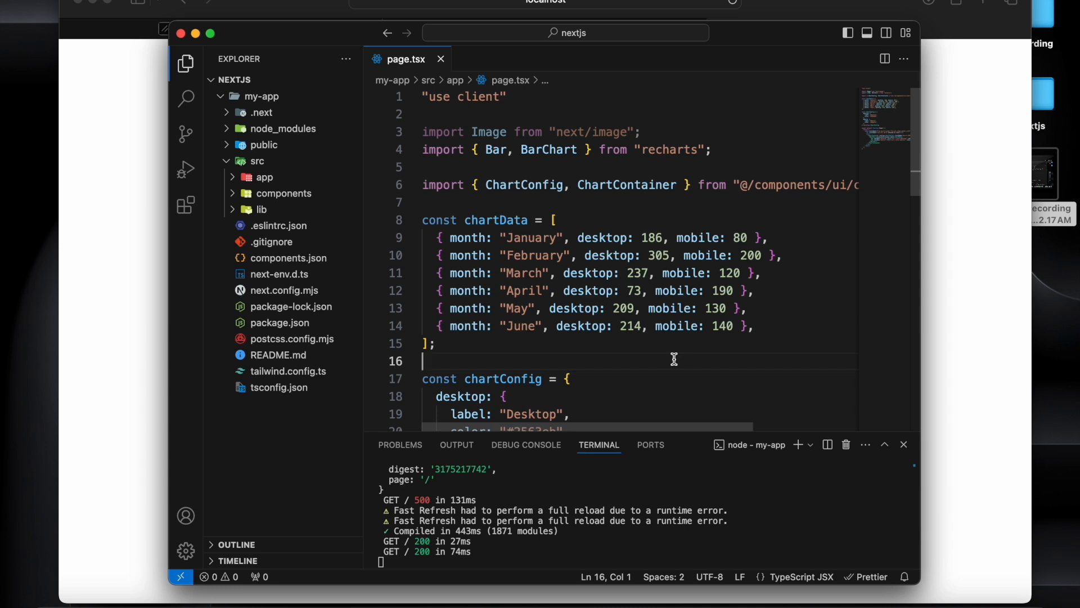
{"action": "left_click", "coordinate": [525, 108]}
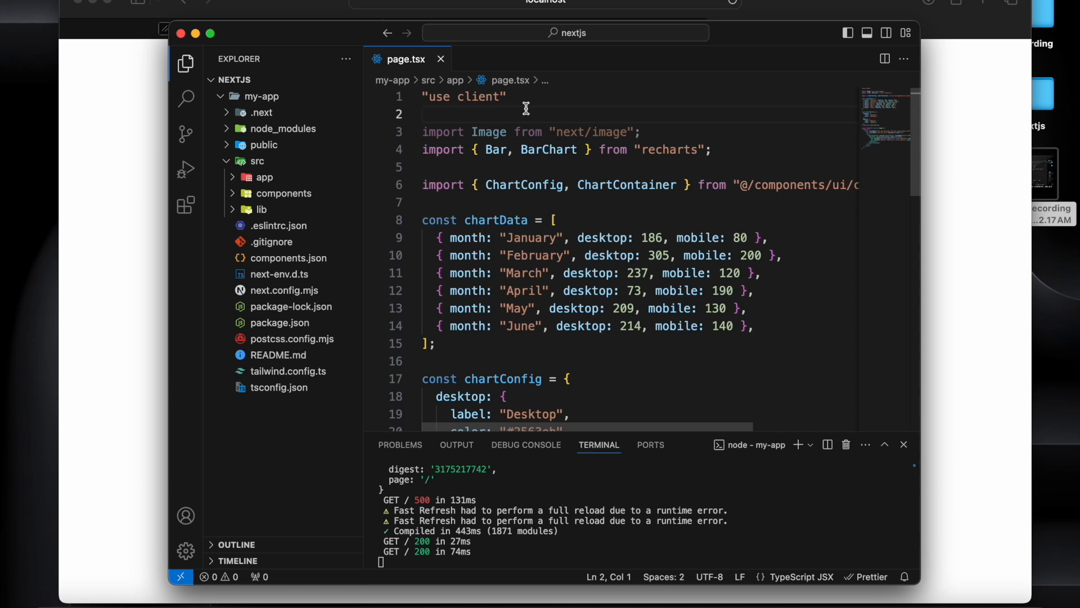
{"action": "mouse_move", "coordinate": [107, 156]}
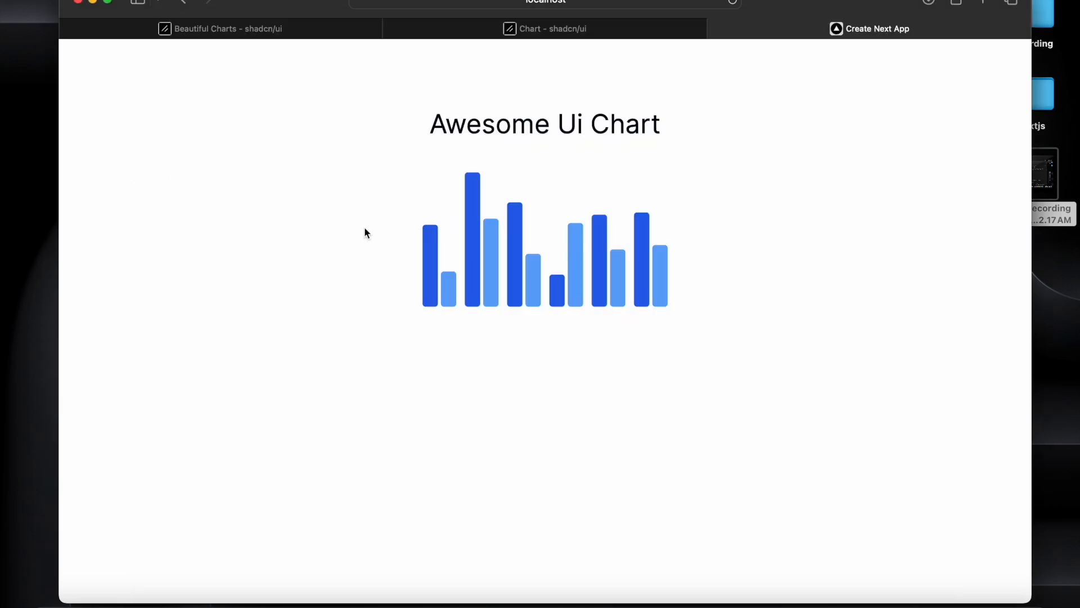
Review the Component code sample in the shadcn/ui Chart documentation.
{"action": "left_click", "coordinate": [552, 28]}
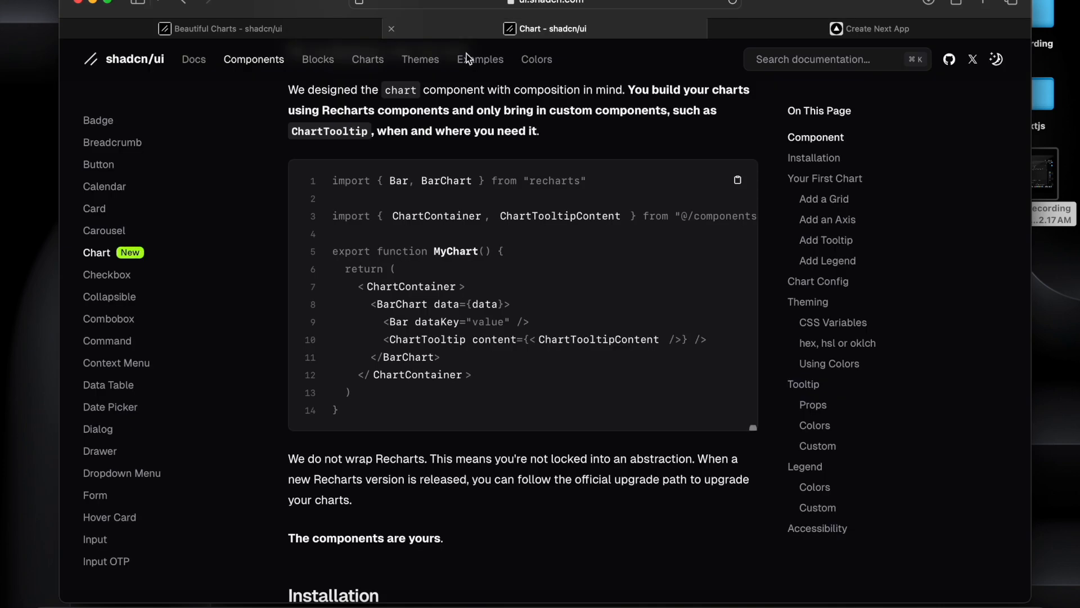
{"action": "mouse_move", "coordinate": [500, 202]}
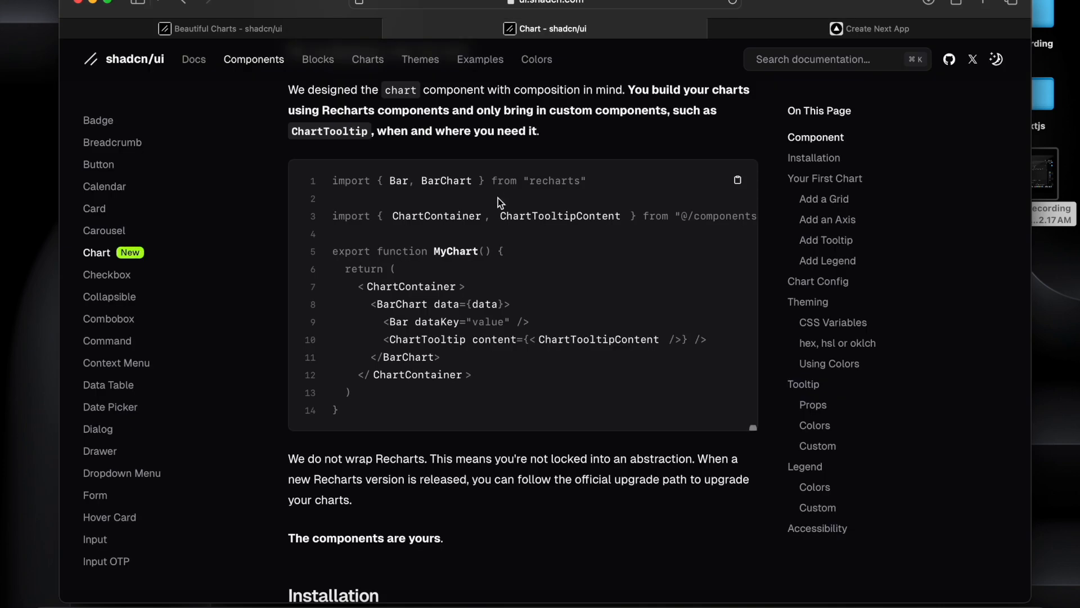
{"action": "scroll", "scroll_direction": "up", "scroll_amount": 3}
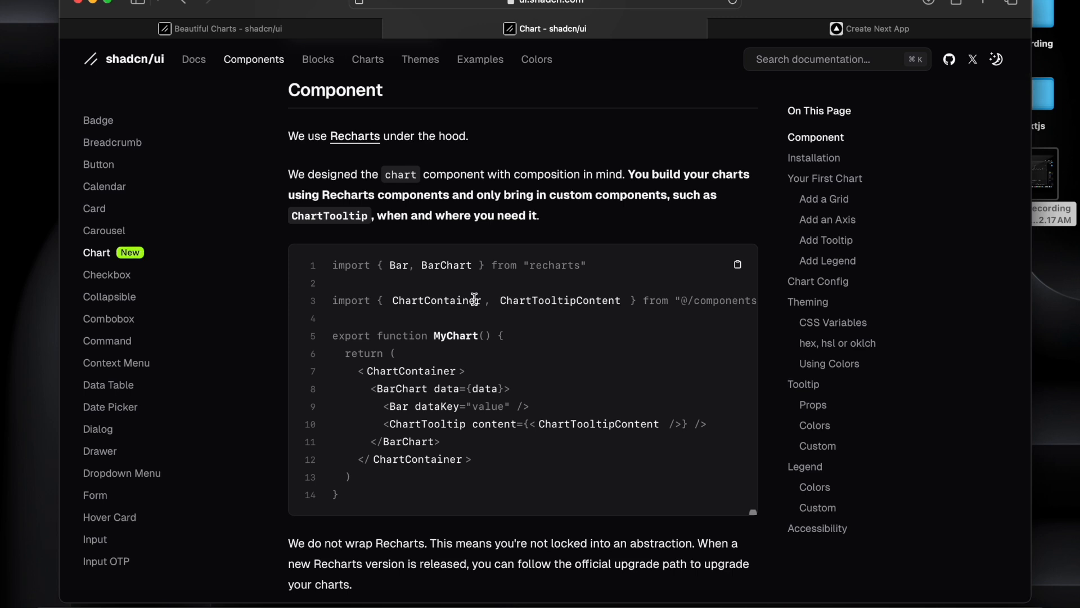
{"action": "mouse_move", "coordinate": [500, 292]}
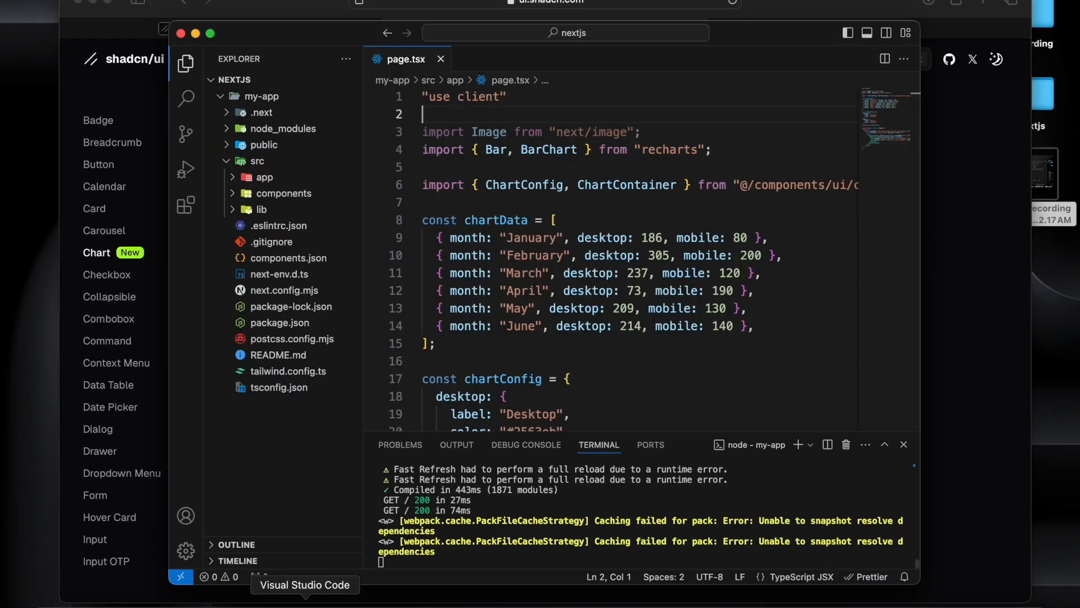
Inspect chart.tsx from components/ui alongside page.tsx.
{"action": "left_click", "coordinate": [289, 193]}
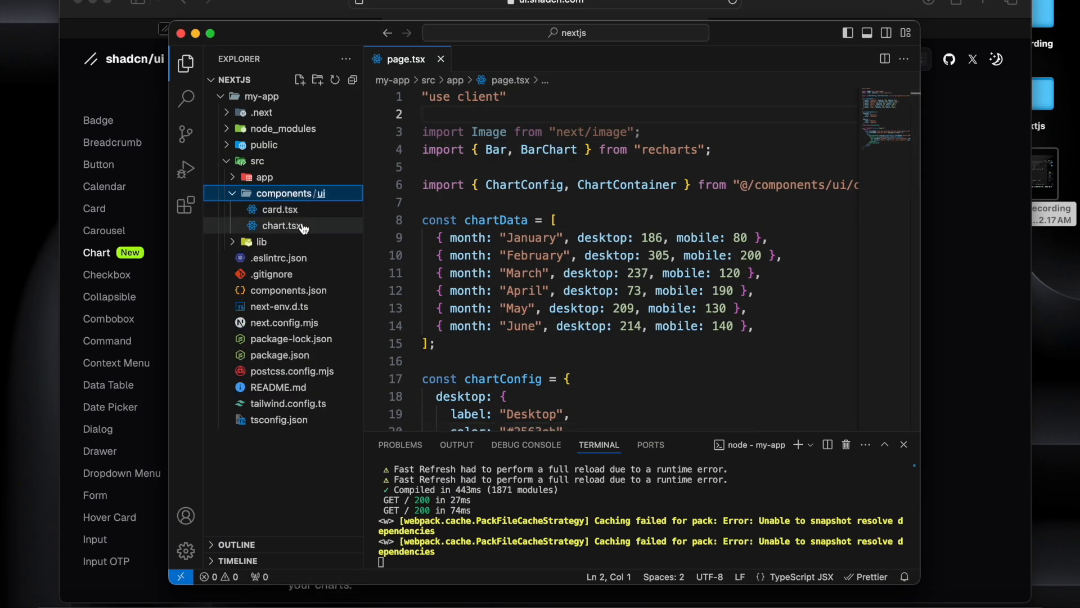
{"action": "left_click", "coordinate": [280, 225]}
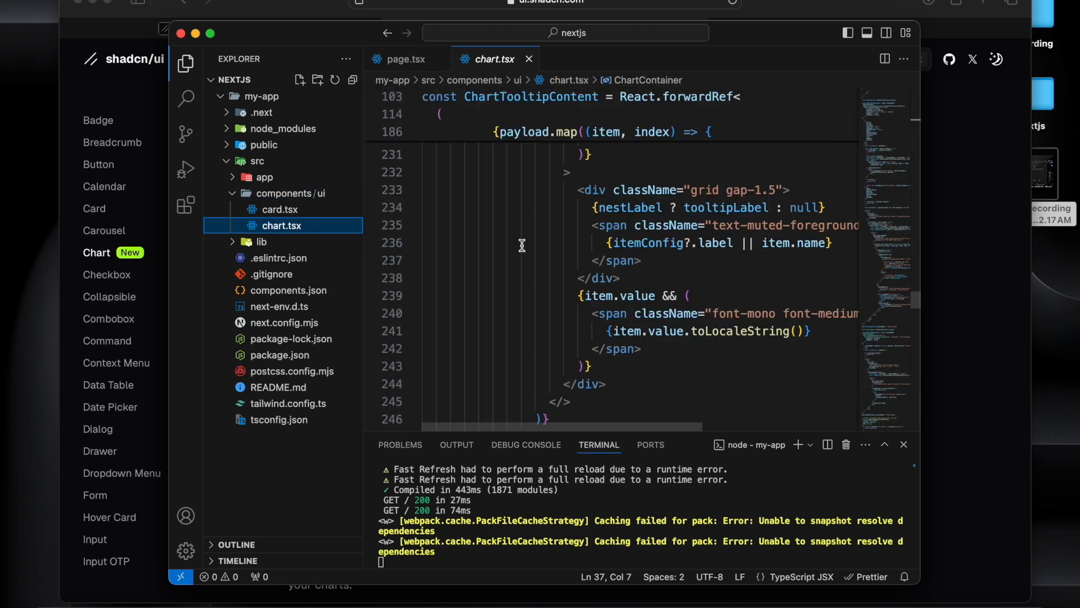
{"action": "scroll", "scroll_direction": "up", "scroll_amount": 3}
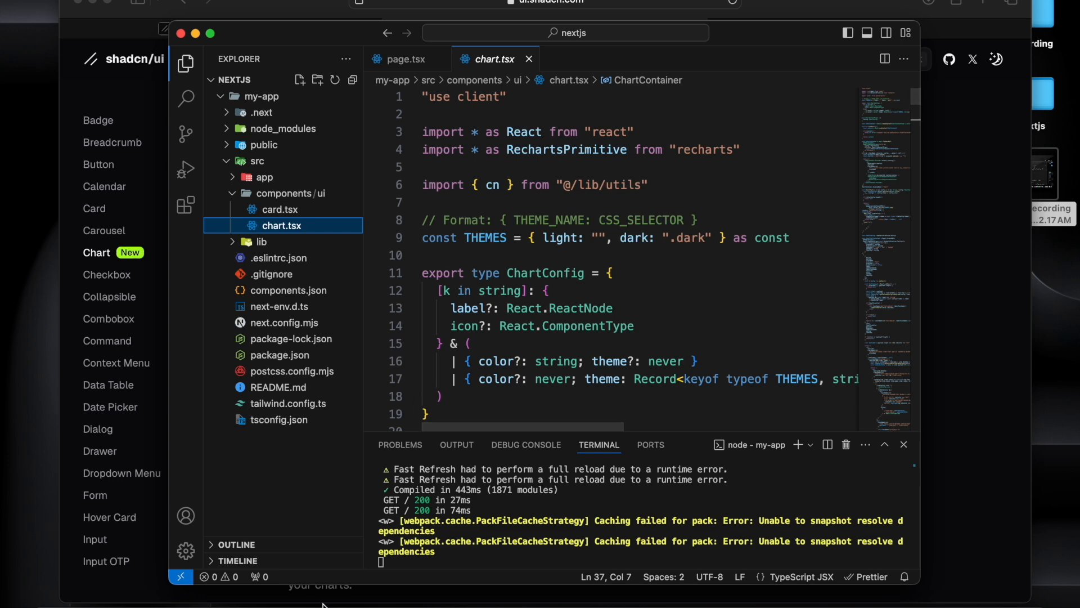
Review the ChartContainer markup in page.tsx, then bring the shadcn/ui docs forward.
{"action": "left_click", "coordinate": [402, 58]}
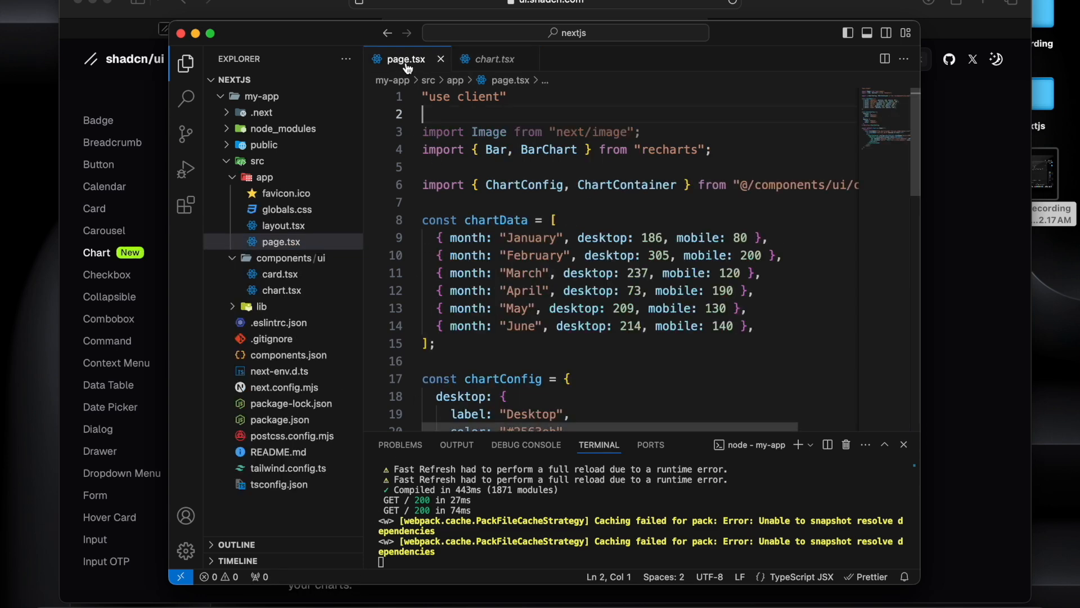
{"action": "scroll", "scroll_direction": "down", "scroll_amount": 3}
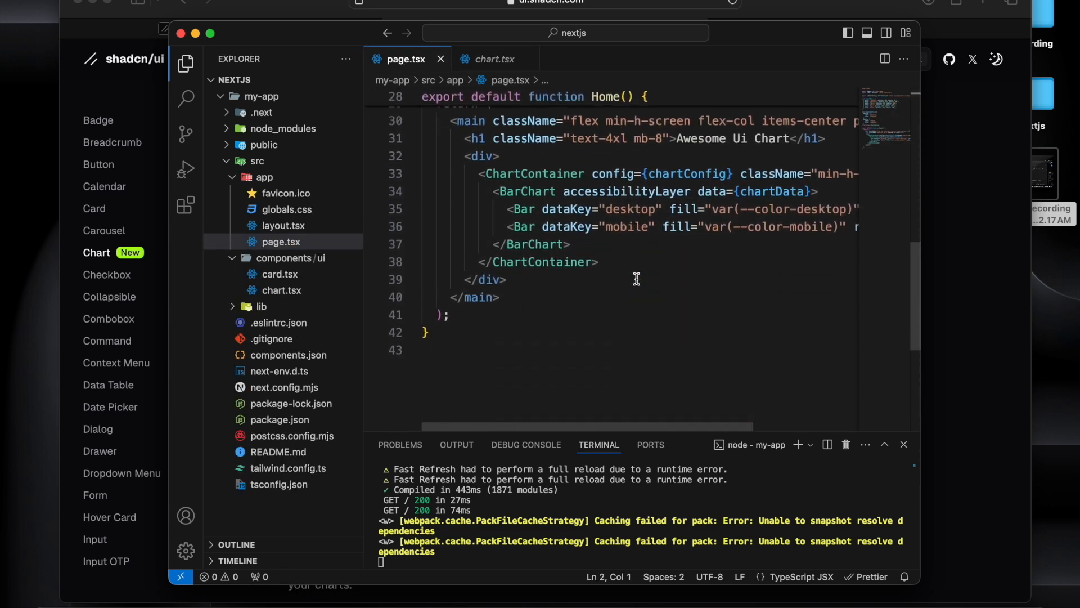
{"action": "left_click", "coordinate": [513, 280]}
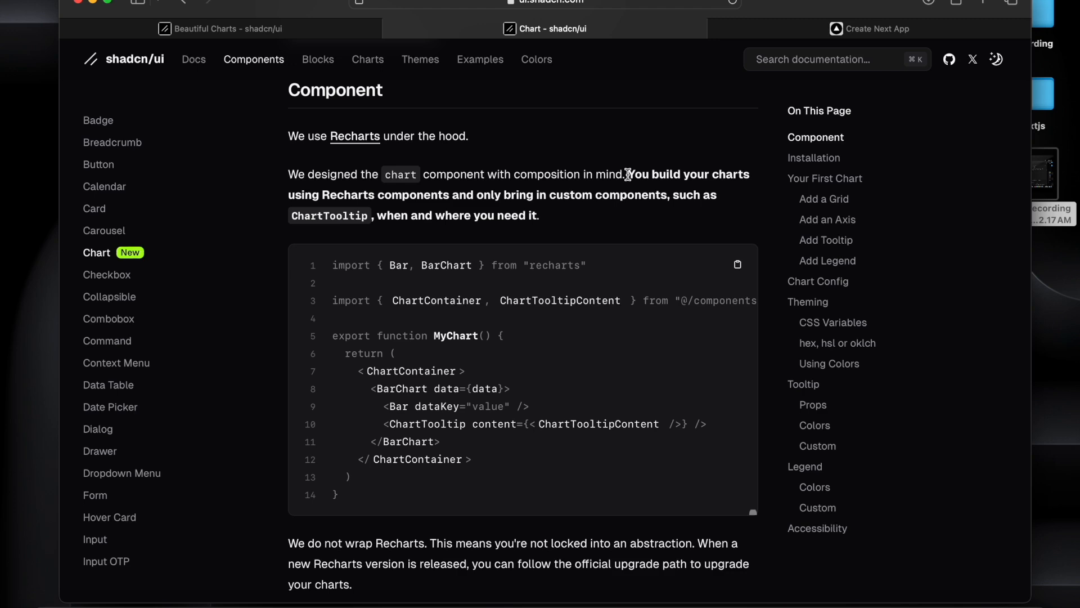
Scroll the Chart docs through Your First Chart, Add a Grid, Add an Axis to Add Tooltip.
{"action": "scroll", "scroll_direction": "up", "scroll_amount": 3}
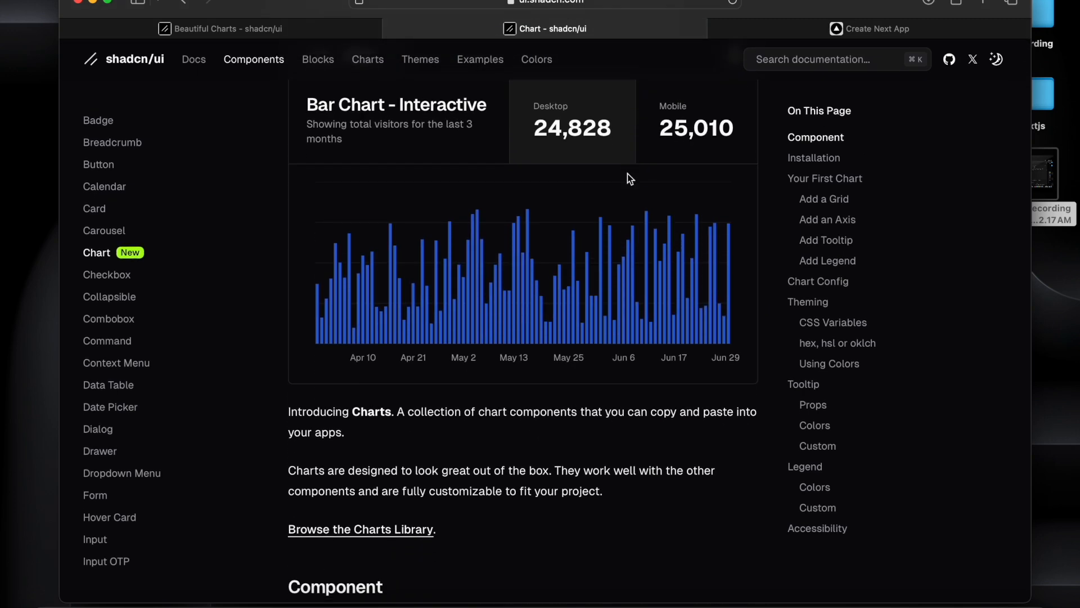
{"action": "mouse_move", "coordinate": [617, 234]}
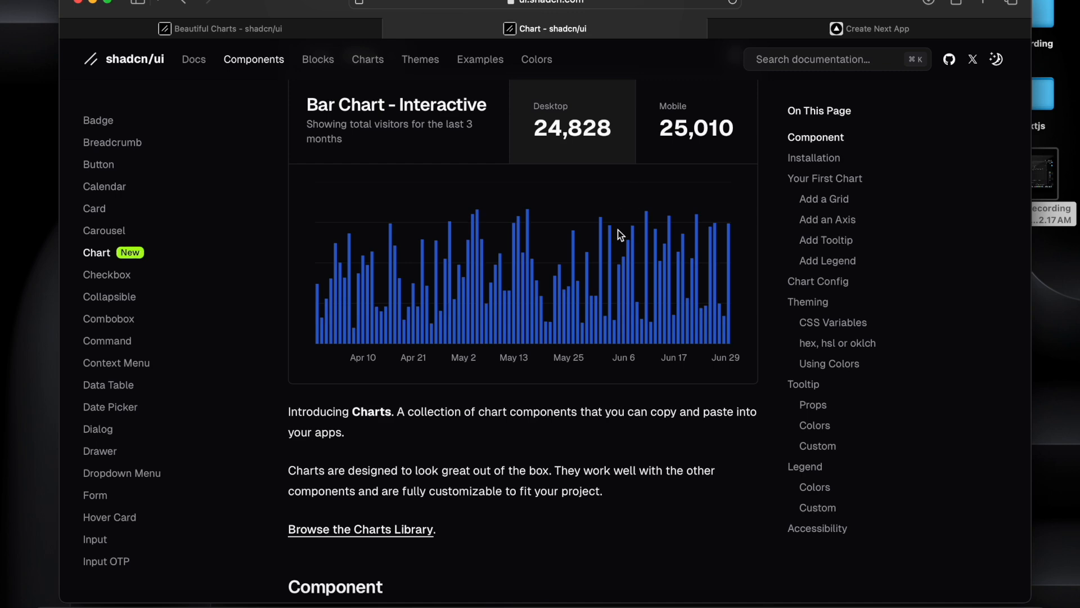
{"action": "scroll", "scroll_direction": "down", "scroll_amount": 3}
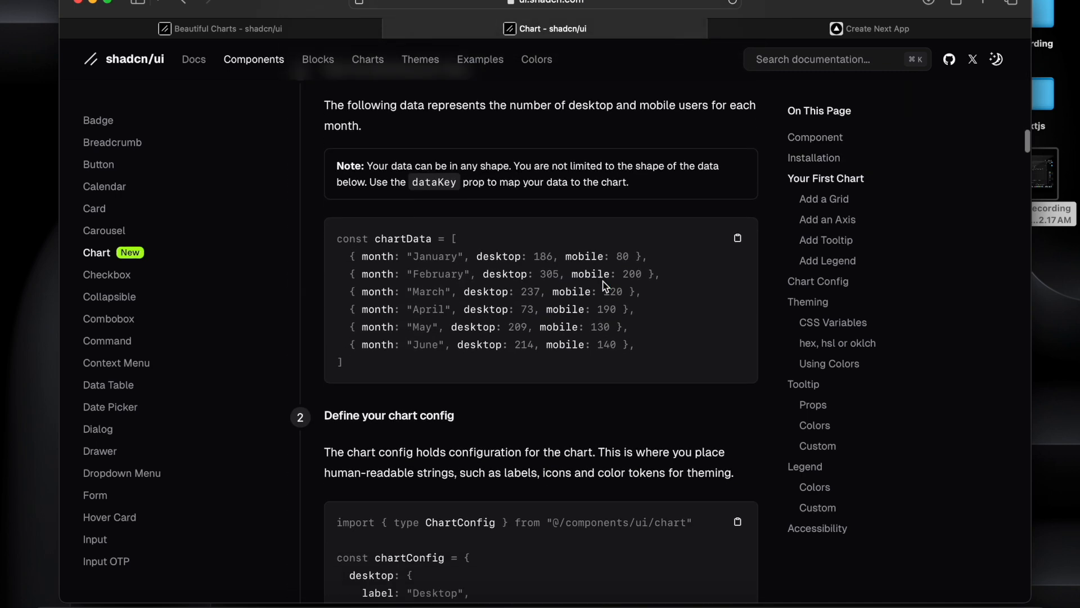
{"action": "scroll", "scroll_direction": "down", "scroll_amount": 3}
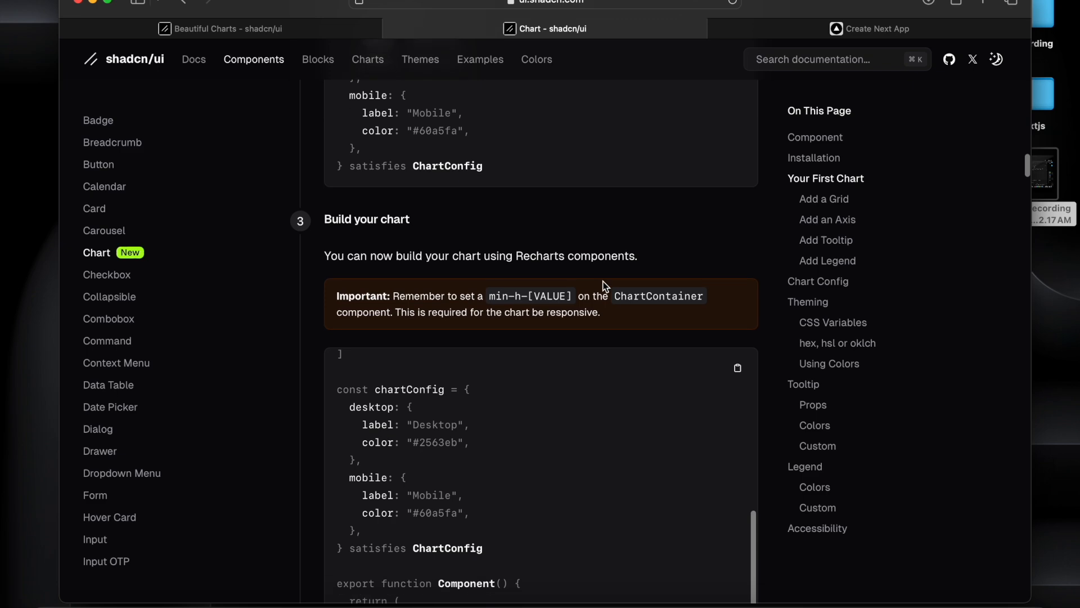
{"action": "scroll", "scroll_direction": "down", "scroll_amount": 3}
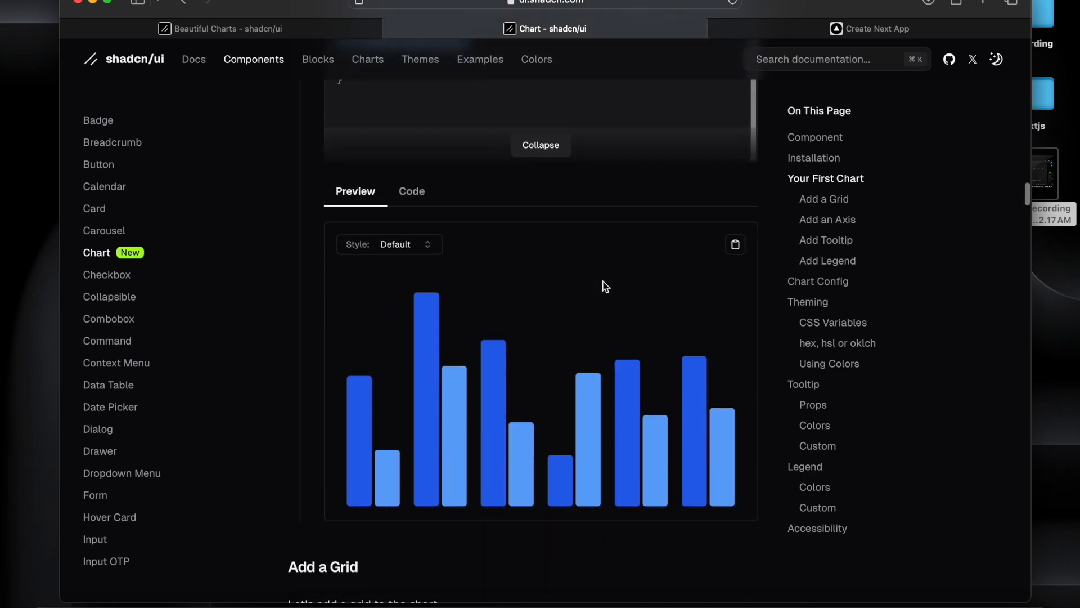
{"action": "scroll", "scroll_direction": "down", "scroll_amount": 3}
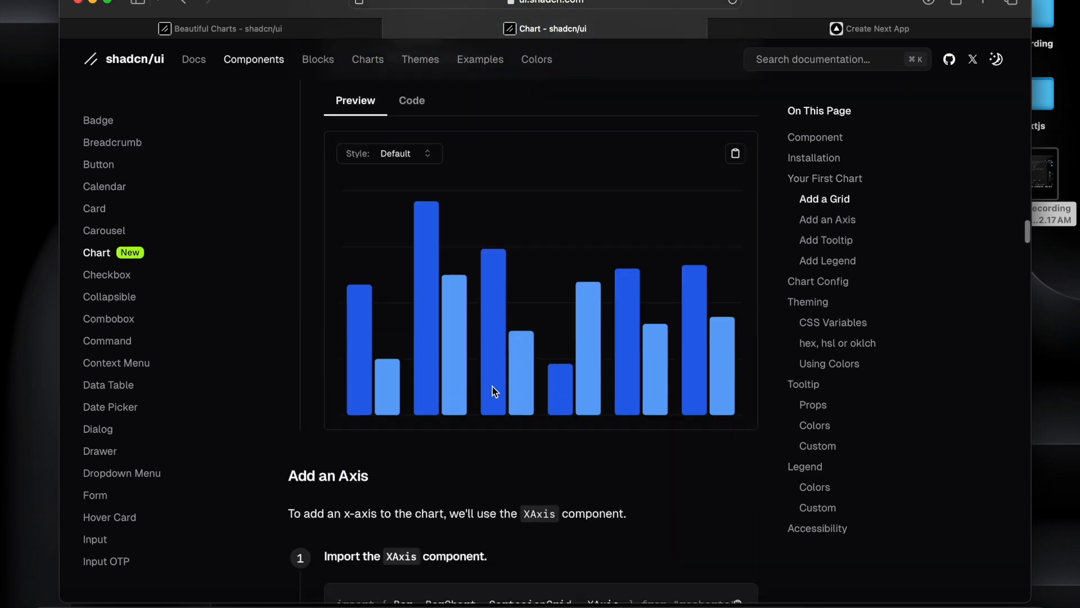
{"action": "scroll", "scroll_direction": "down", "scroll_amount": 3}
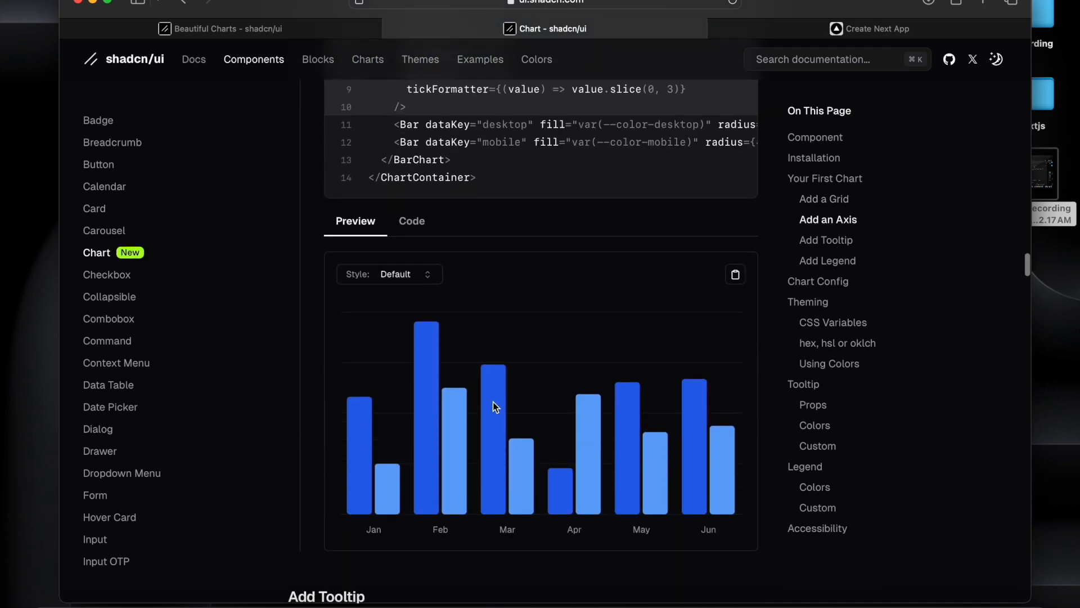
{"action": "scroll", "scroll_direction": "down", "scroll_amount": 3}
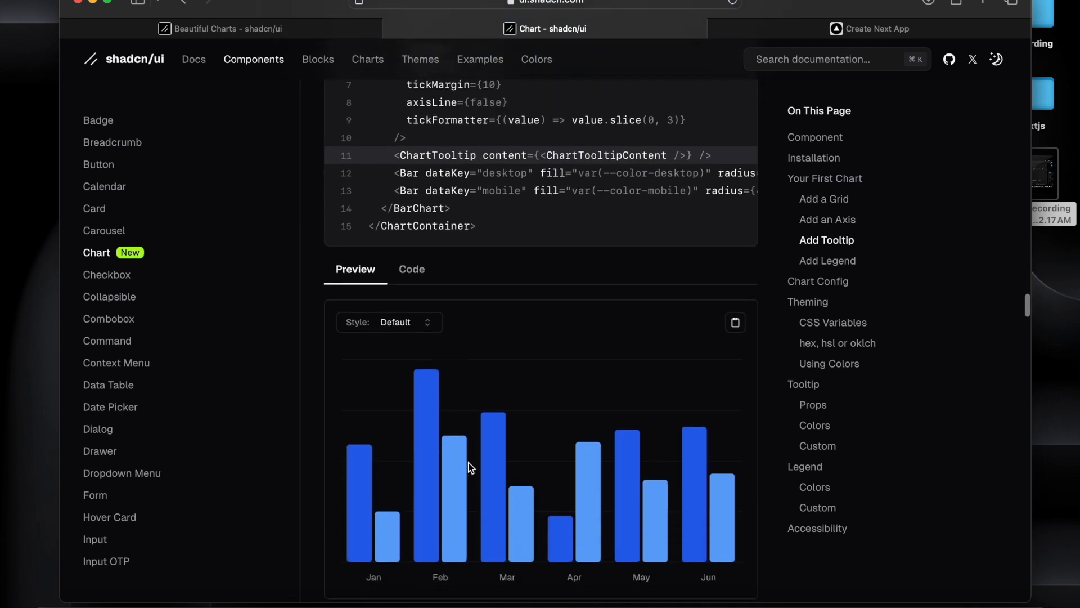
{"action": "mouse_move", "coordinate": [427, 420]}
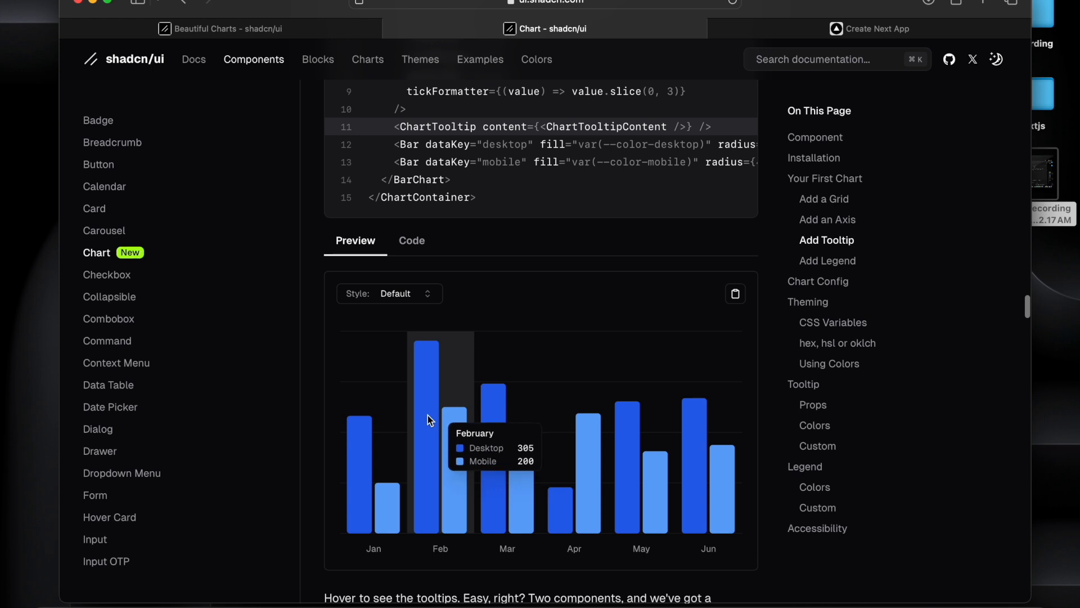
{"action": "mouse_move", "coordinate": [558, 332]}
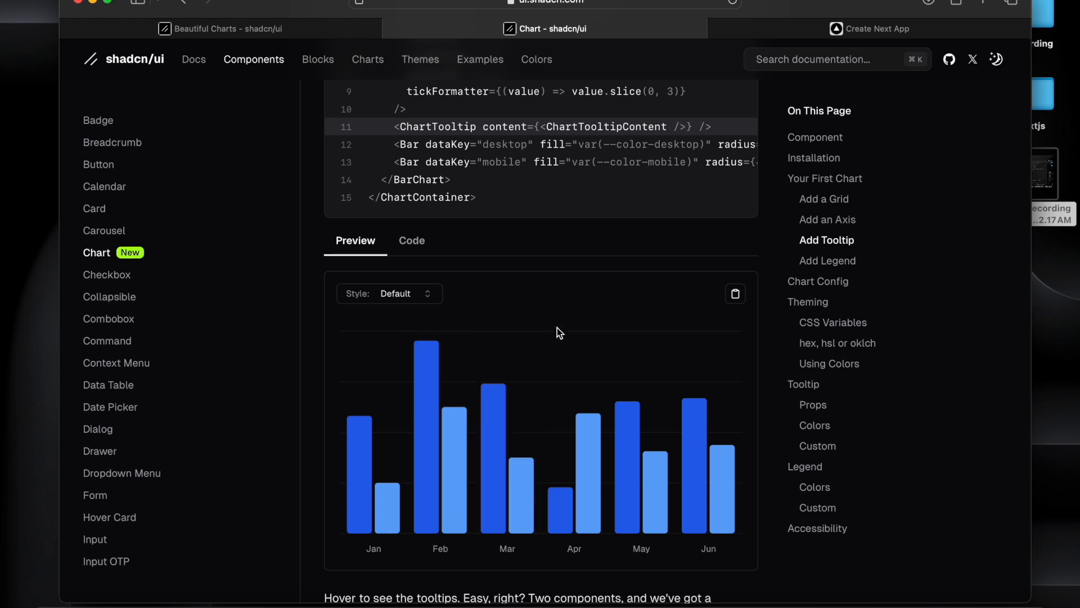